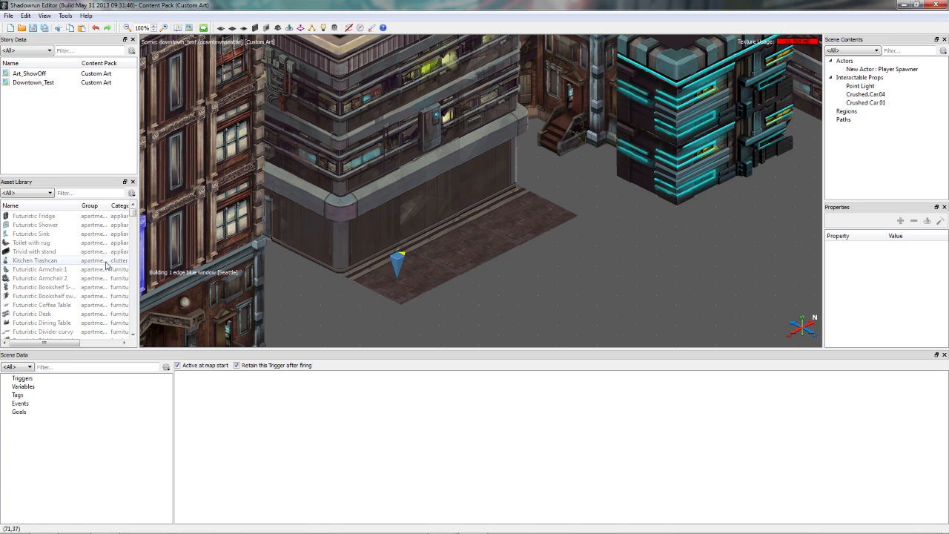
Select Trivid with stand in the Asset Library and start defining a new prop.
click(35, 251)
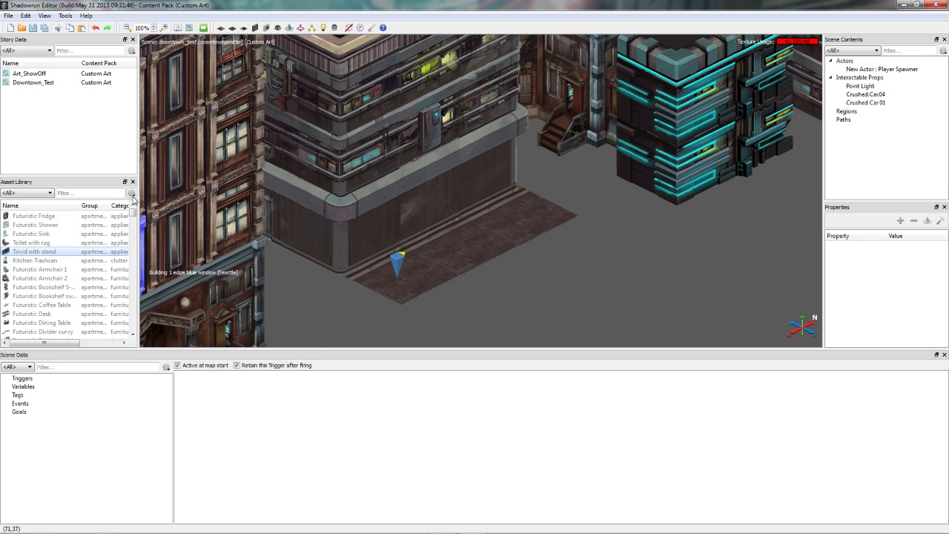
click(132, 193)
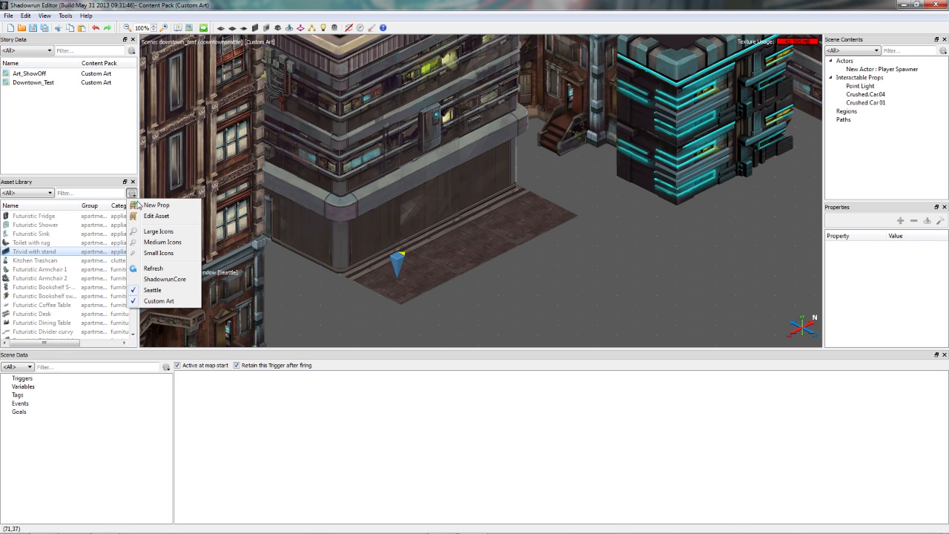
click(156, 205)
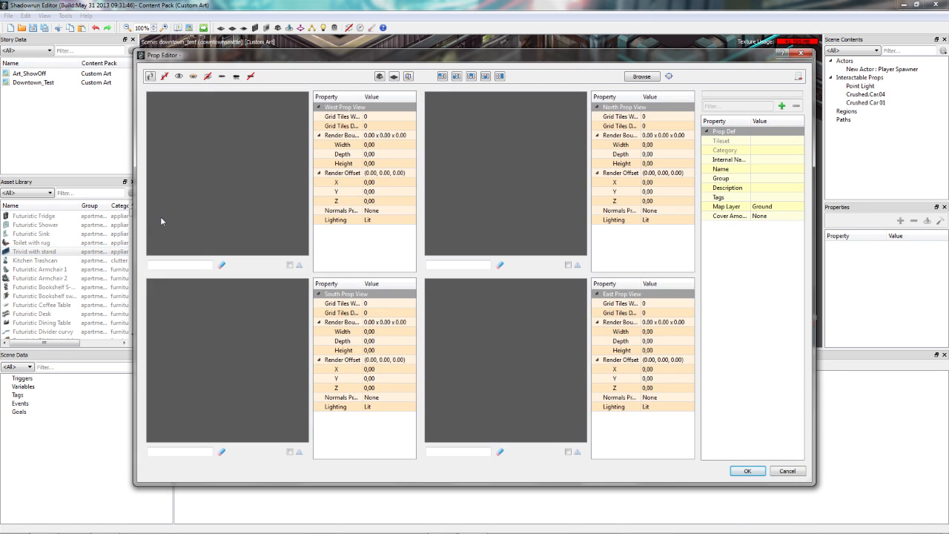
mouse_move(289, 58)
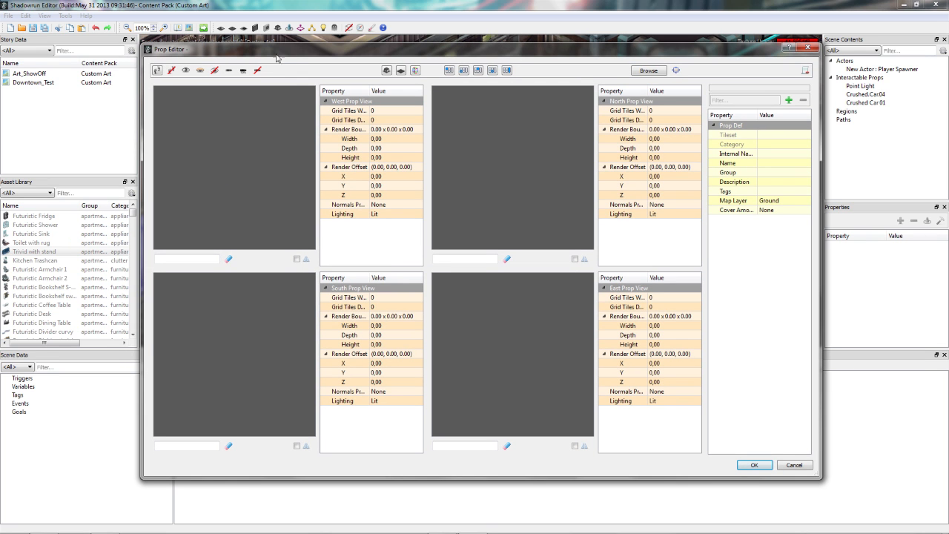
mouse_move(264, 58)
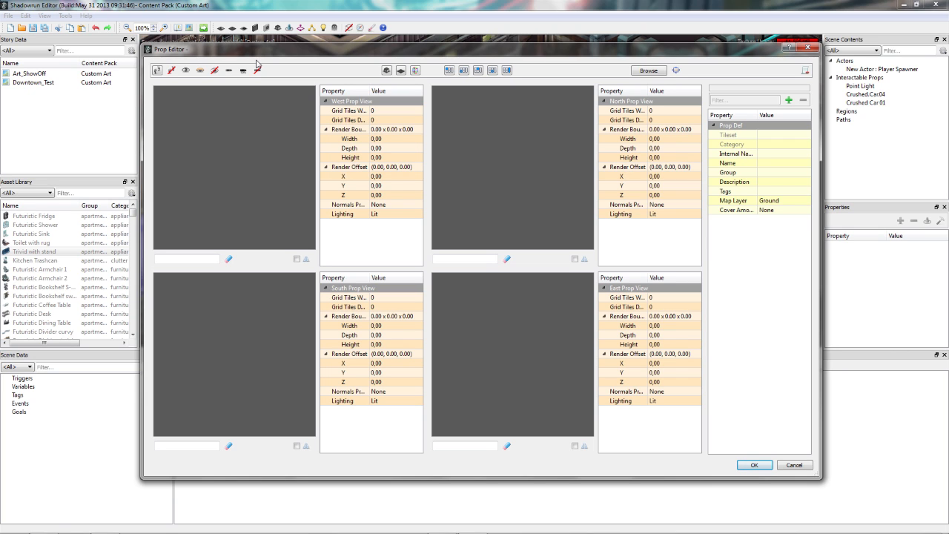
mouse_move(260, 43)
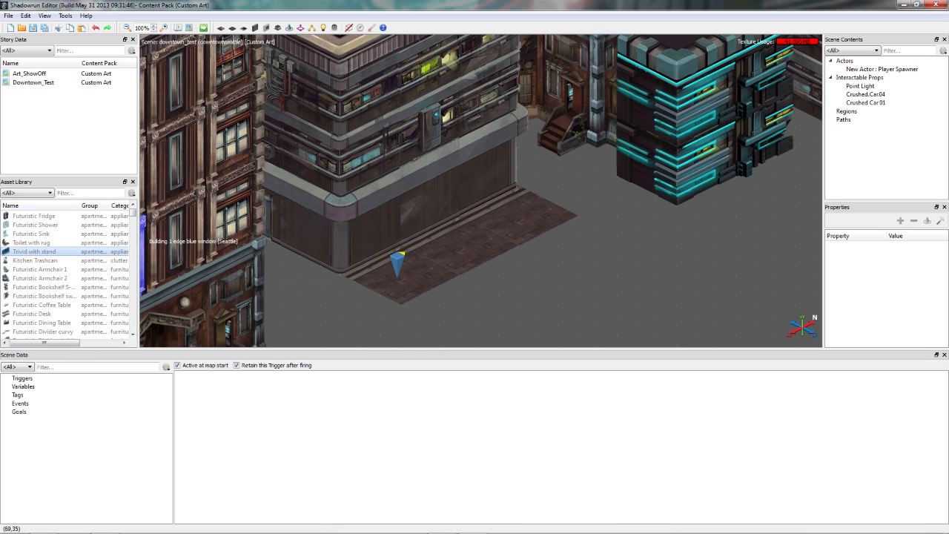
Bring up the Trivid with stand prop definition showing its views and properties.
double_click(34, 251)
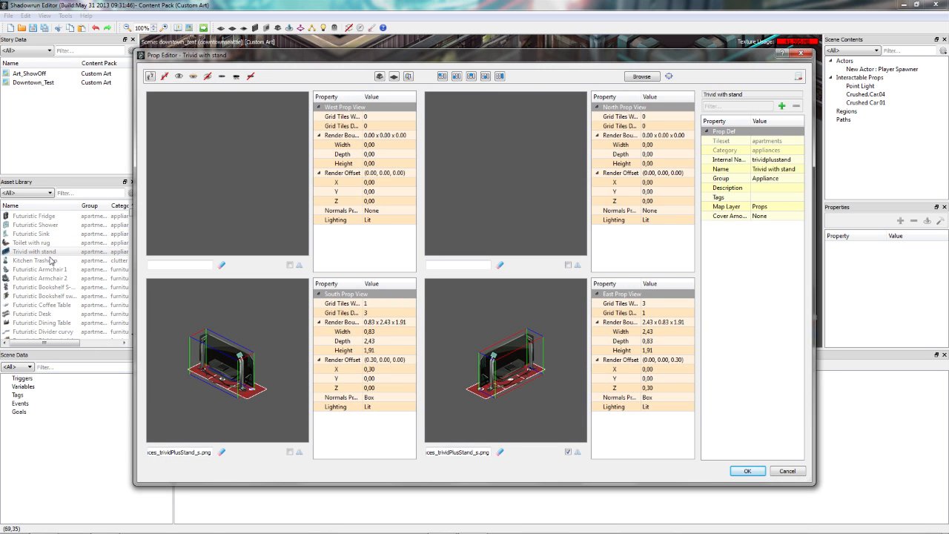
mouse_move(273, 405)
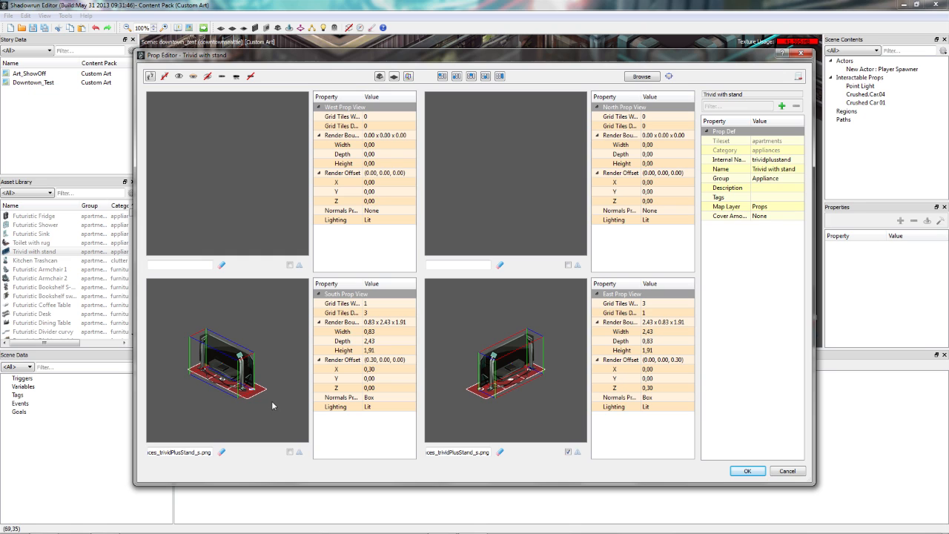
mouse_move(301, 331)
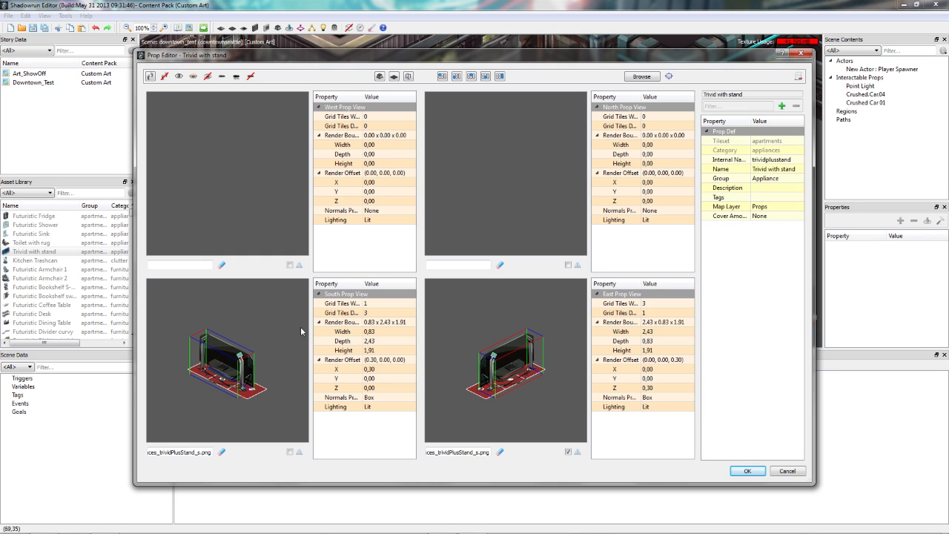
mouse_move(502, 356)
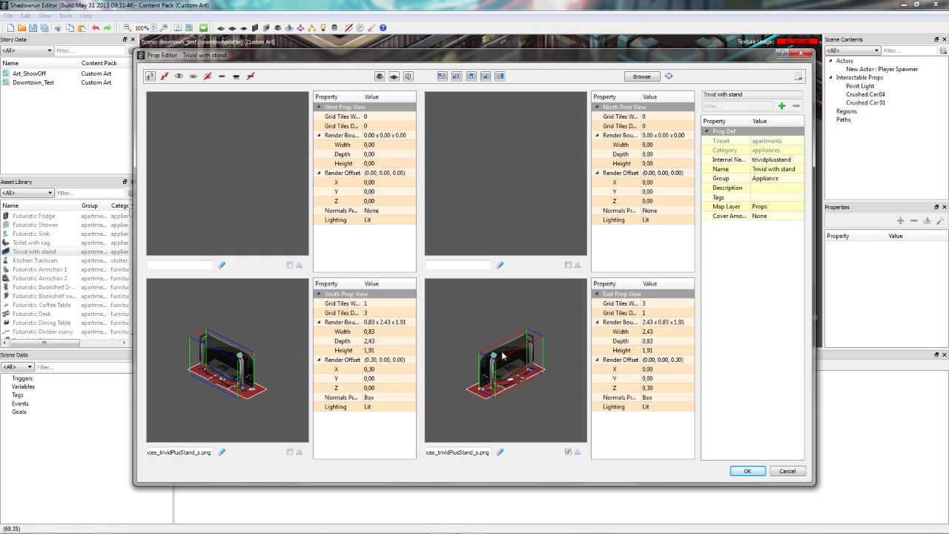
mouse_move(511, 336)
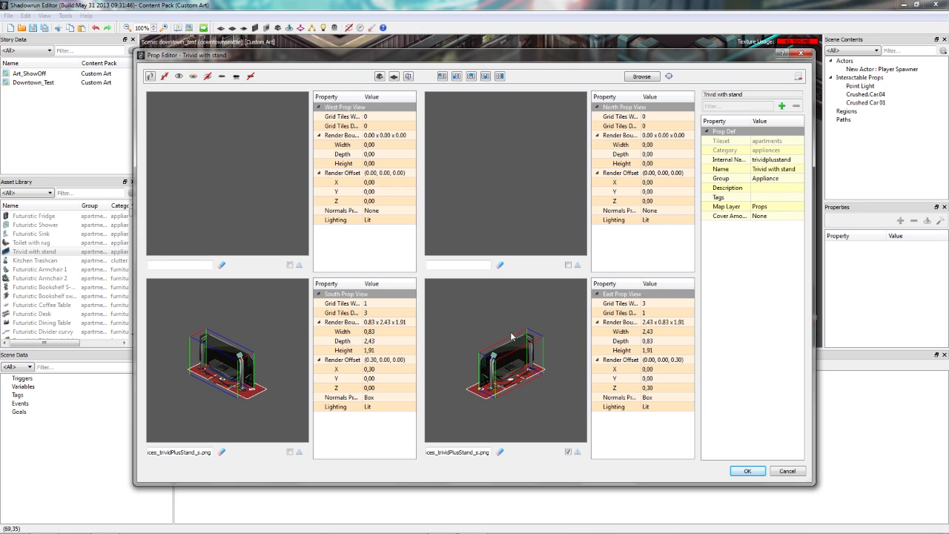
mouse_move(665, 302)
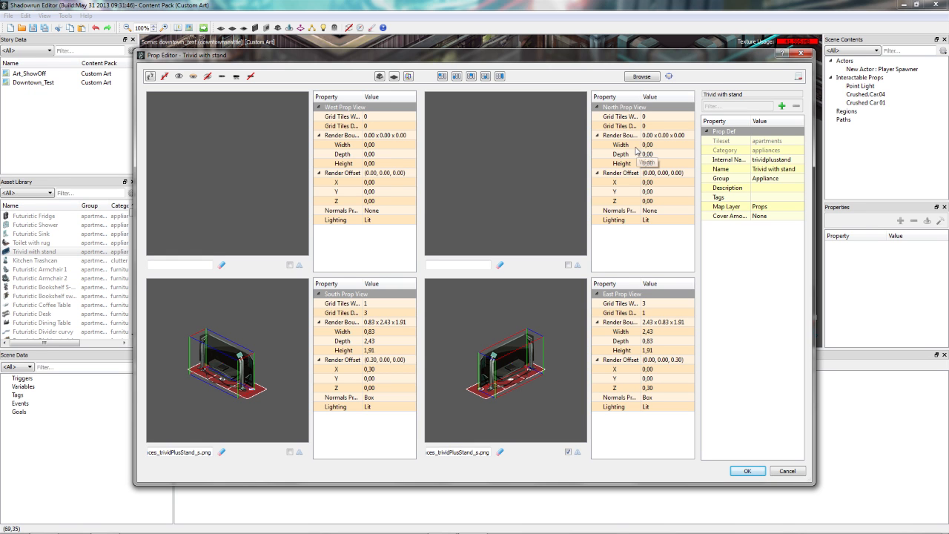
click(748, 471)
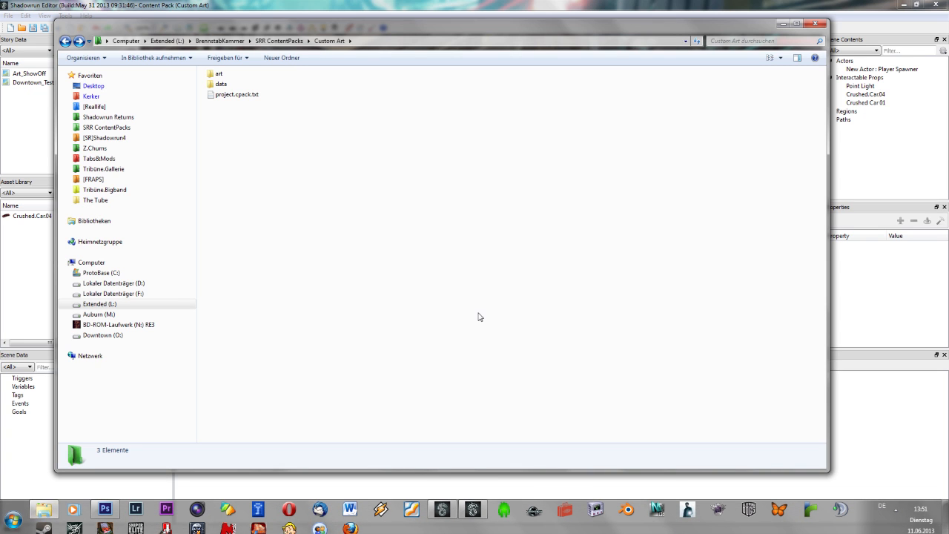
mouse_move(374, 183)
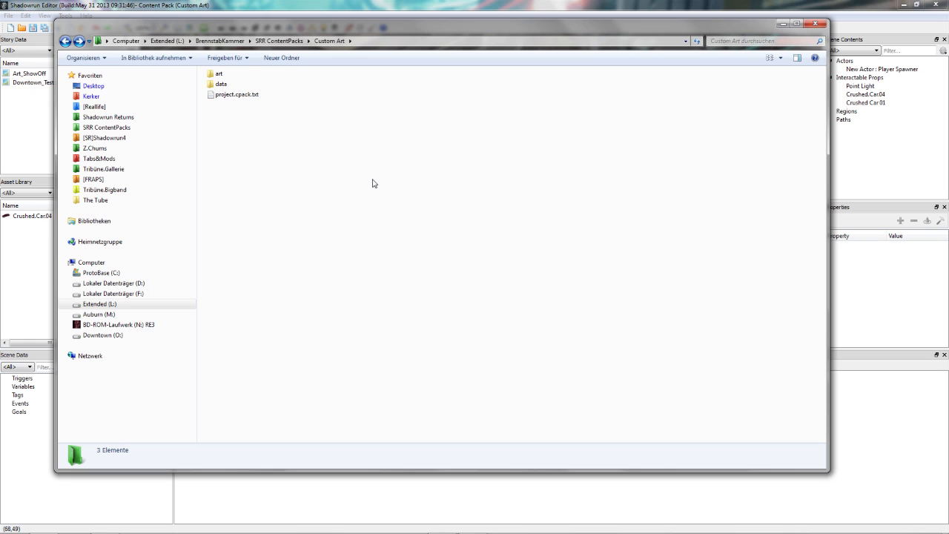
mouse_move(319, 177)
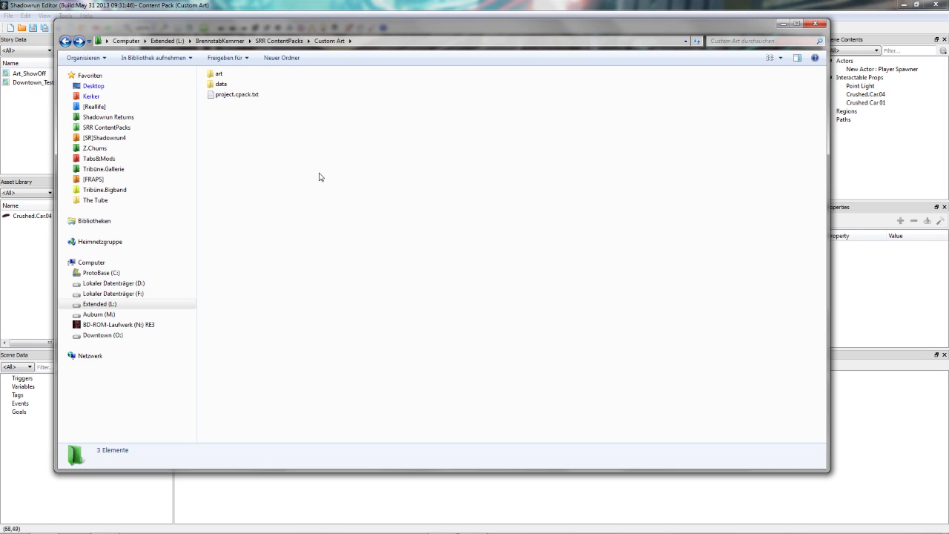
mouse_move(290, 132)
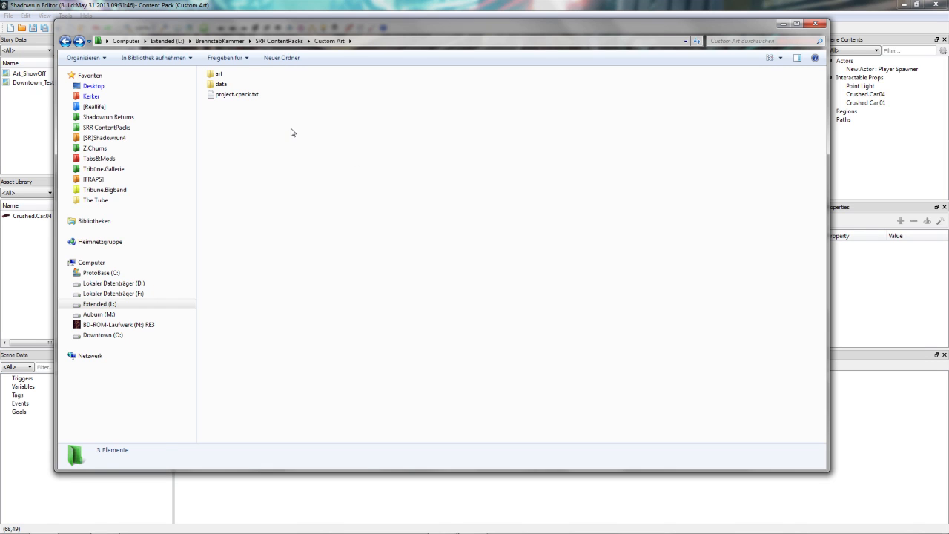
Enter the Custom Art pack's art folder and select the pikeplace subfolder.
click(218, 73)
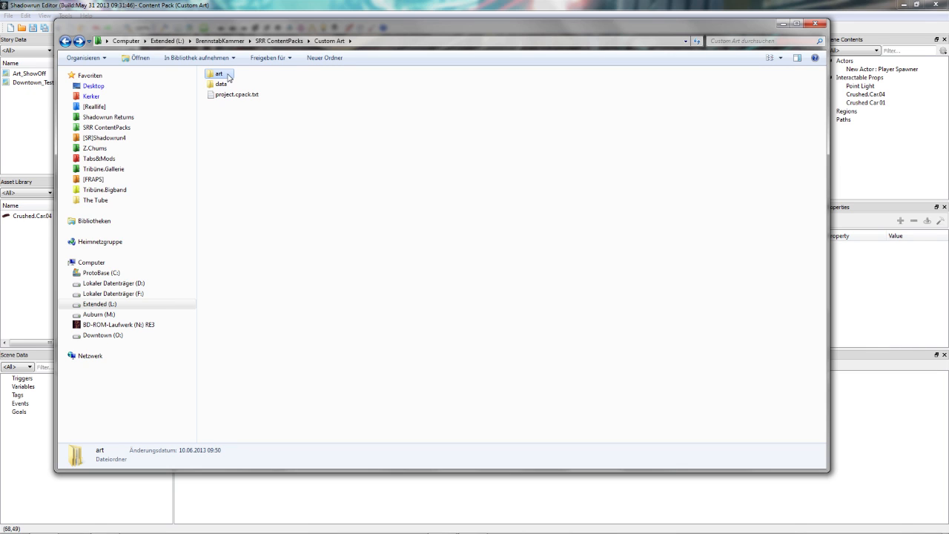
click(221, 84)
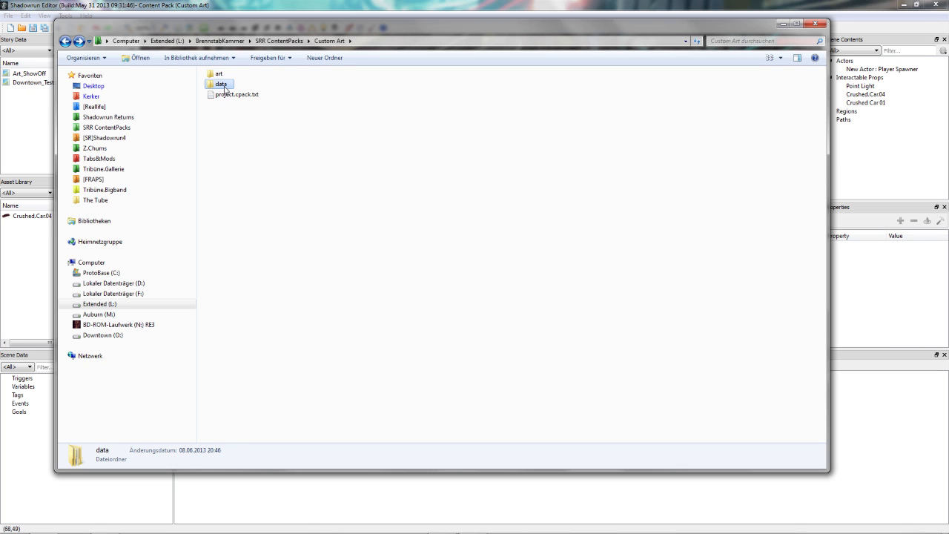
double_click(218, 74)
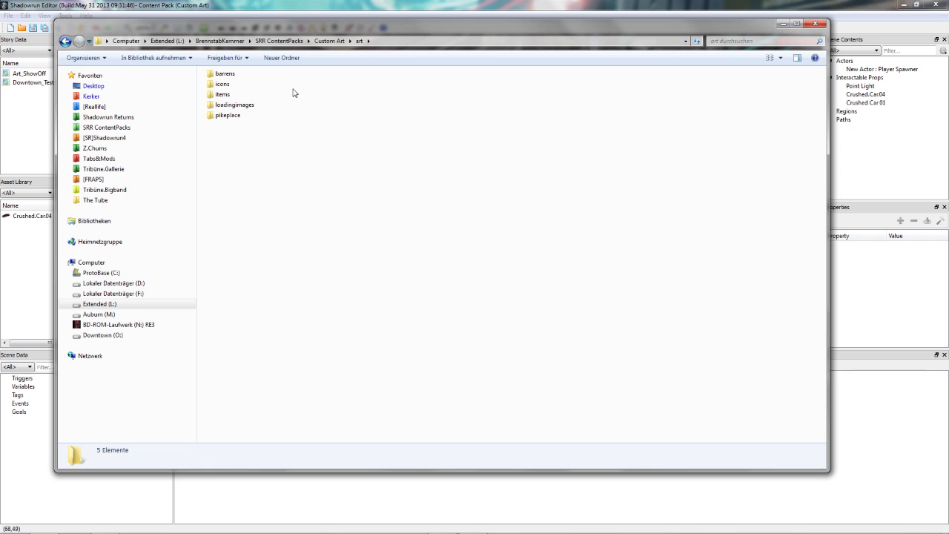
mouse_move(305, 91)
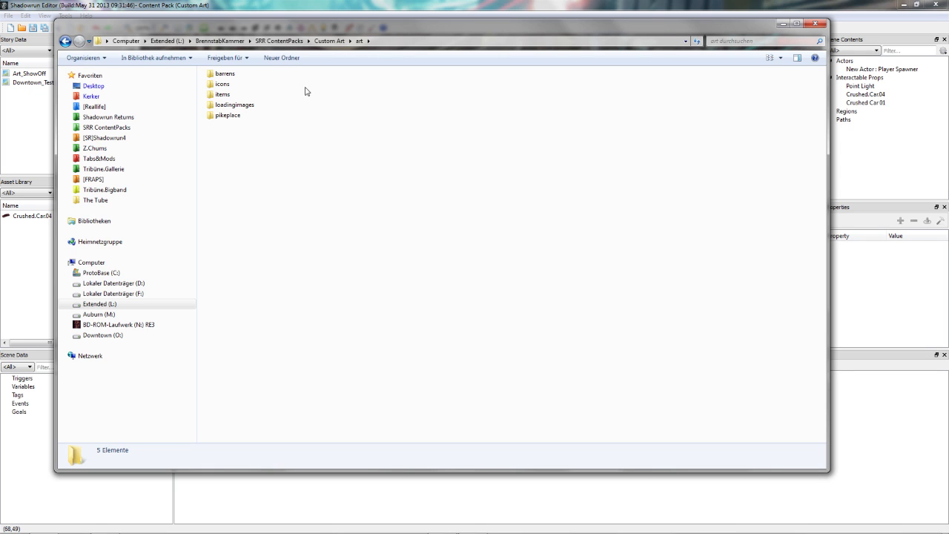
mouse_move(314, 104)
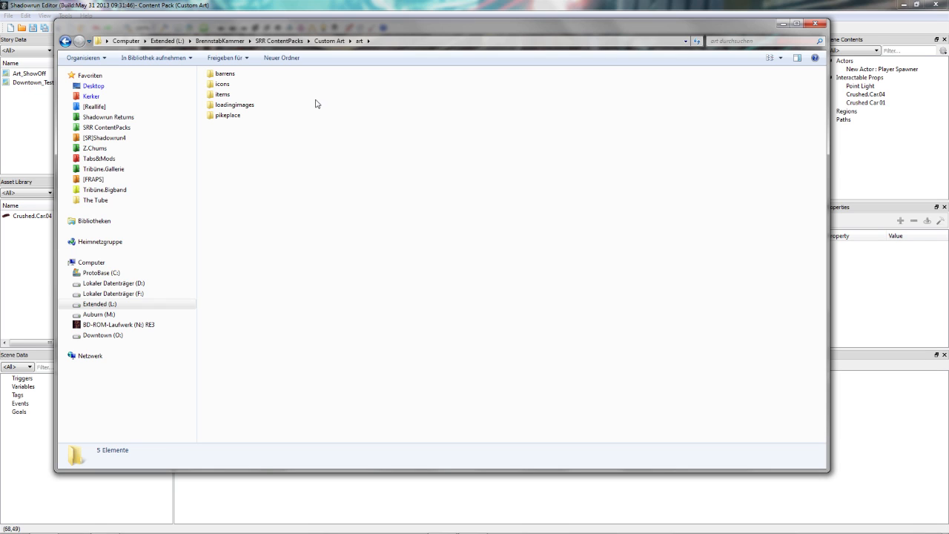
mouse_move(313, 108)
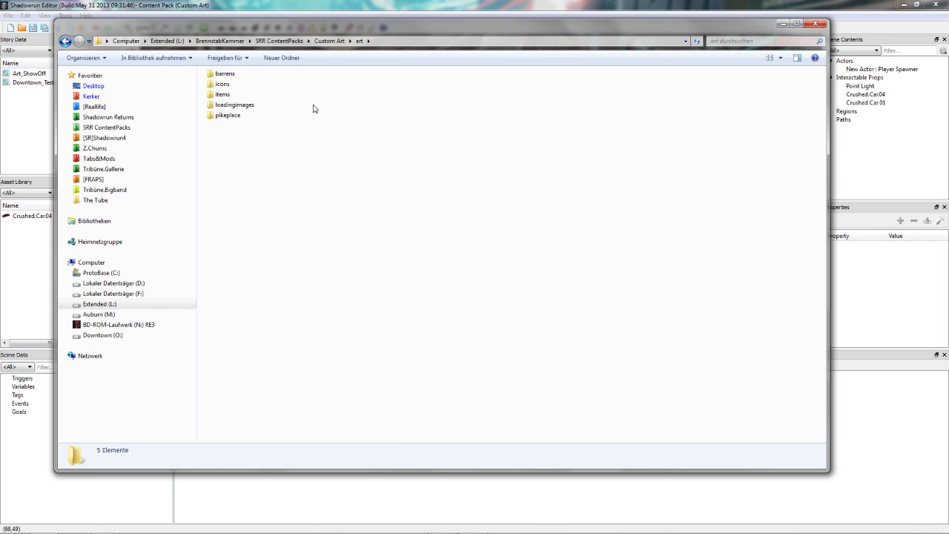
mouse_move(256, 123)
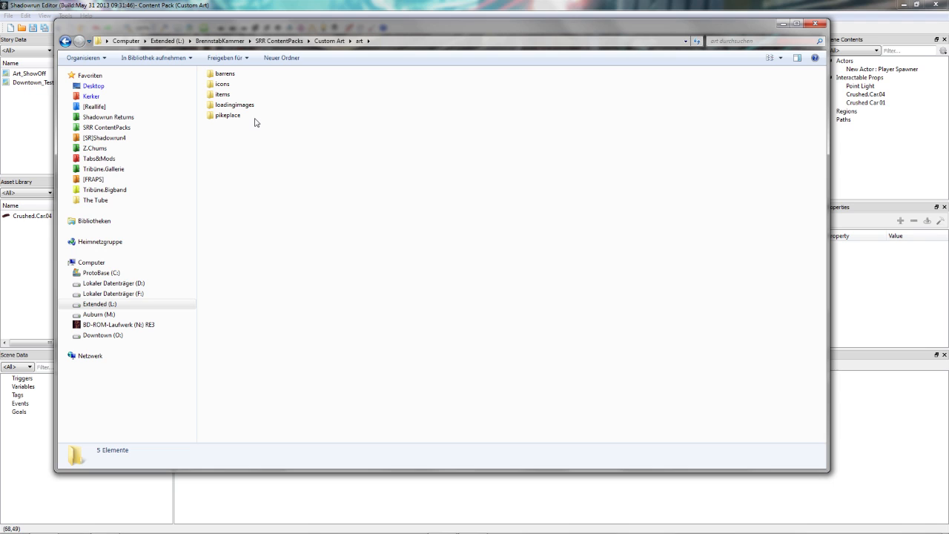
click(228, 115)
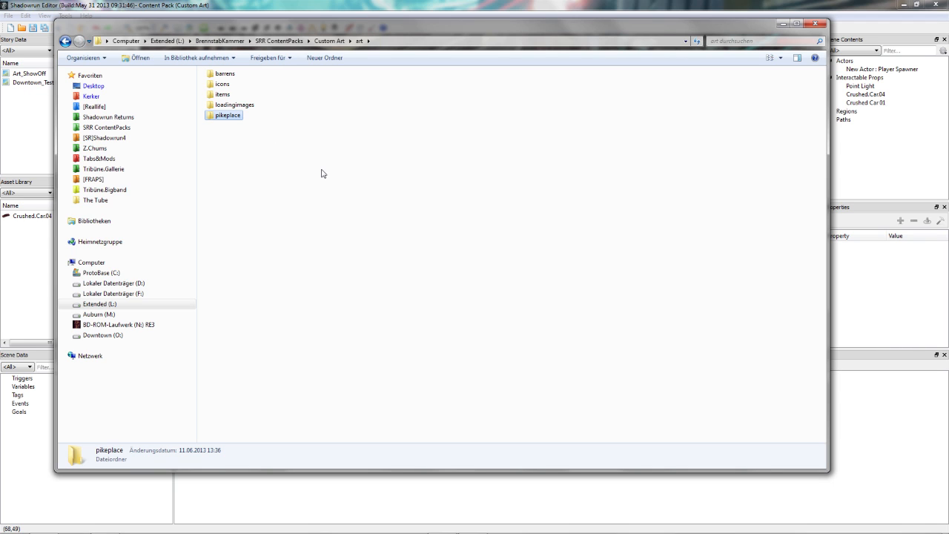
mouse_move(313, 166)
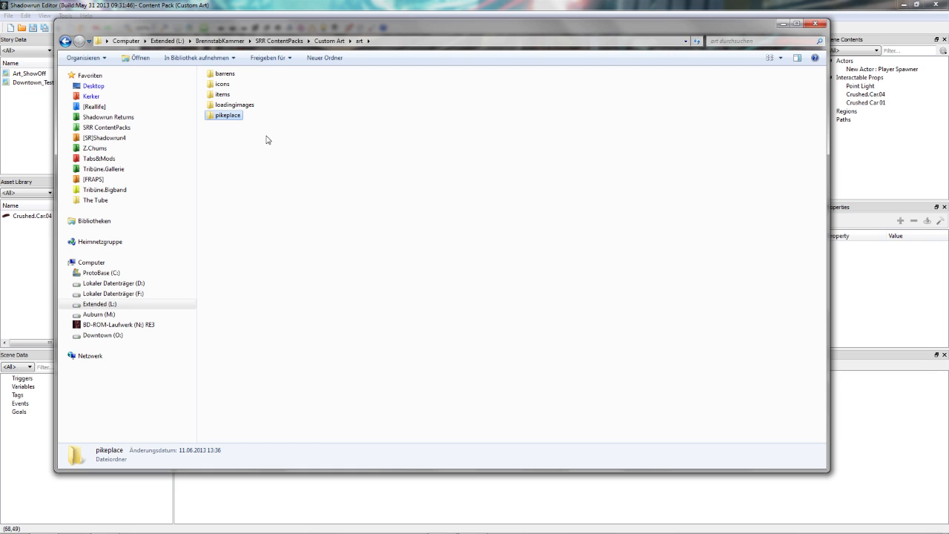
mouse_move(258, 133)
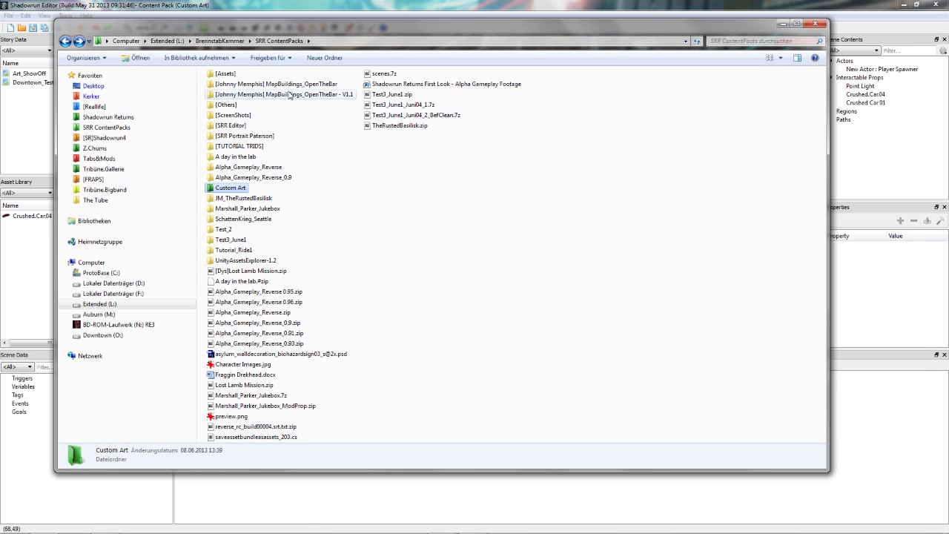
double_click(230, 187)
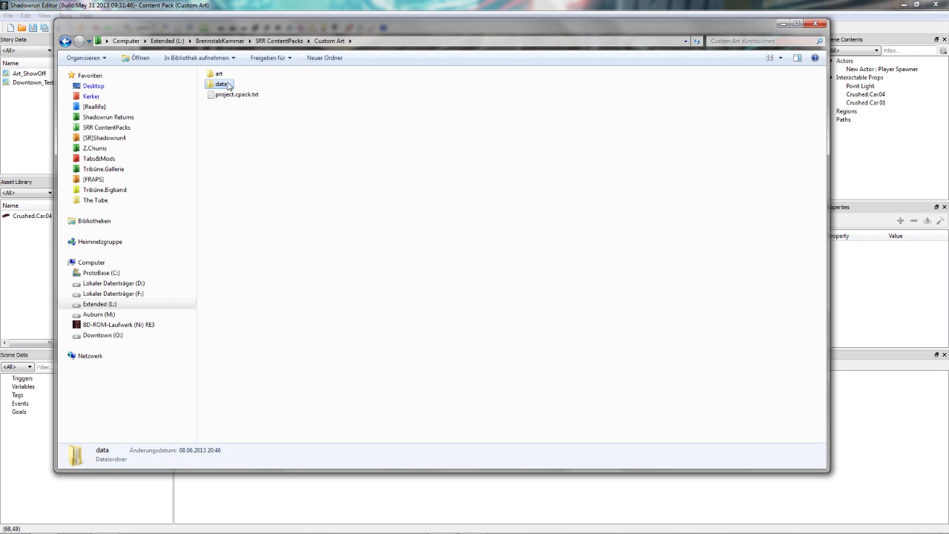
double_click(220, 83)
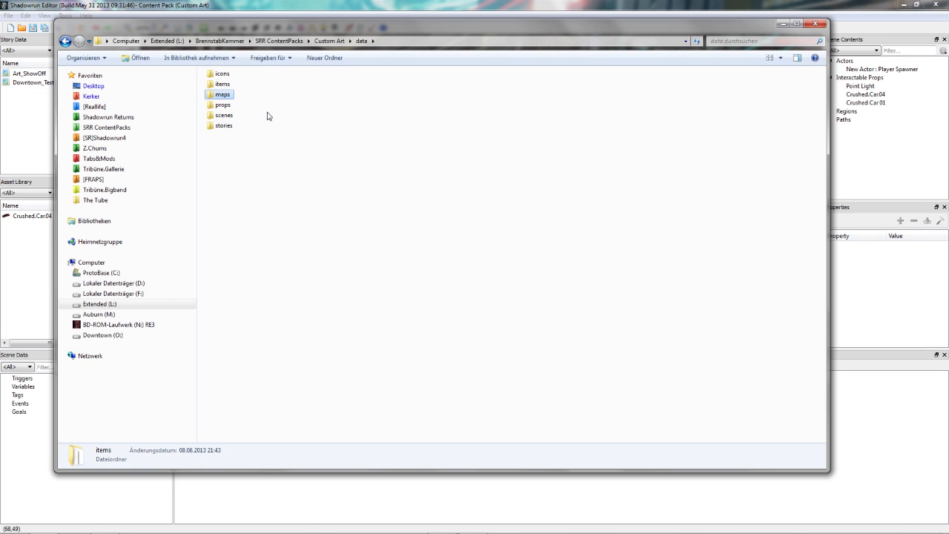
click(222, 104)
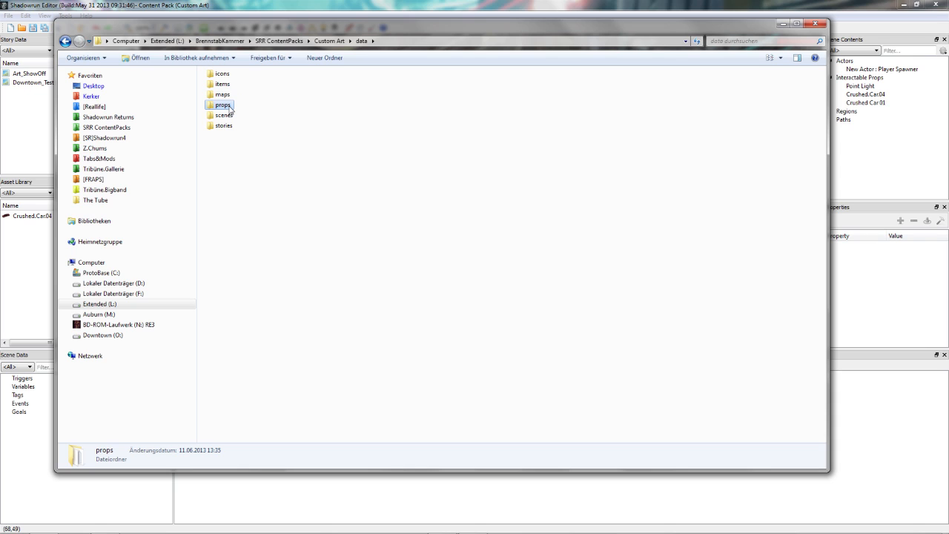
mouse_move(237, 113)
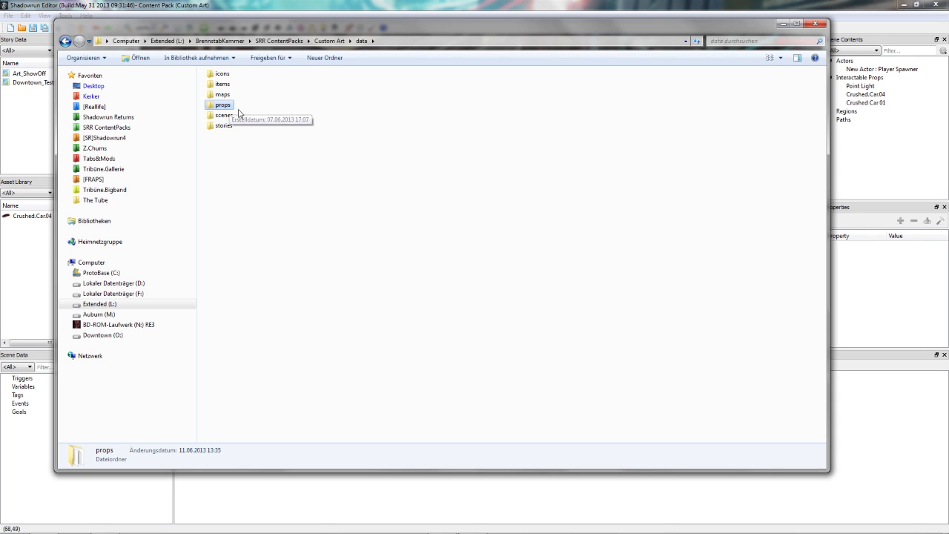
mouse_move(246, 115)
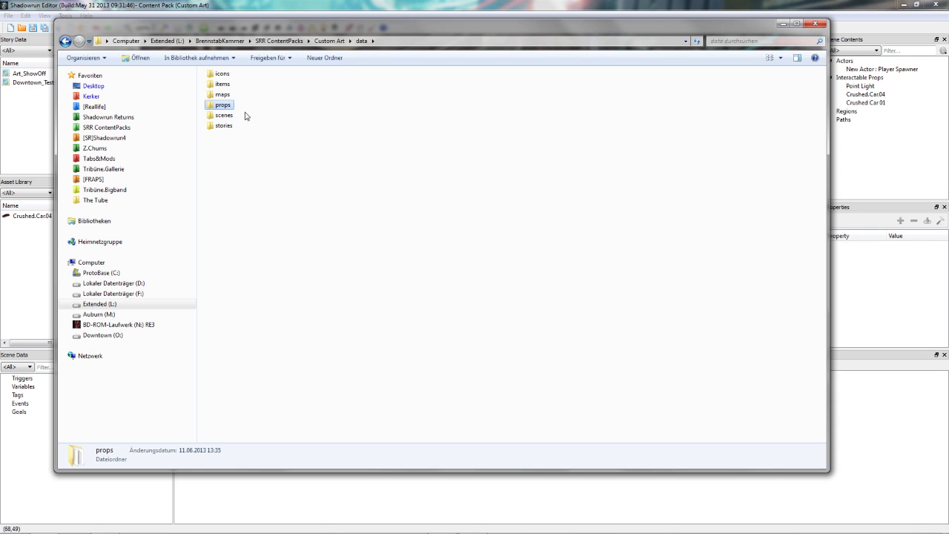
mouse_move(248, 111)
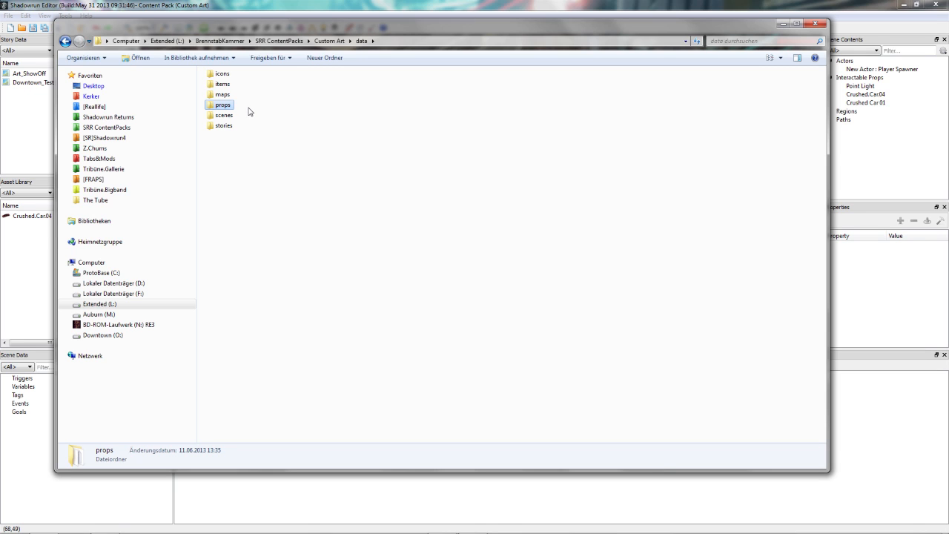
mouse_move(252, 114)
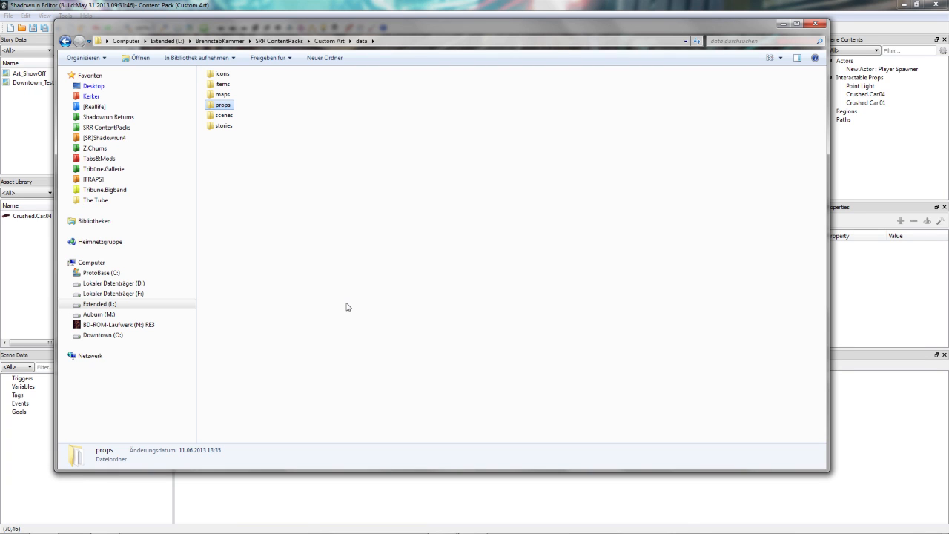
mouse_move(335, 303)
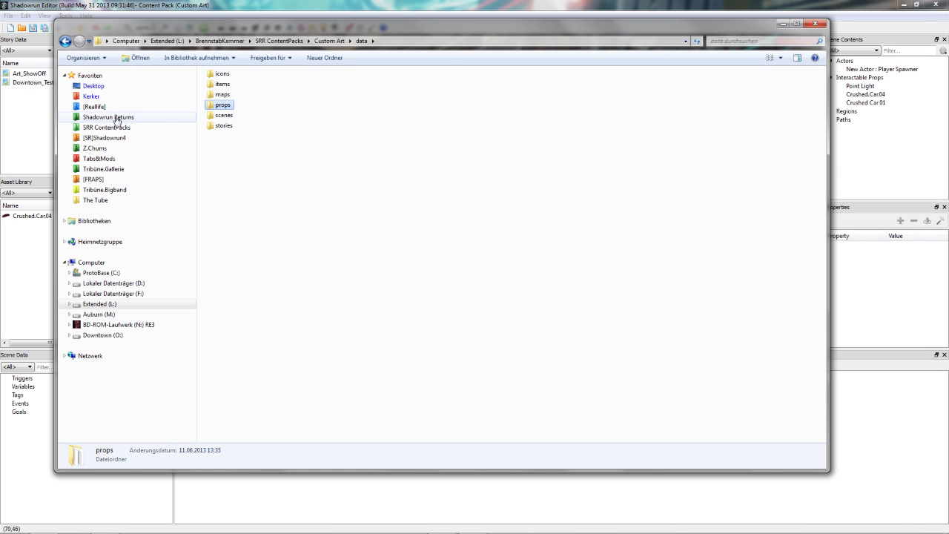
Navigate Shadowrun_Data > StreamingAssets > ContentPacks into the seattle content pack.
click(109, 116)
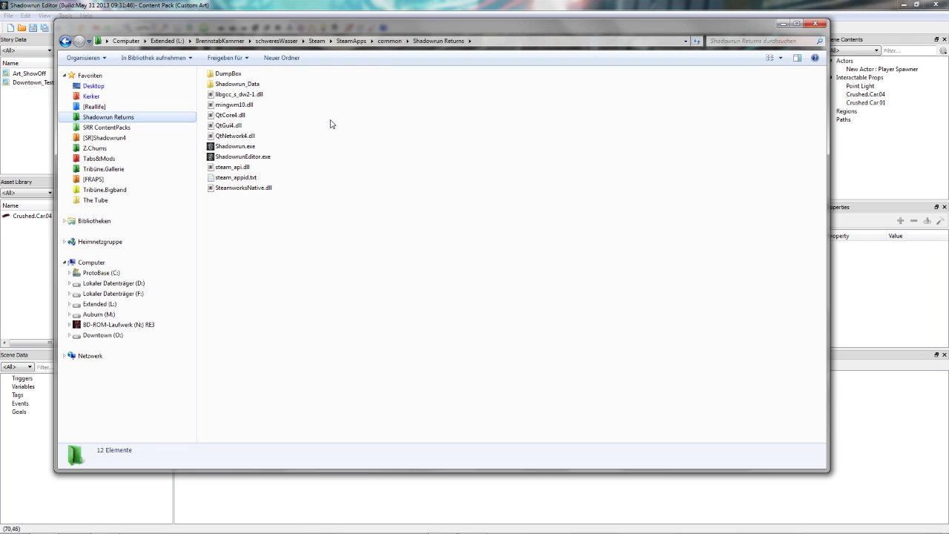
double_click(238, 83)
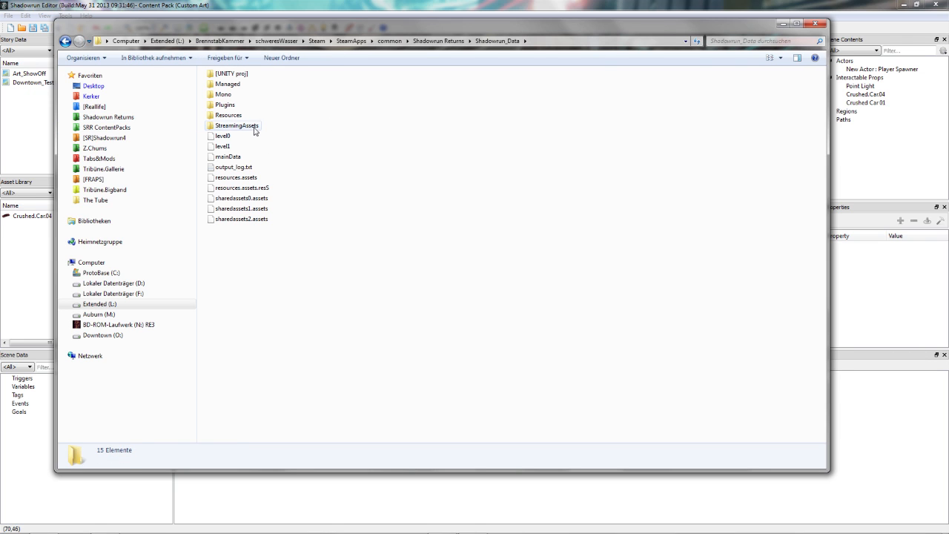
double_click(236, 124)
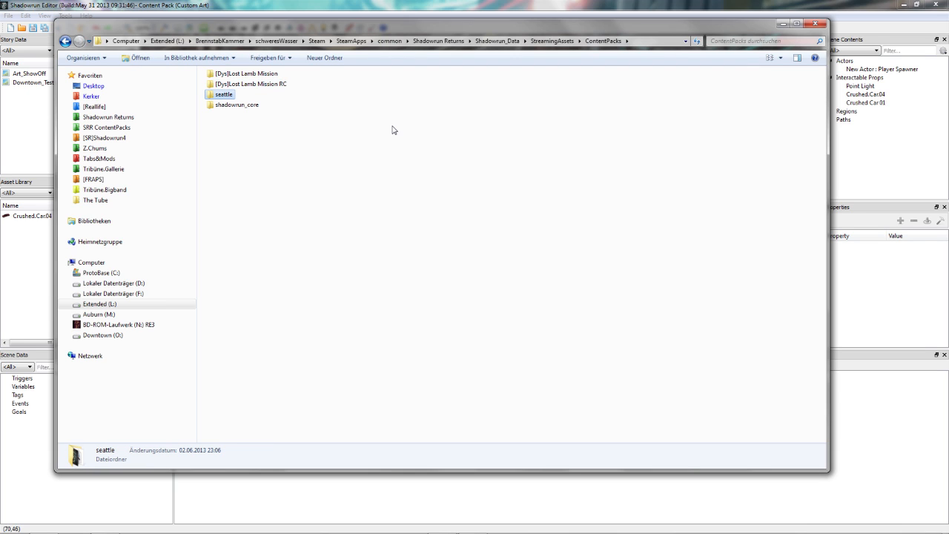
mouse_move(543, 215)
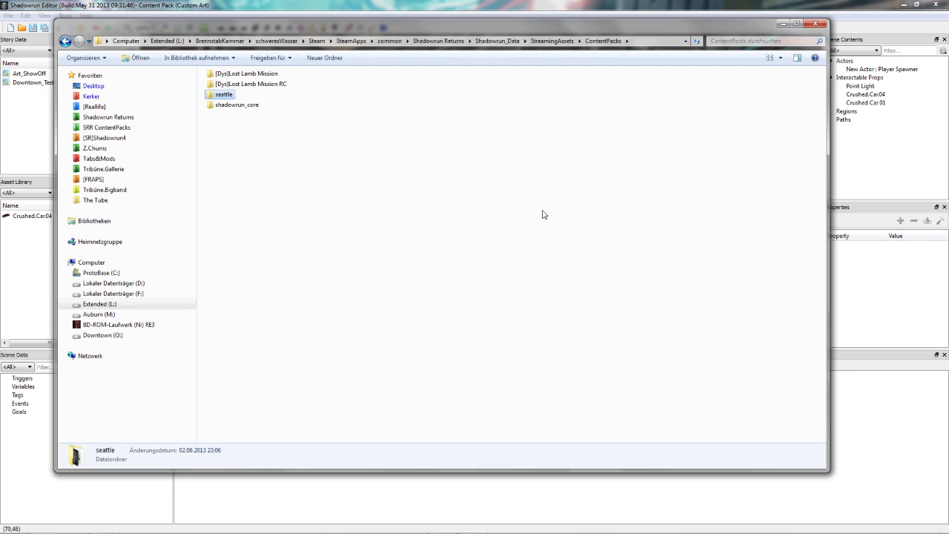
double_click(223, 94)
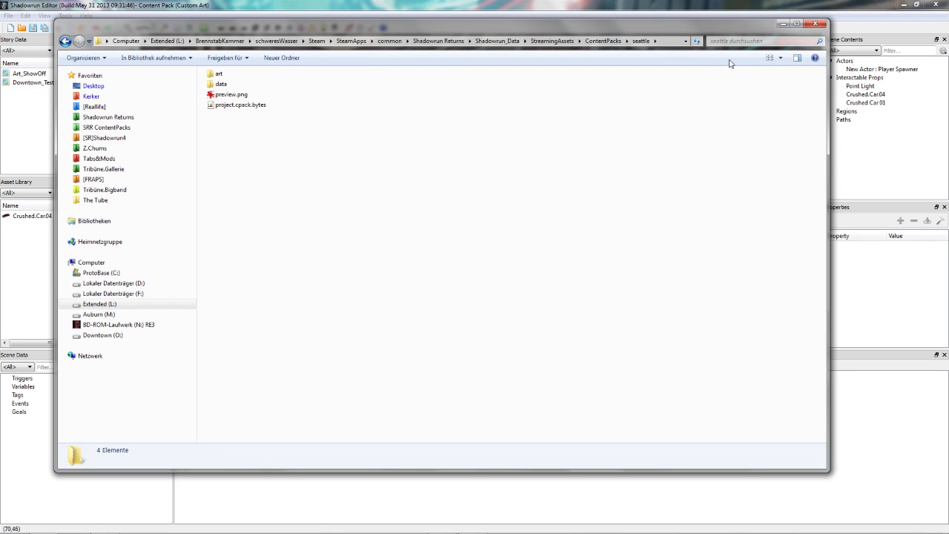
mouse_move(362, 142)
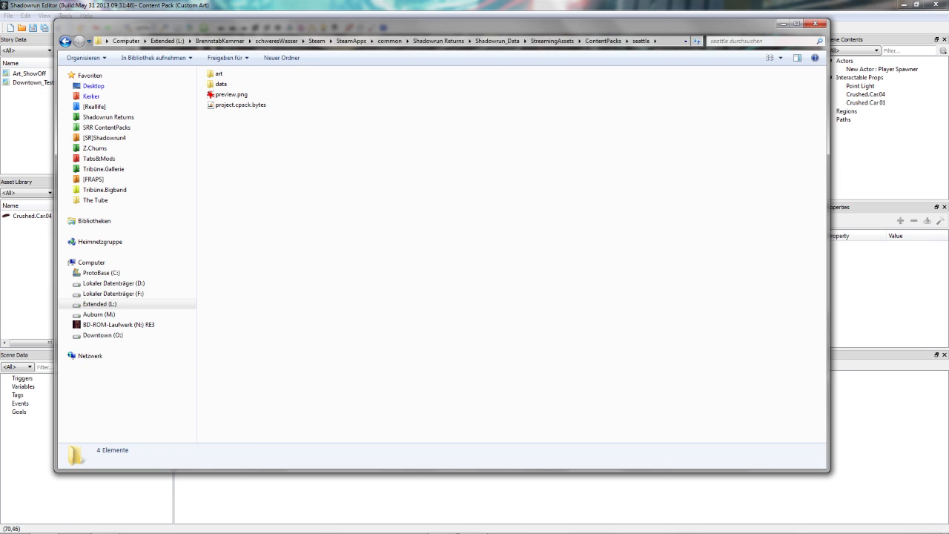
click(756, 41)
text(walldec h)
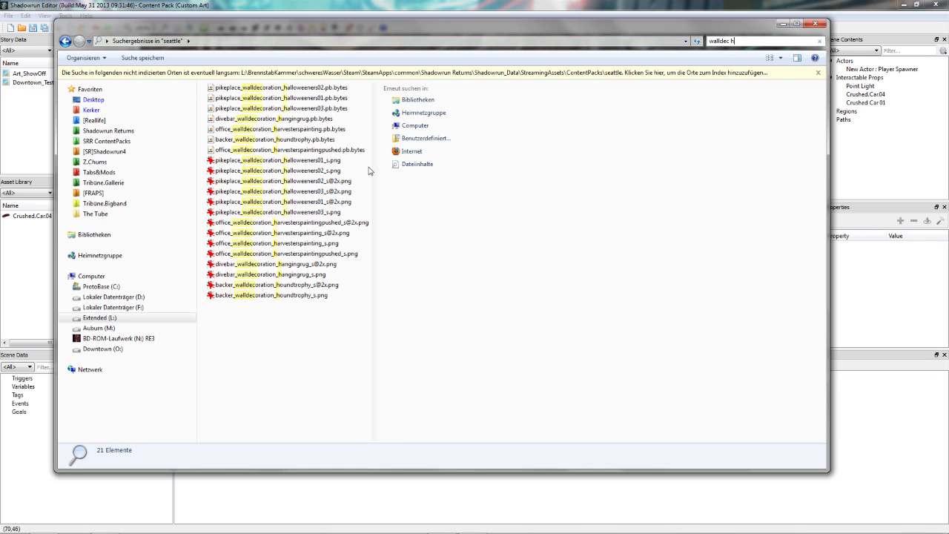
click(281, 202)
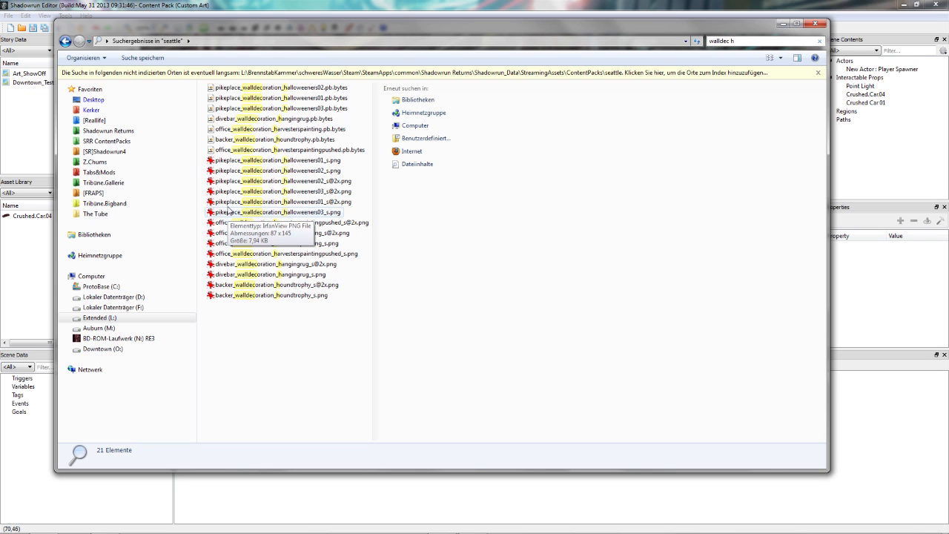
mouse_move(249, 139)
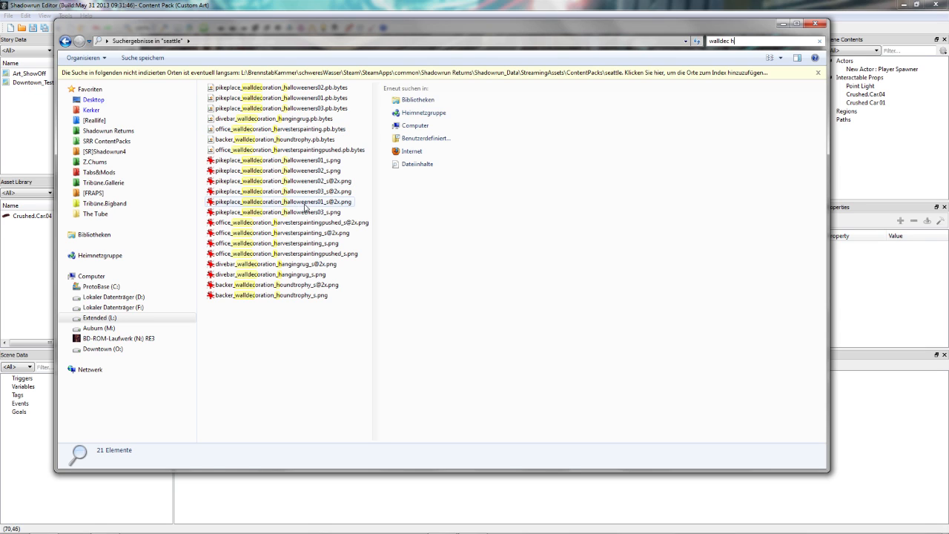
click(281, 191)
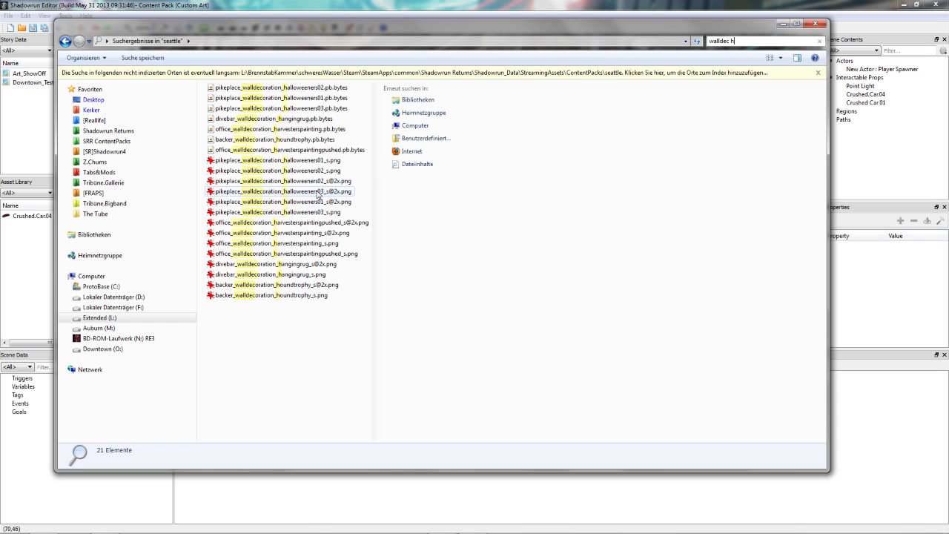
click(282, 191)
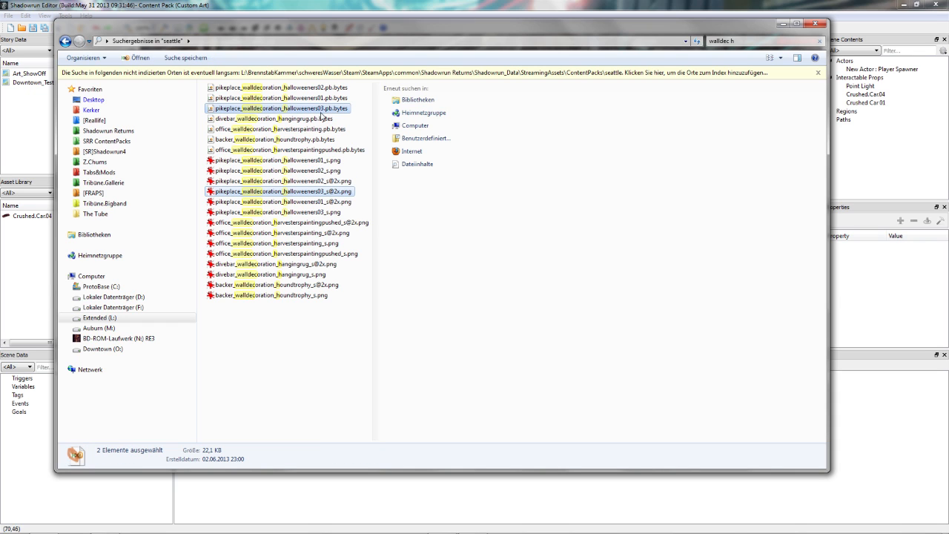
mouse_move(304, 109)
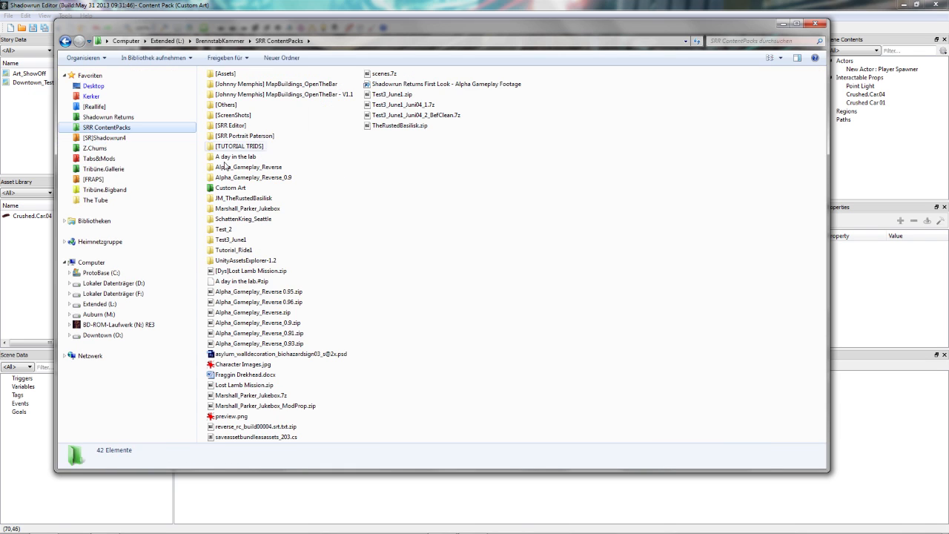
Place the halloweeners03 image in Custom Art's art\pikeplace folder and view the pumpkin graffiti.
double_click(230, 187)
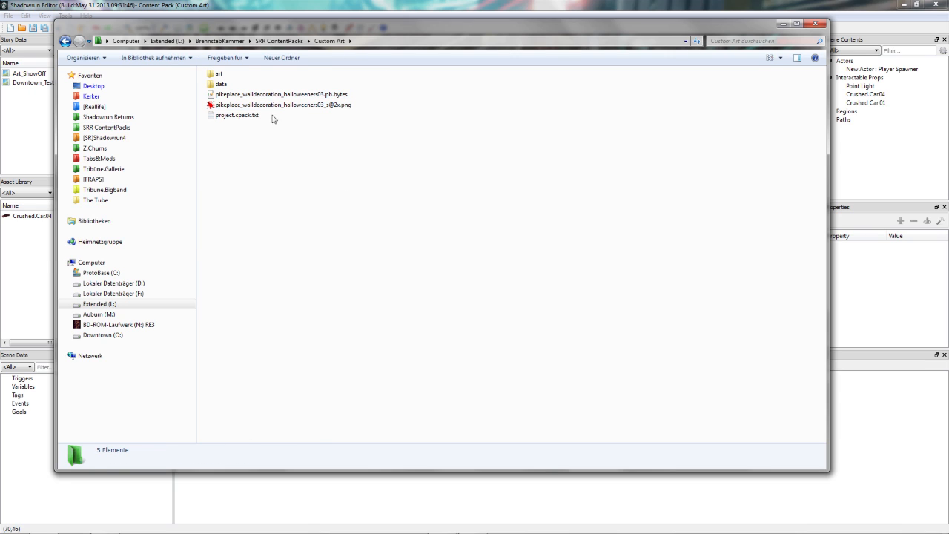
click(282, 104)
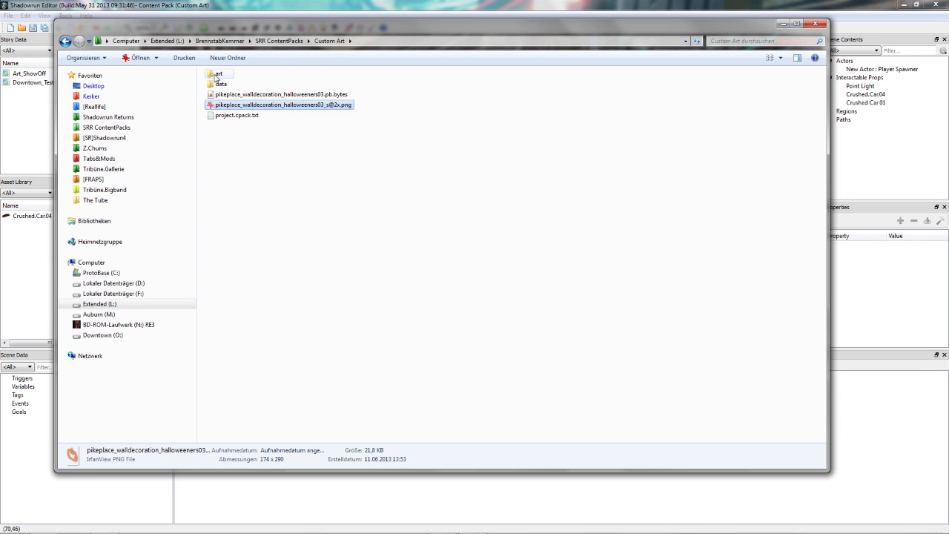
double_click(218, 73)
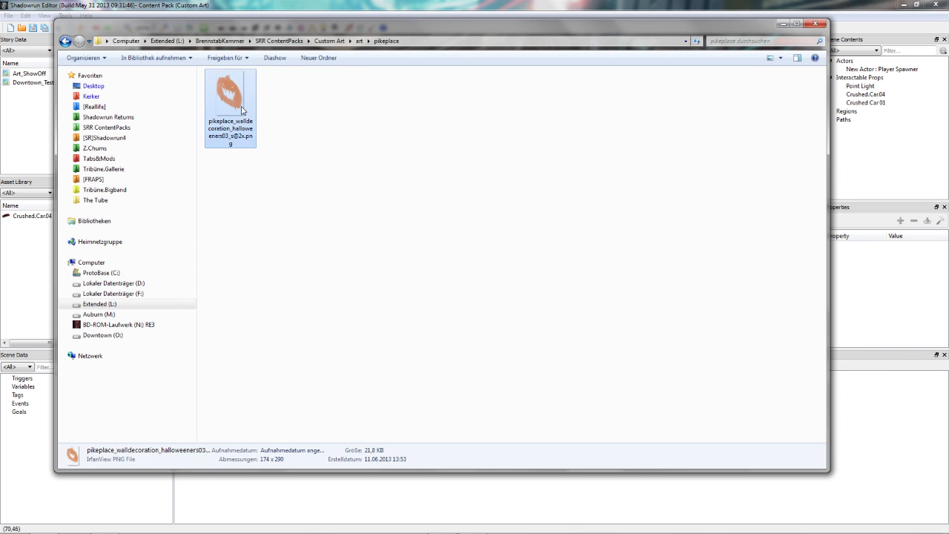
double_click(230, 89)
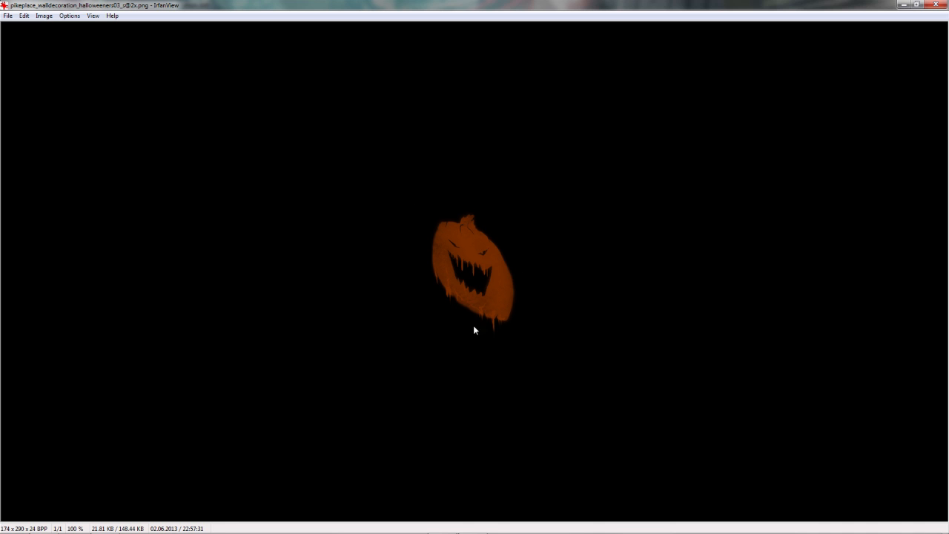
mouse_move(507, 328)
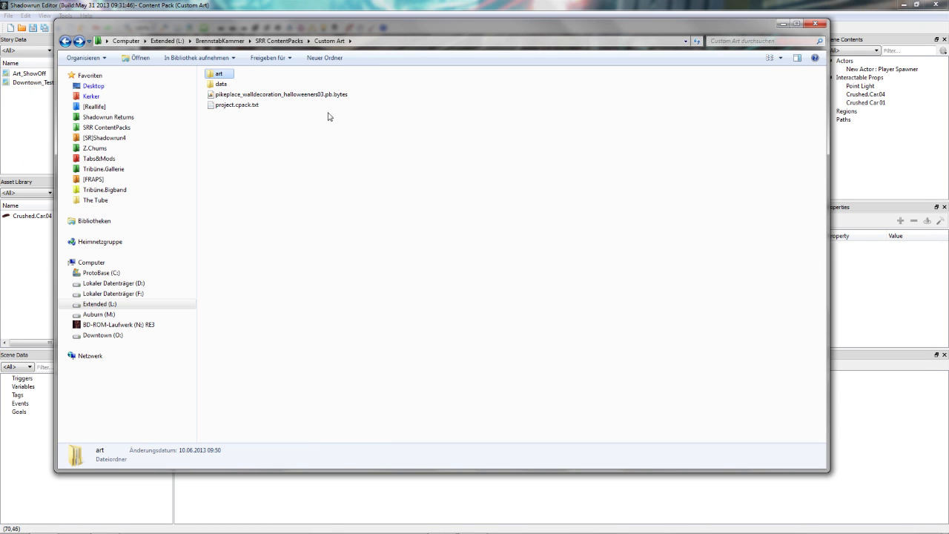
Select the halloweeners03 data file and enter the pack's data folder.
click(281, 94)
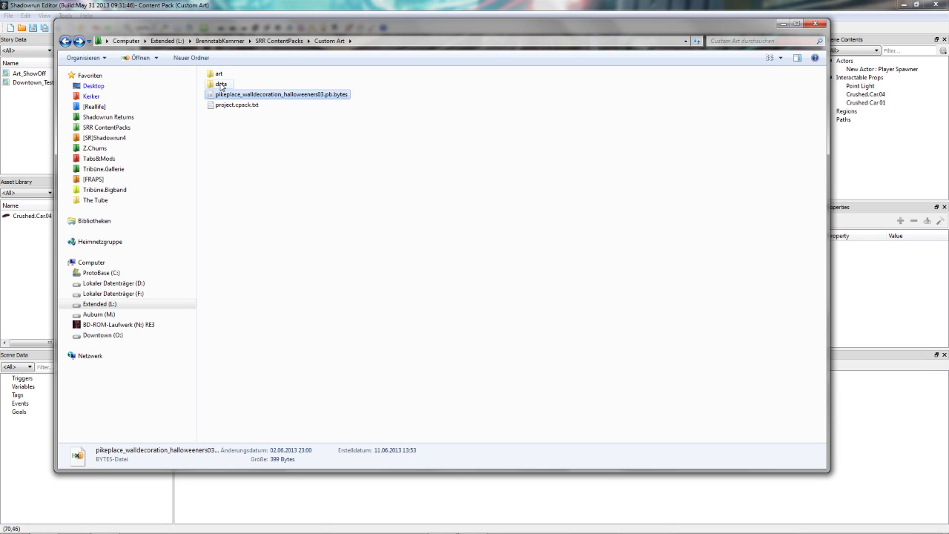
double_click(221, 84)
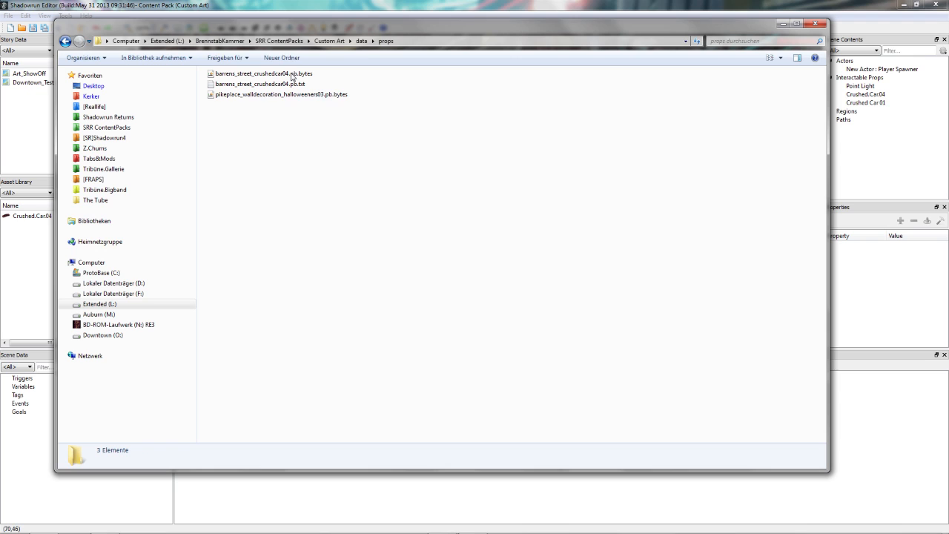
mouse_move(405, 114)
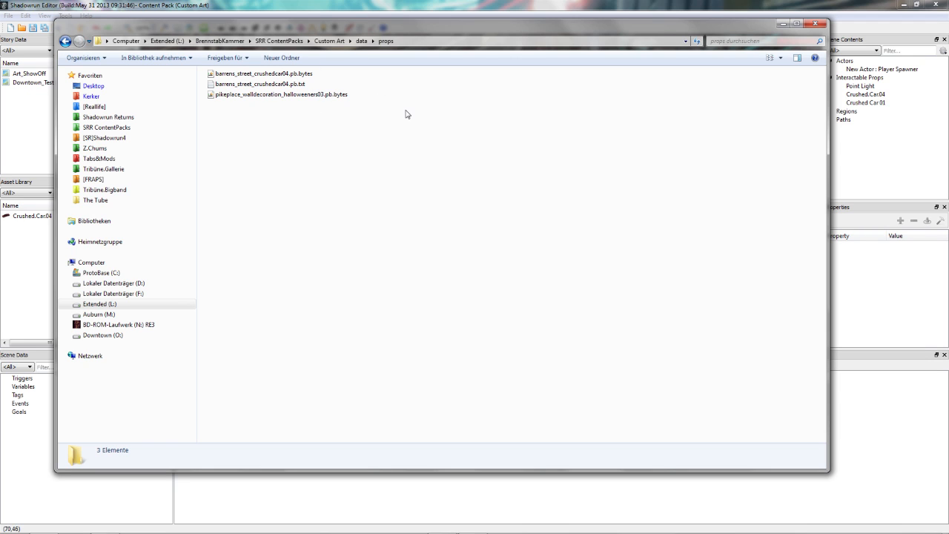
mouse_move(398, 151)
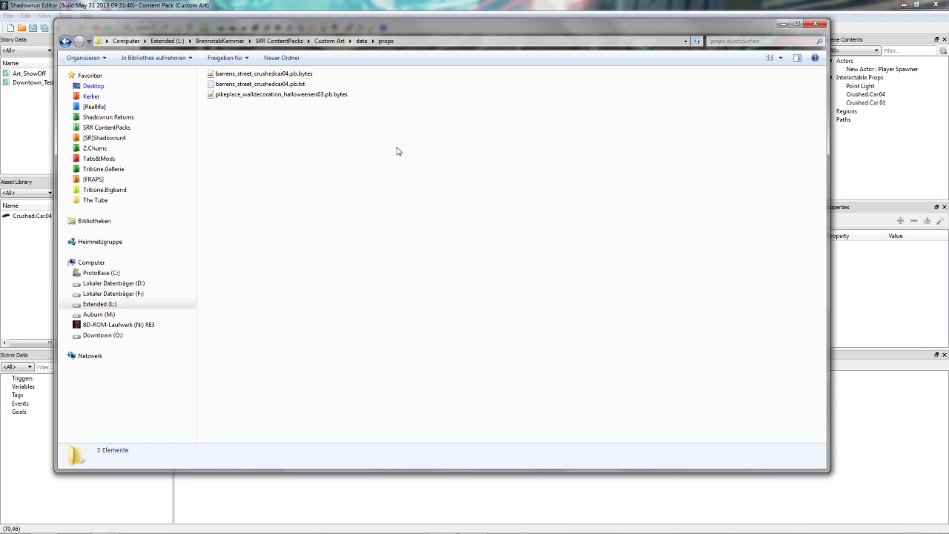
mouse_move(375, 139)
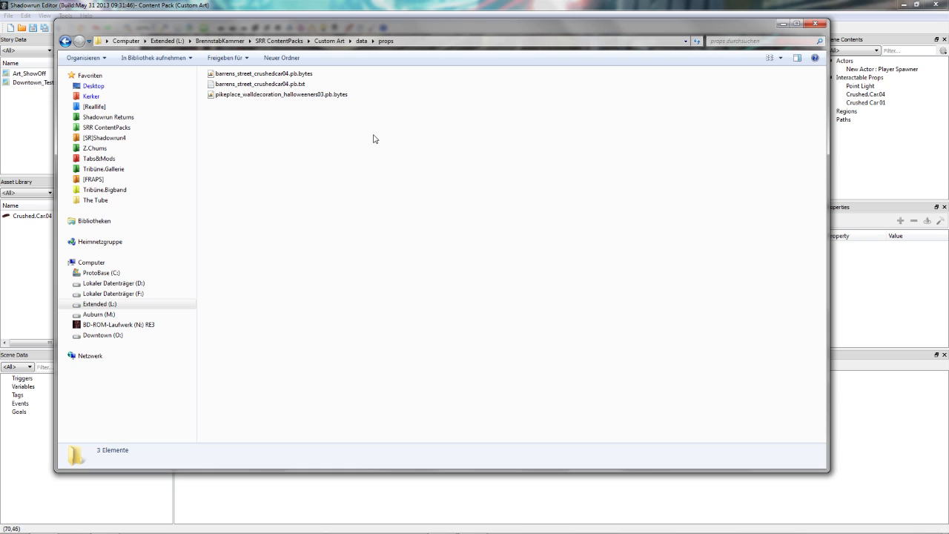
mouse_move(365, 146)
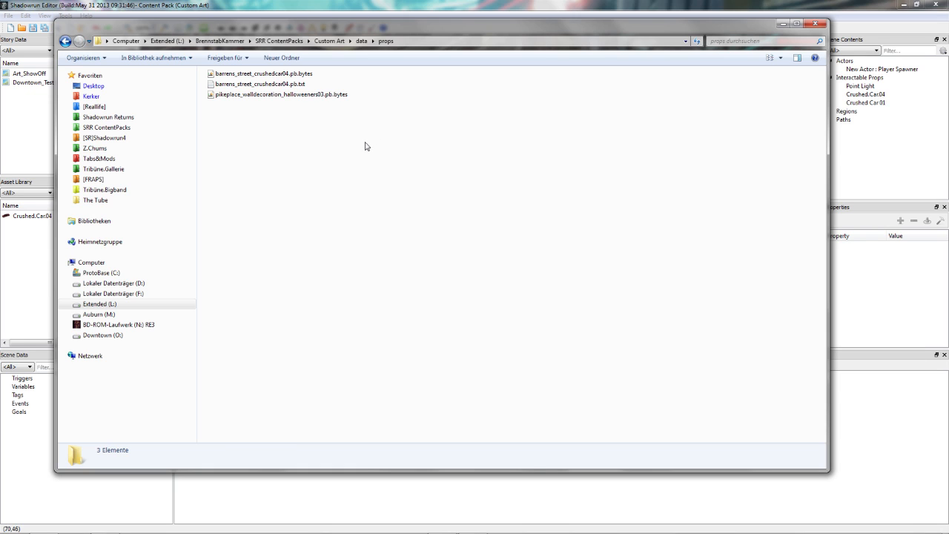
mouse_move(363, 141)
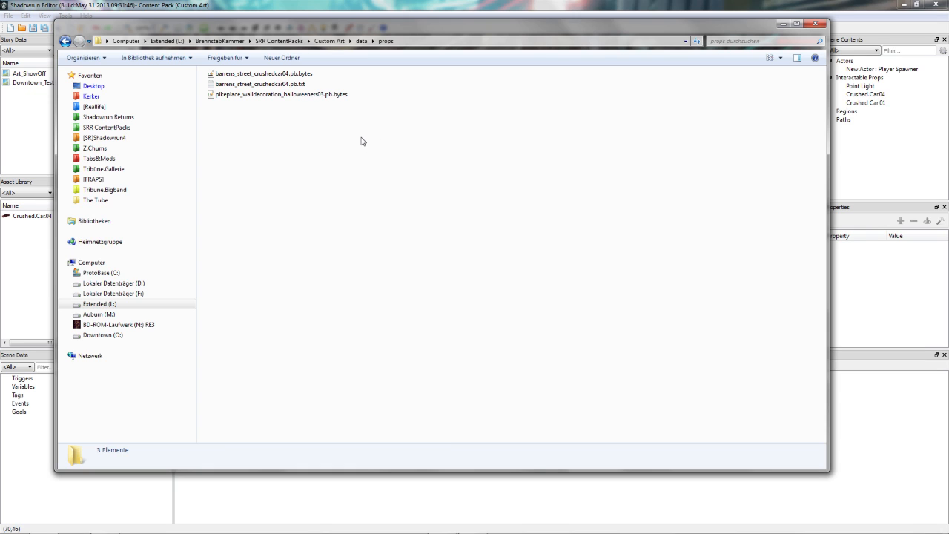
mouse_move(363, 146)
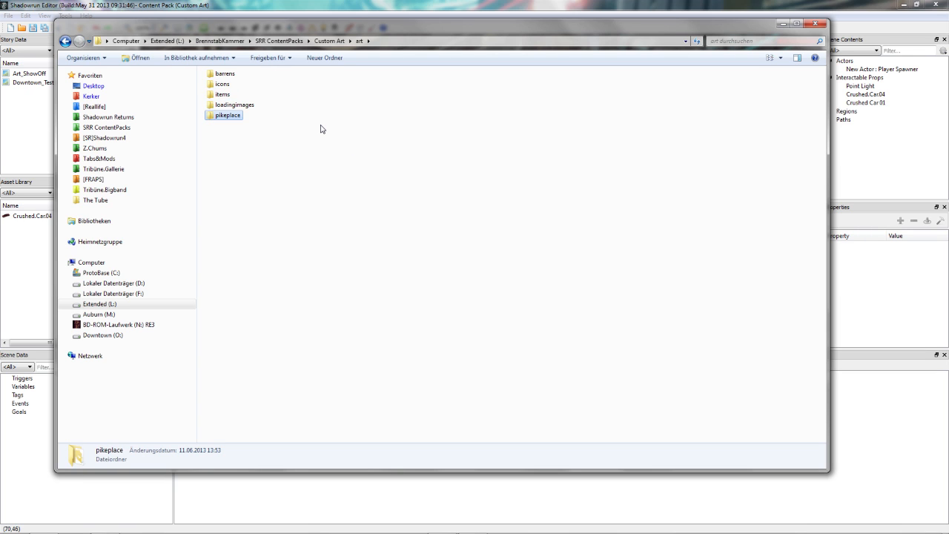
double_click(228, 115)
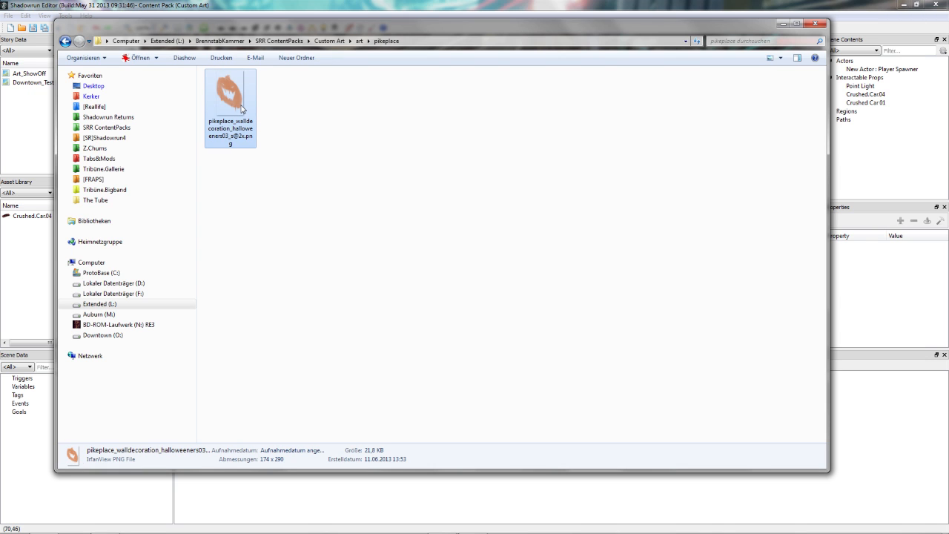
right_click(230, 93)
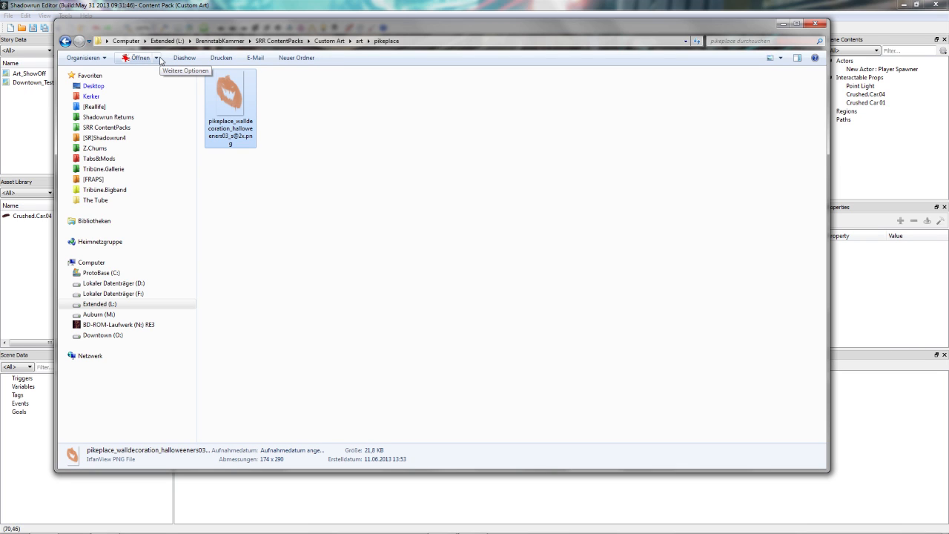
click(157, 58)
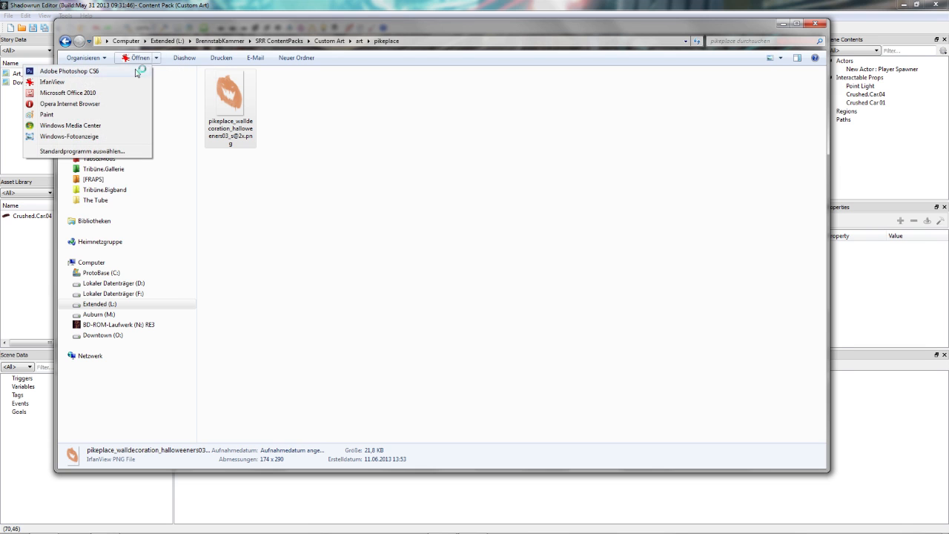
click(69, 71)
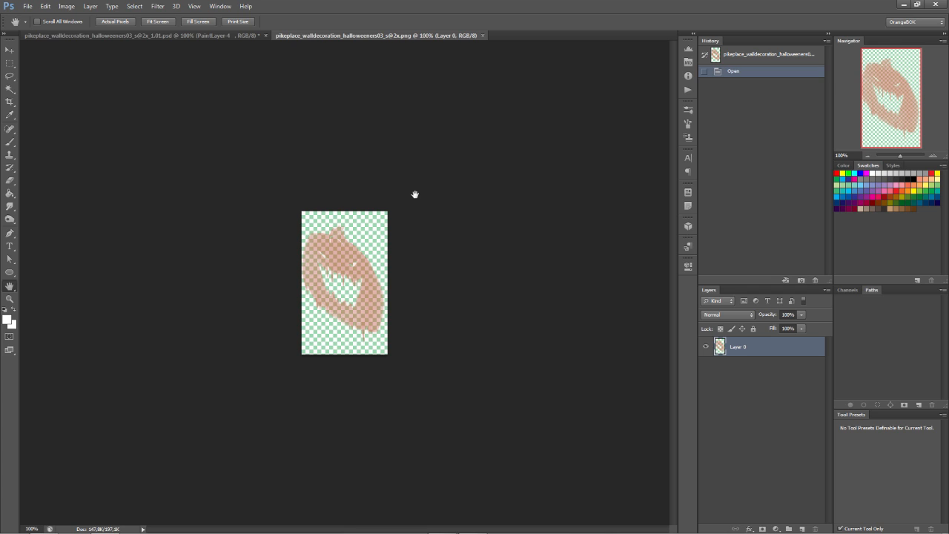
mouse_move(308, 319)
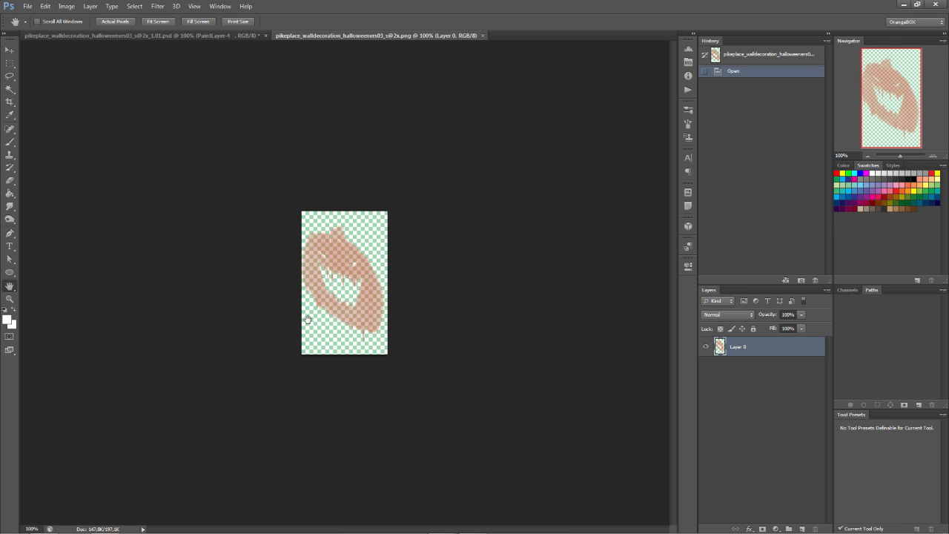
mouse_move(400, 262)
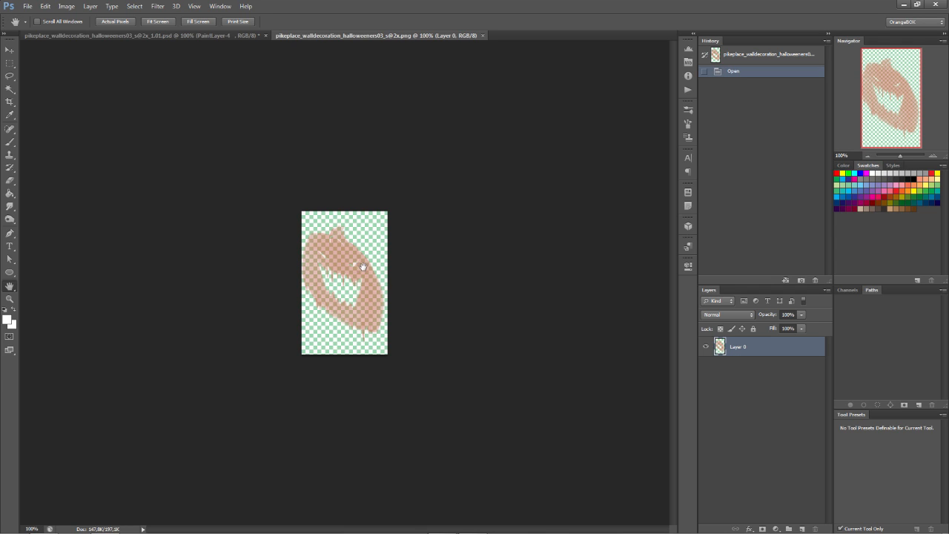
mouse_move(384, 121)
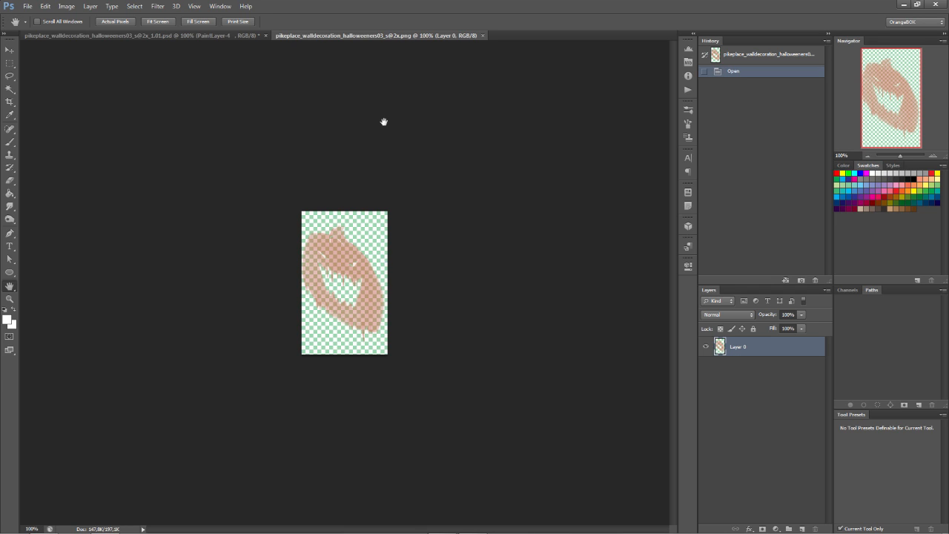
mouse_move(344, 278)
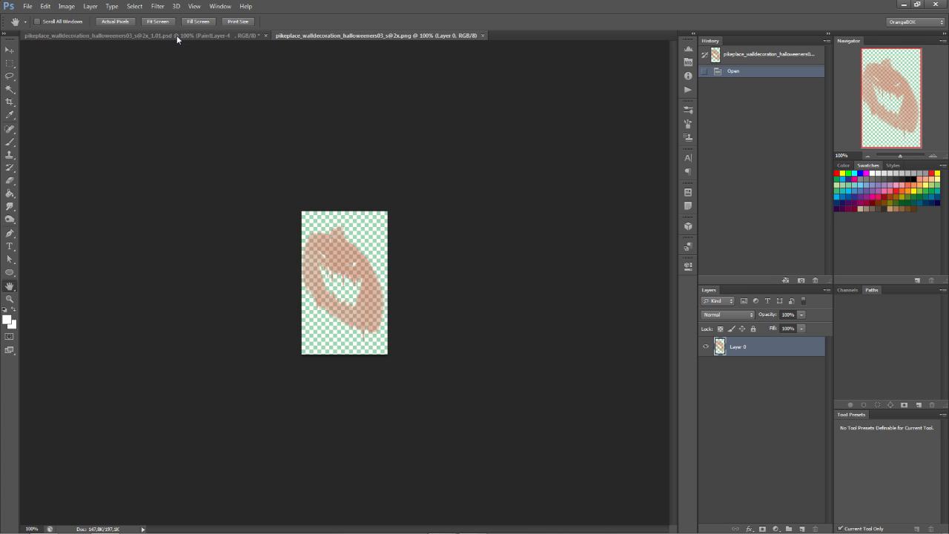
Switch to the layered PSD and reveal the red circuit graffiti layer, hiding the orange lips.
click(141, 35)
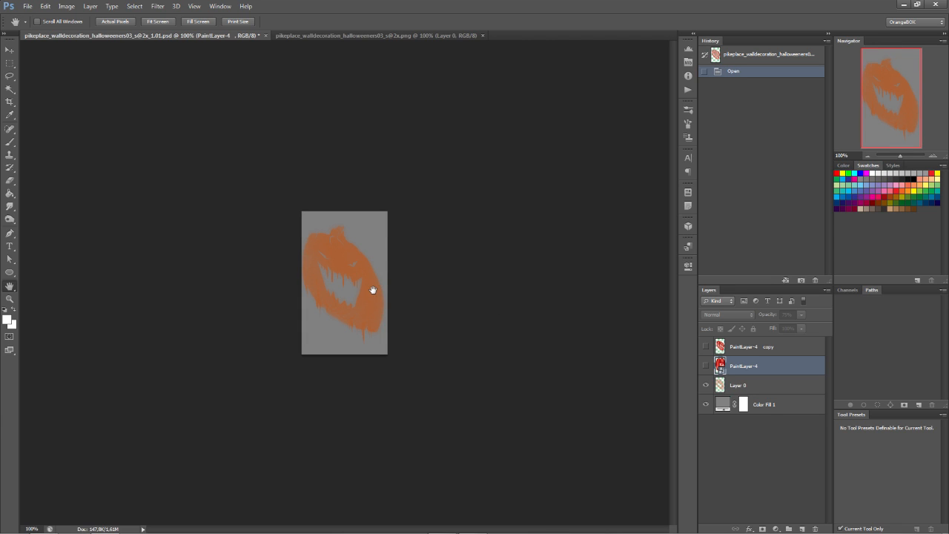
mouse_move(598, 374)
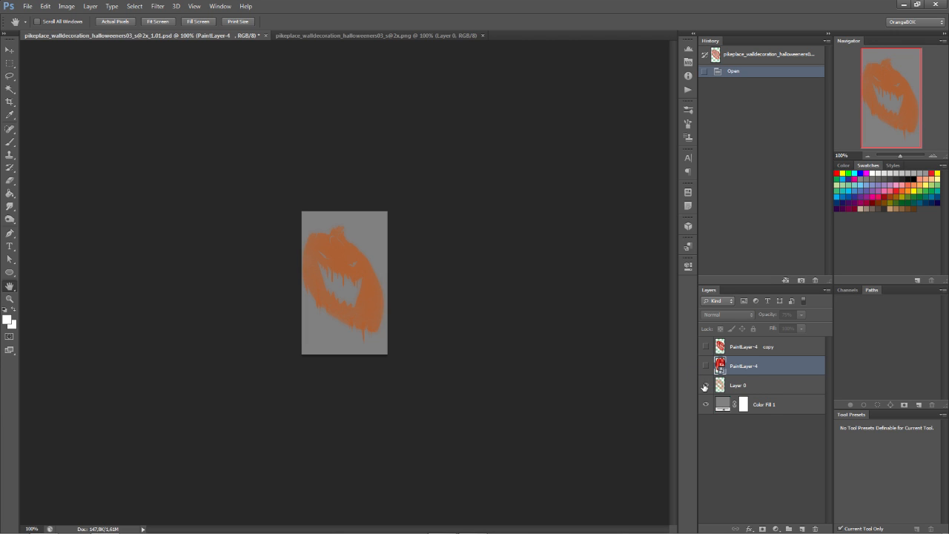
click(705, 365)
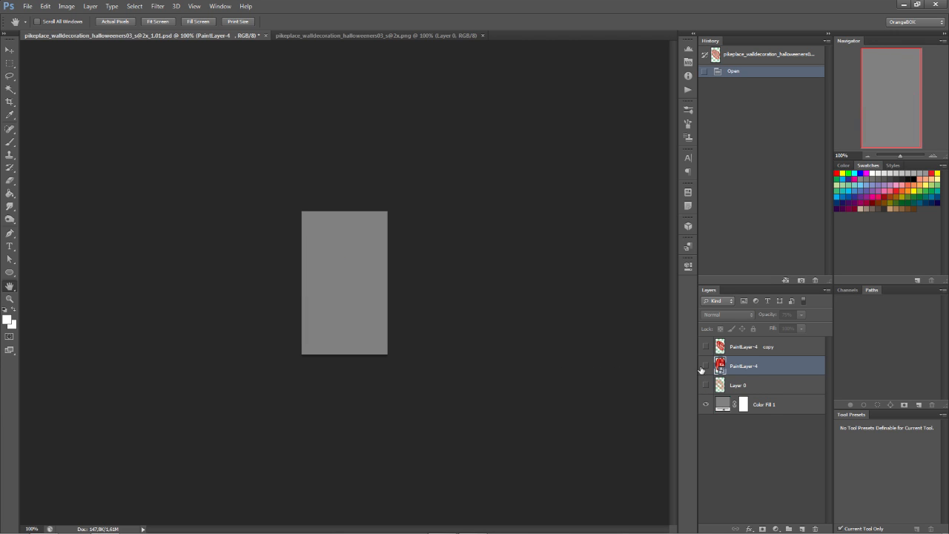
click(705, 365)
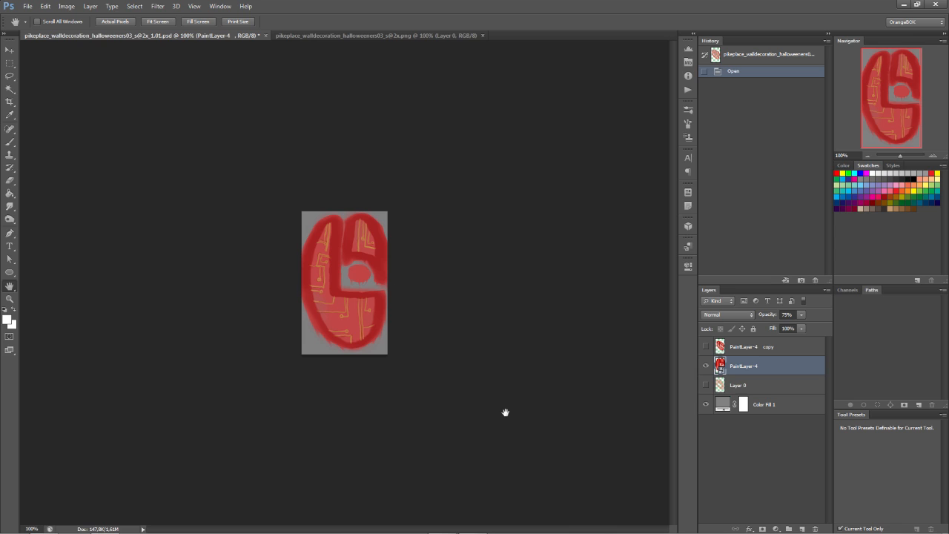
mouse_move(368, 306)
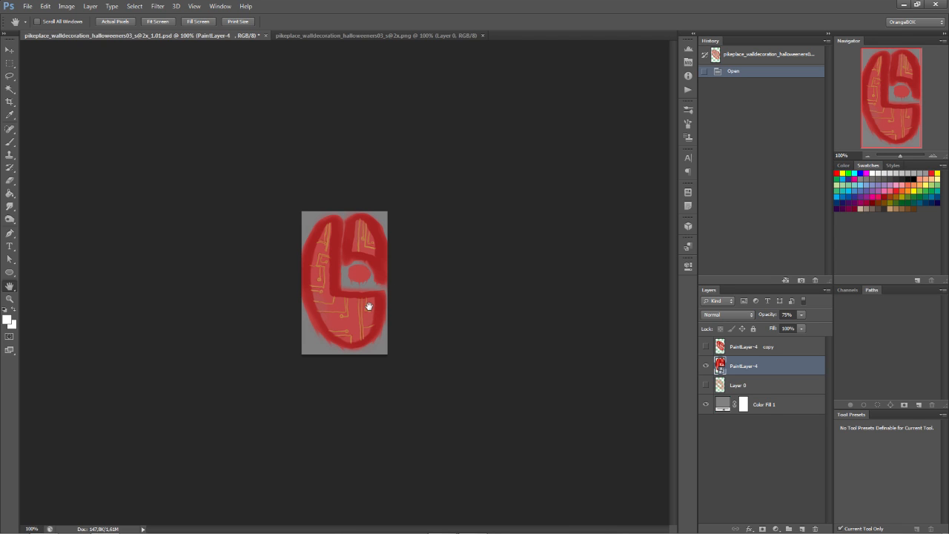
mouse_move(385, 311)
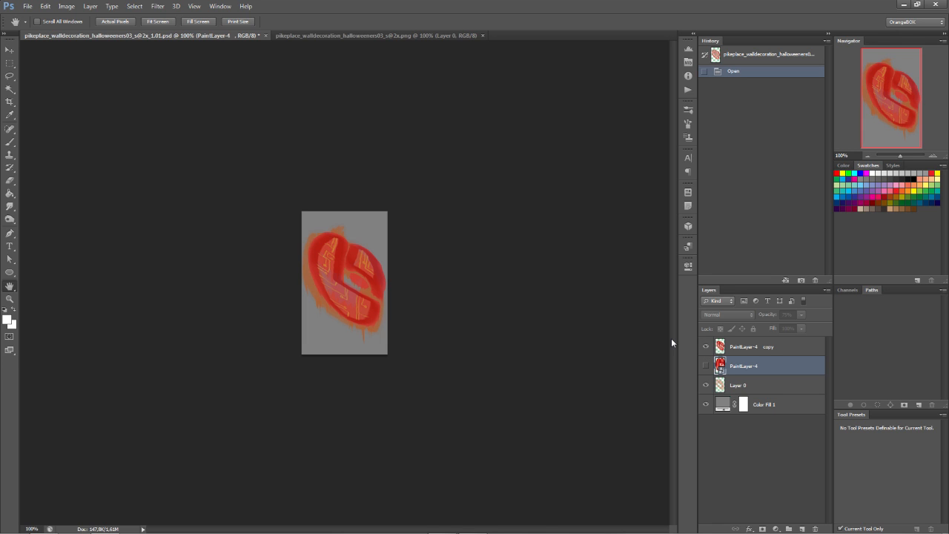
mouse_move(480, 265)
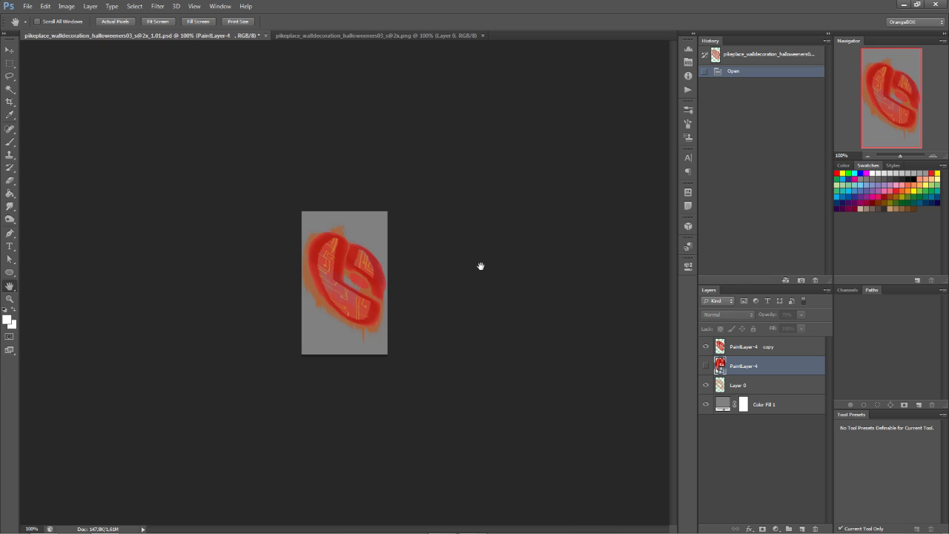
mouse_move(419, 264)
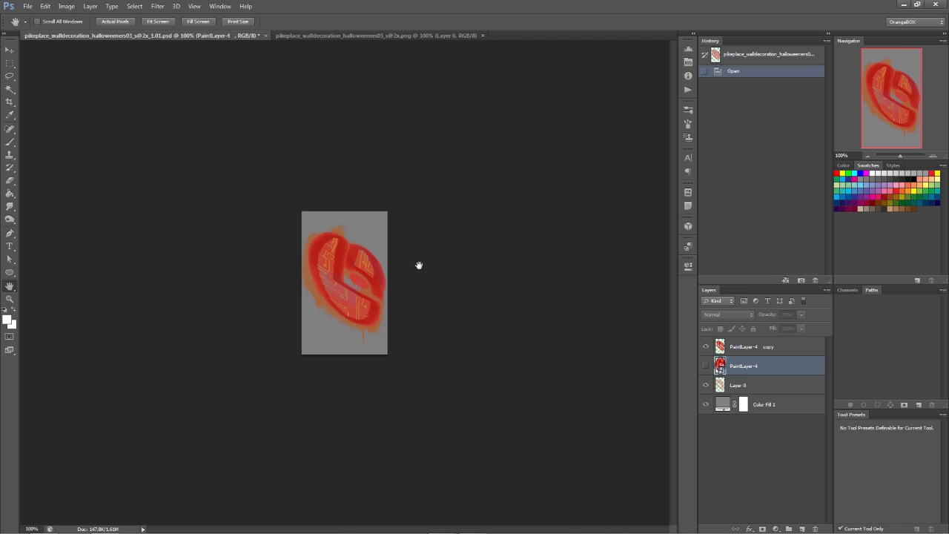
mouse_move(350, 255)
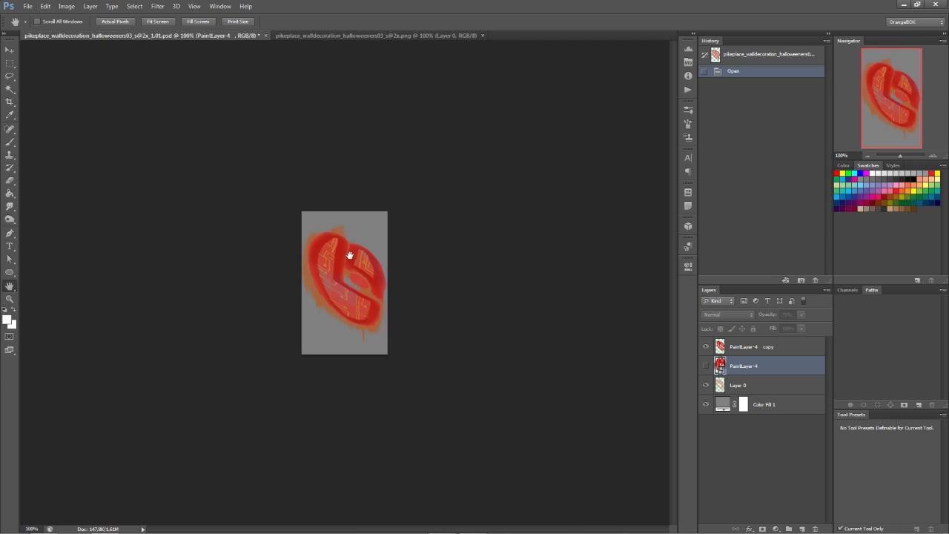
mouse_move(371, 244)
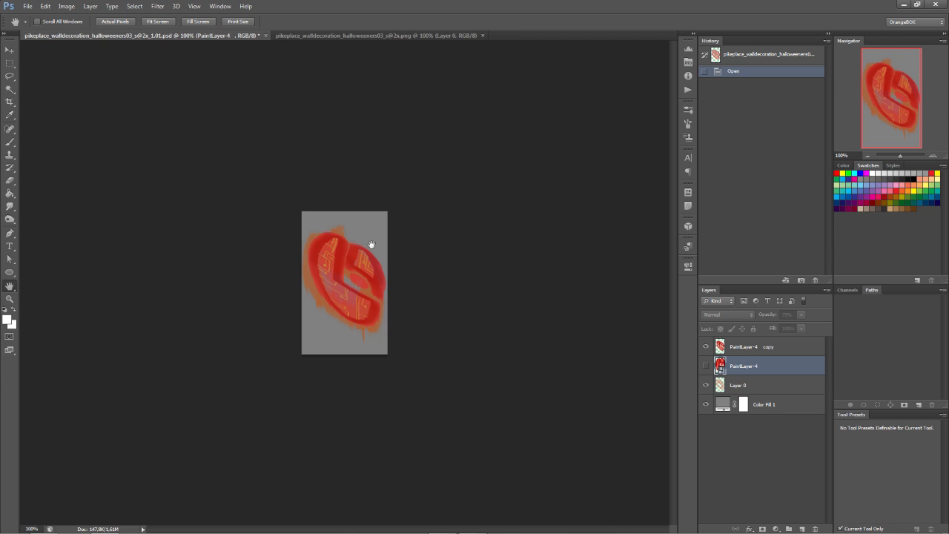
mouse_move(618, 326)
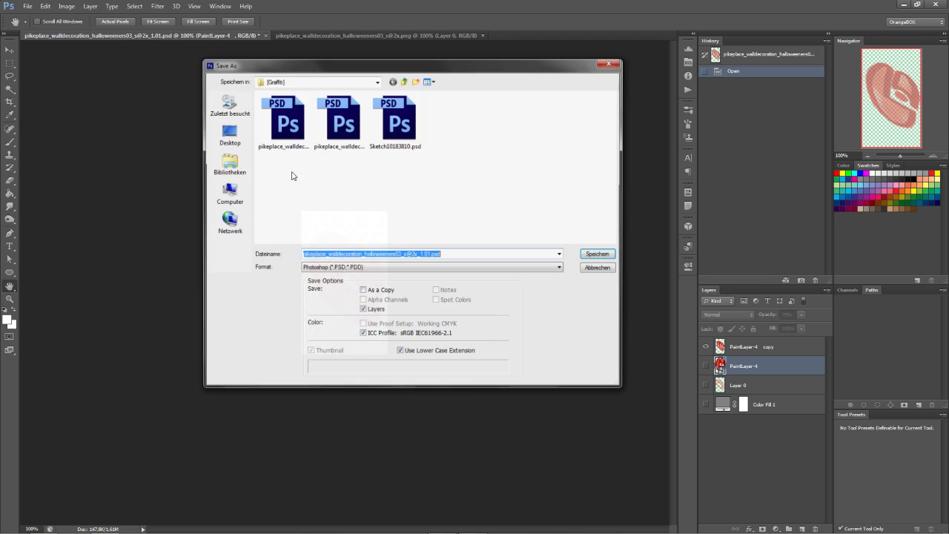
Set the Save As location to art\pikeplace with PNG format.
click(403, 82)
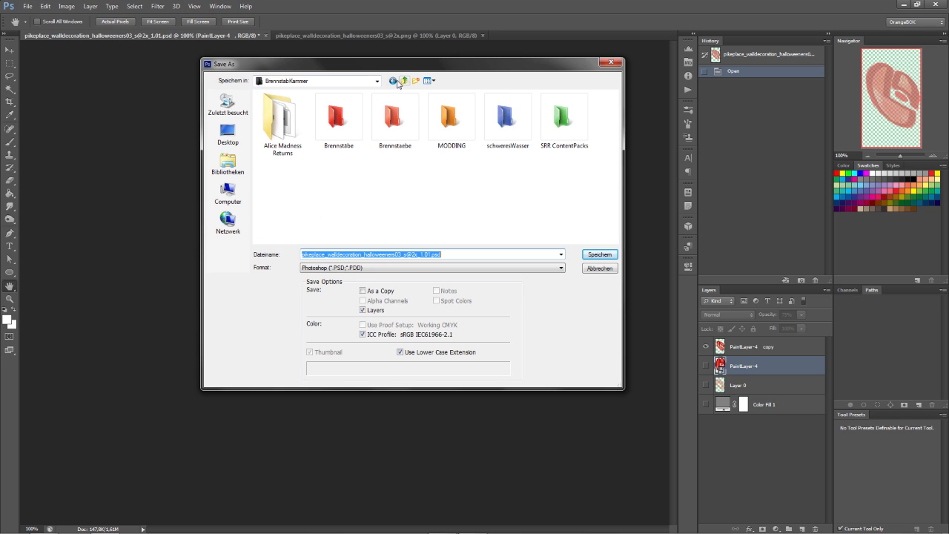
click(403, 81)
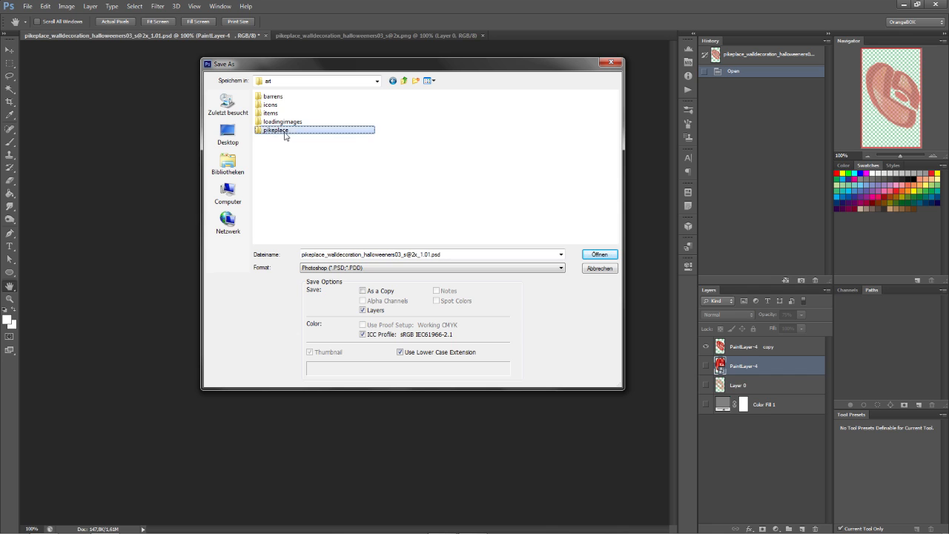
double_click(276, 130)
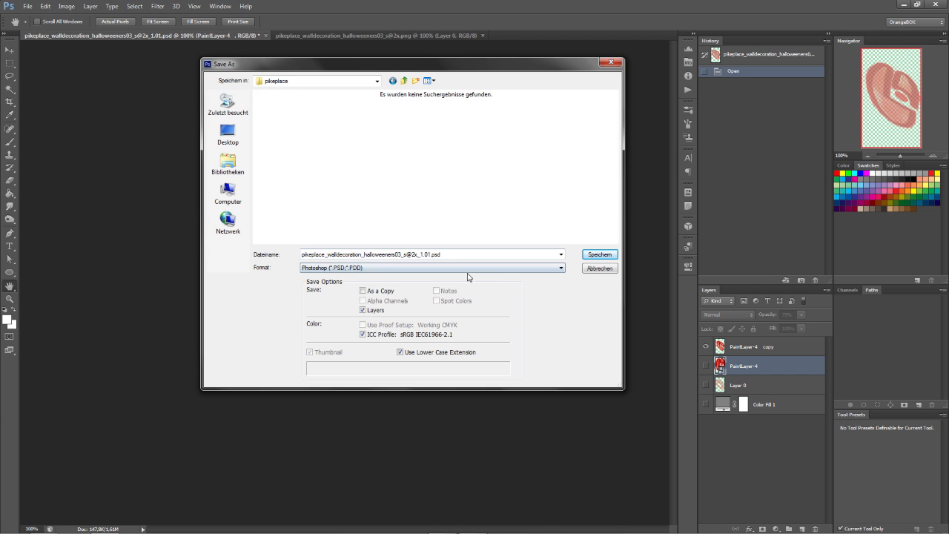
click(432, 268)
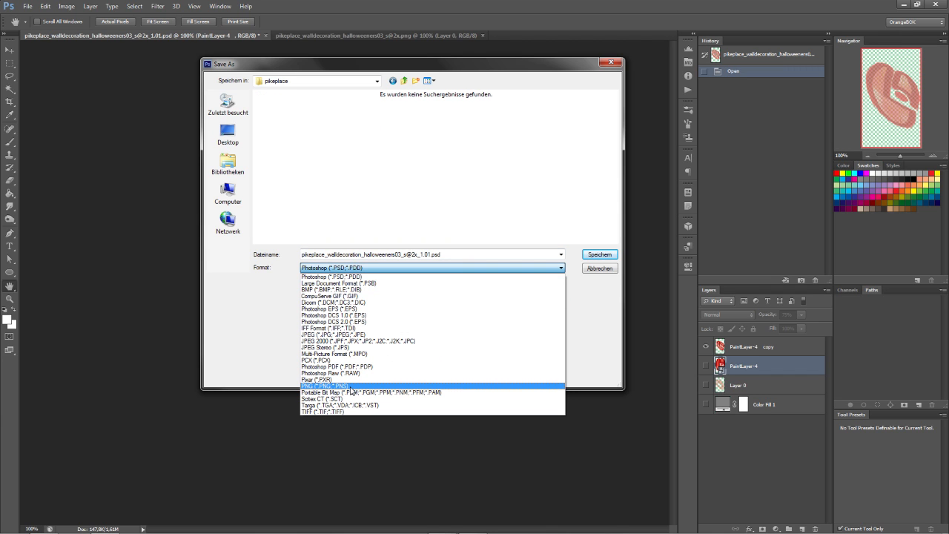
click(323, 386)
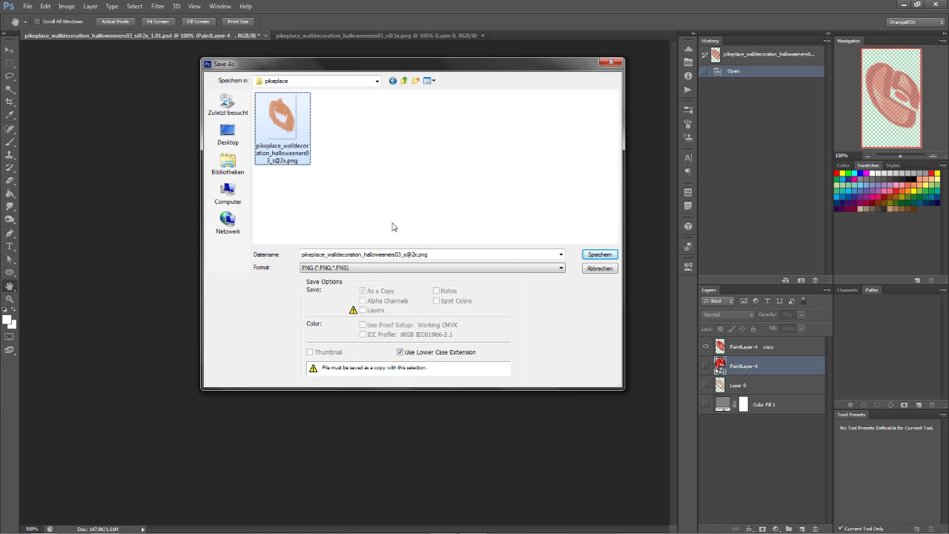
Attempt to replace the existing halloweeners03 PNG; the save fails since the file is open.
click(599, 254)
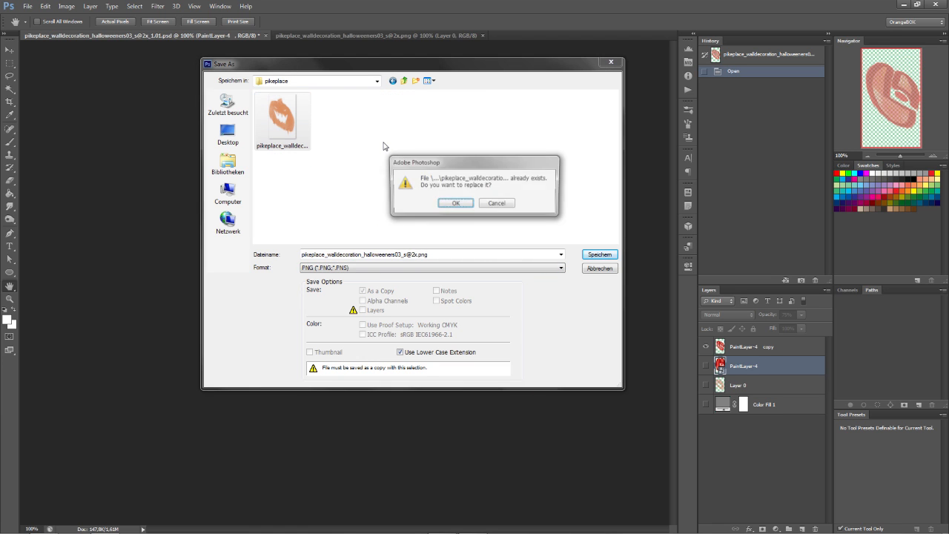
click(456, 203)
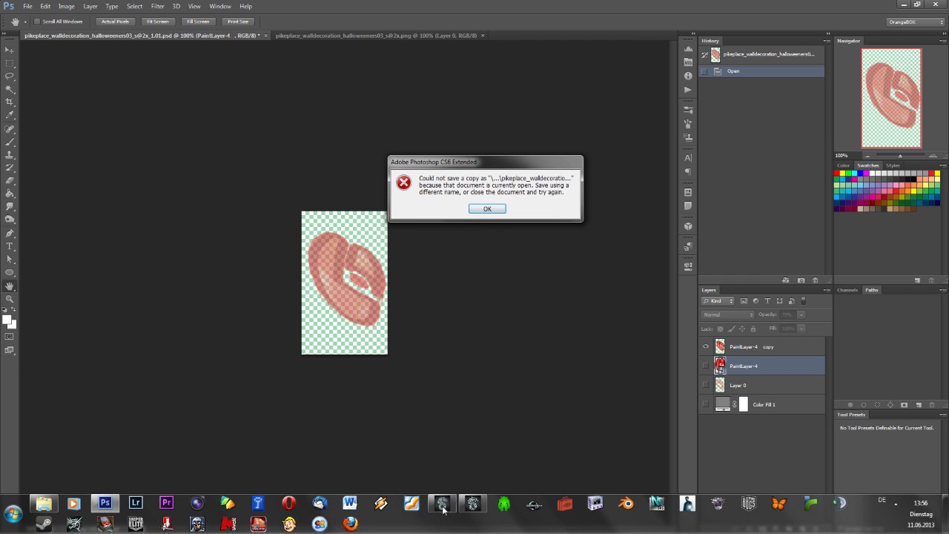
mouse_move(485, 118)
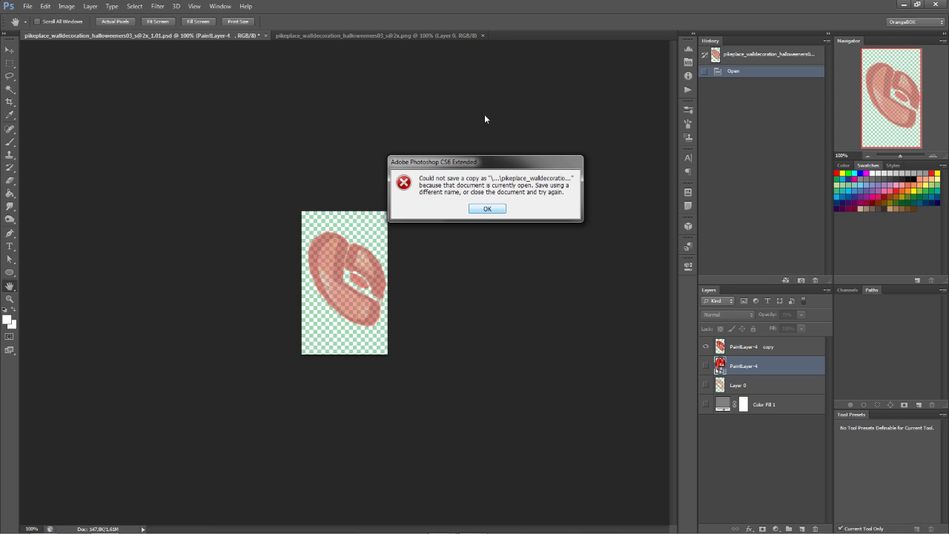
click(487, 209)
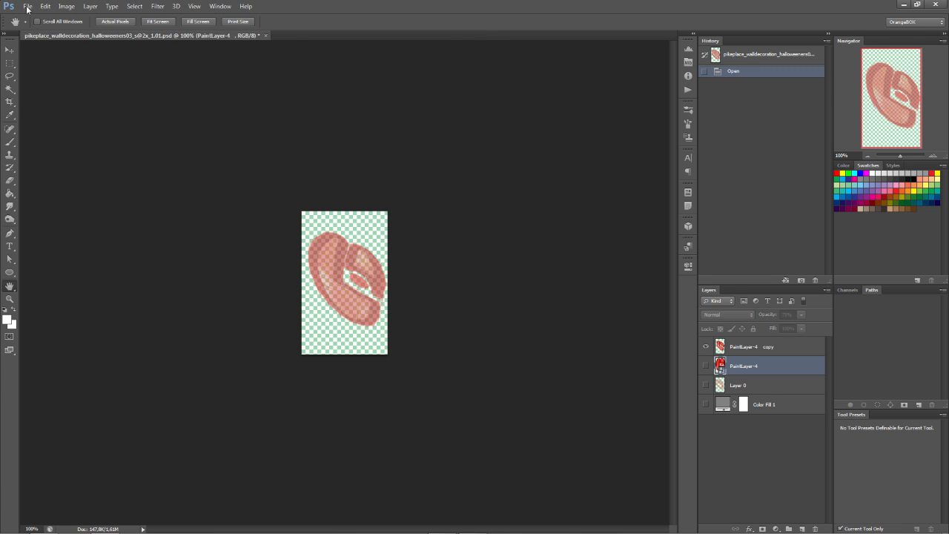
click(28, 5)
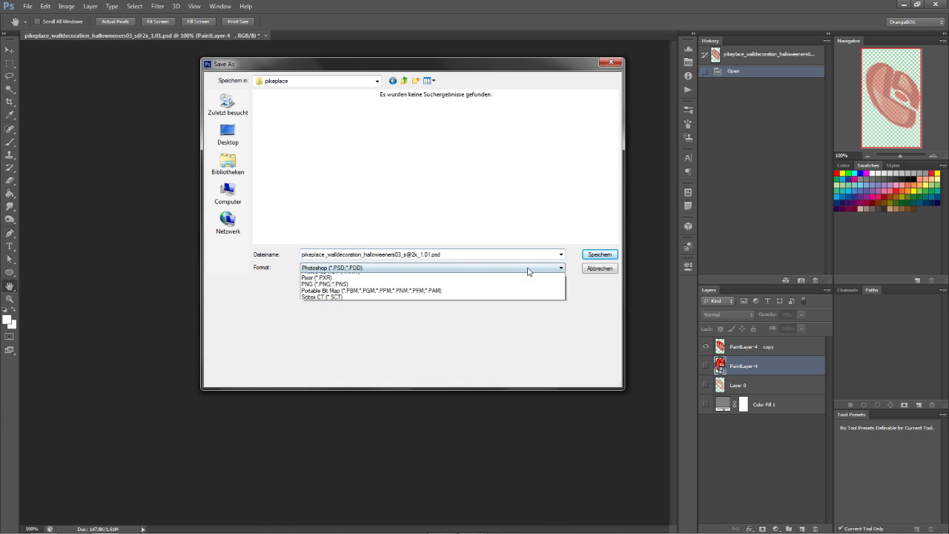
click(324, 284)
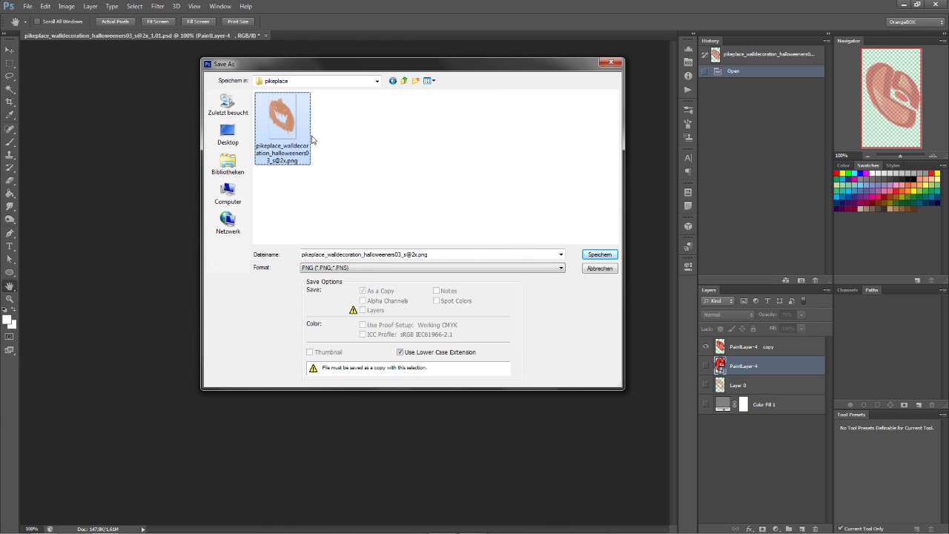
click(599, 254)
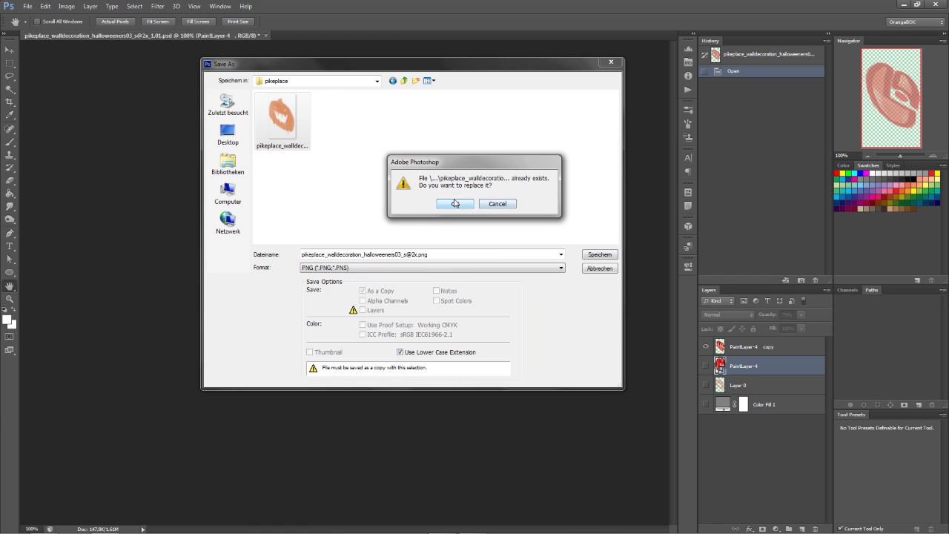
click(455, 203)
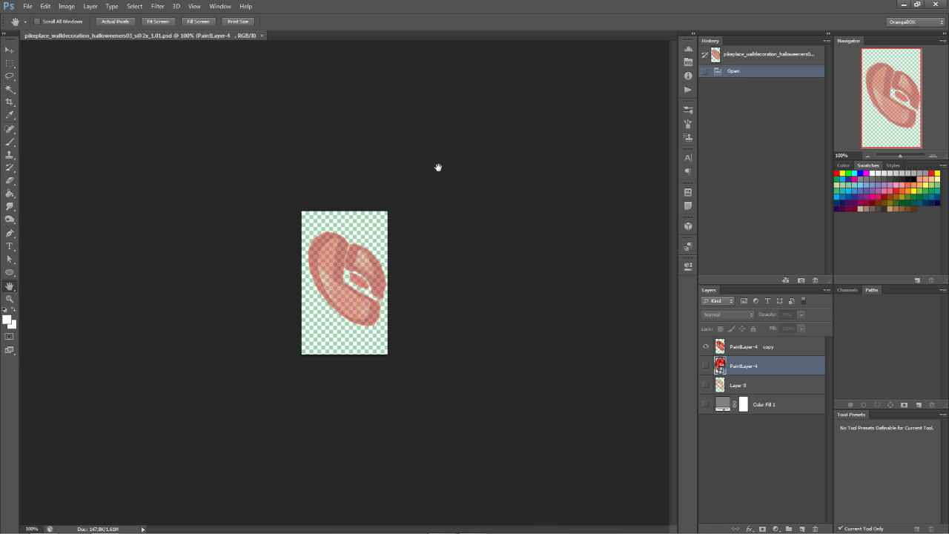
mouse_move(426, 412)
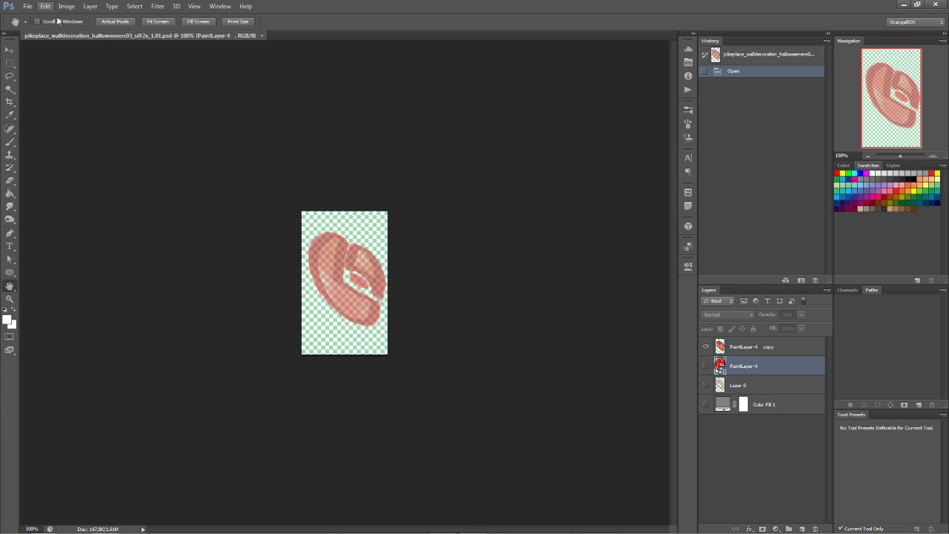
mouse_move(148, 39)
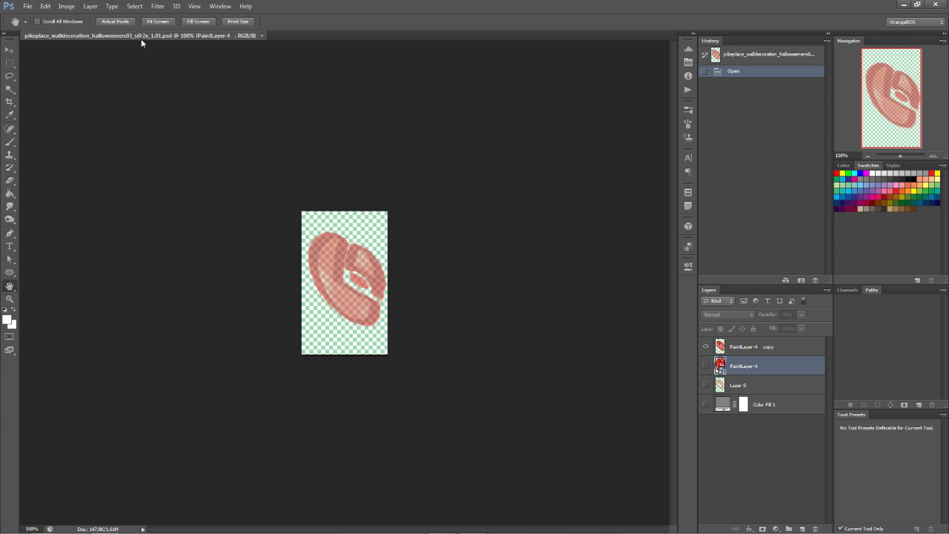
mouse_move(144, 40)
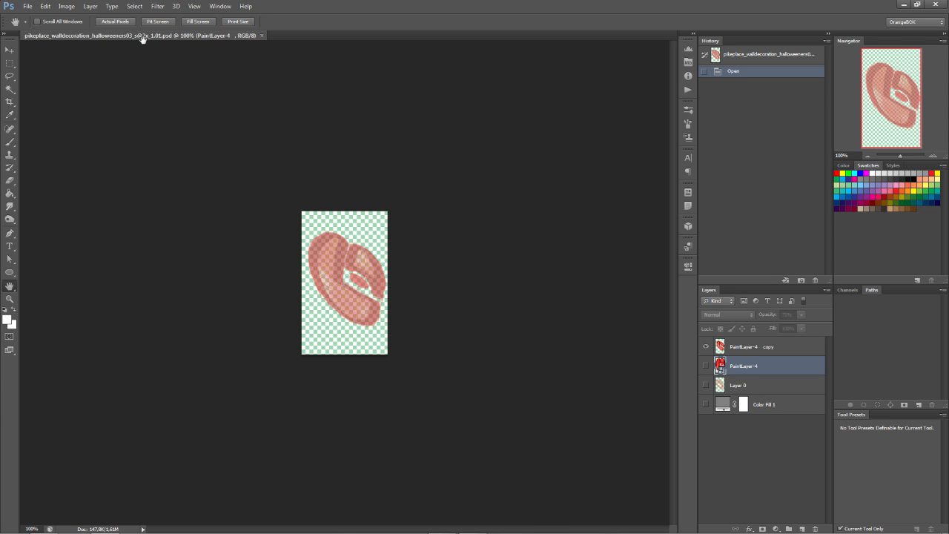
mouse_move(140, 36)
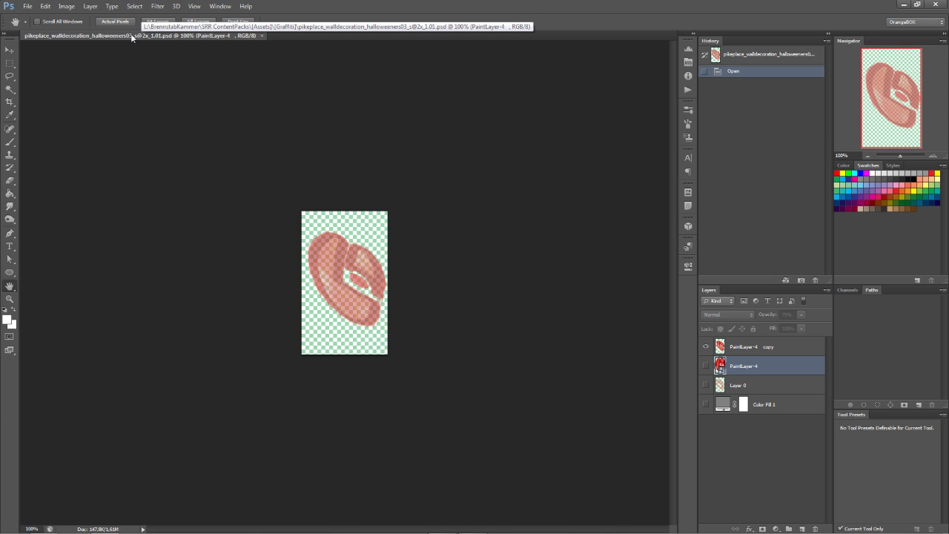
Resize the graffiti image to 50 percent via Image Size, then start saving it.
click(45, 6)
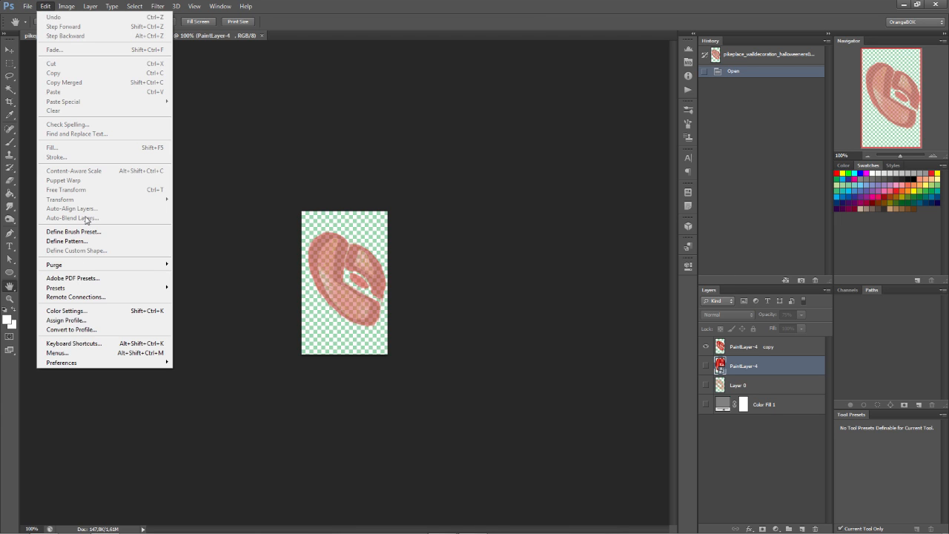
click(67, 5)
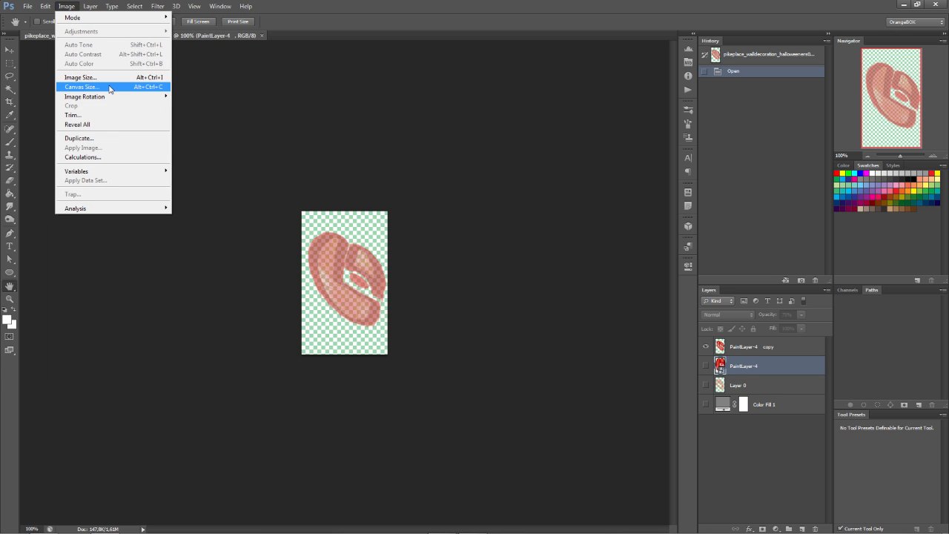
click(80, 77)
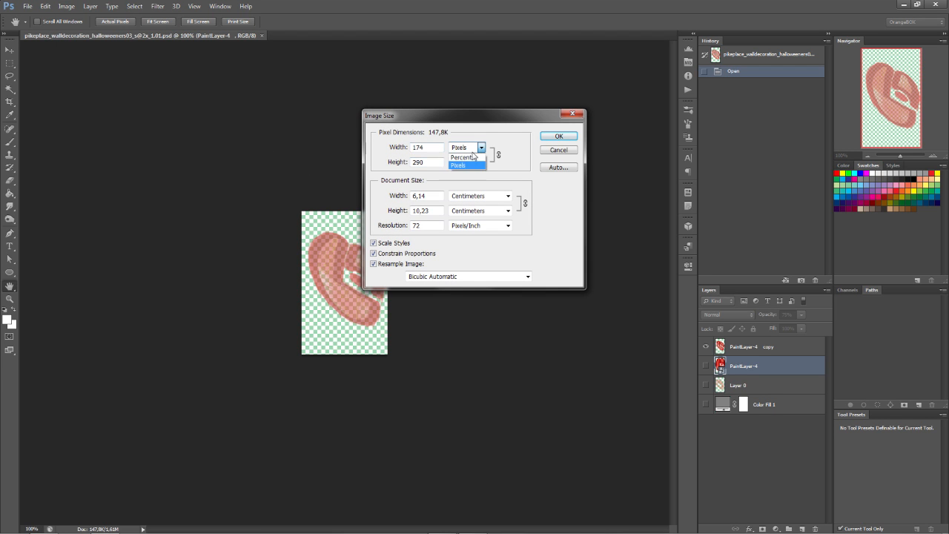
click(465, 157)
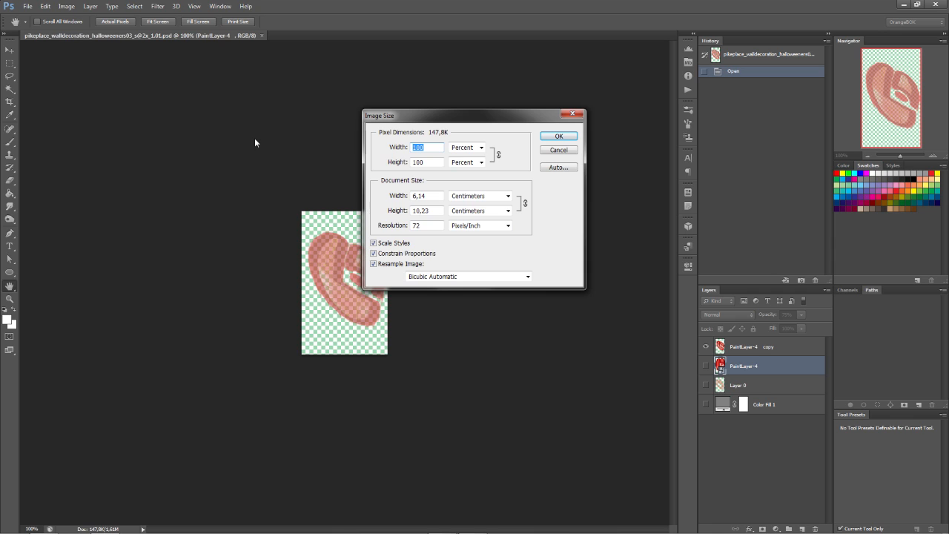
mouse_move(349, 175)
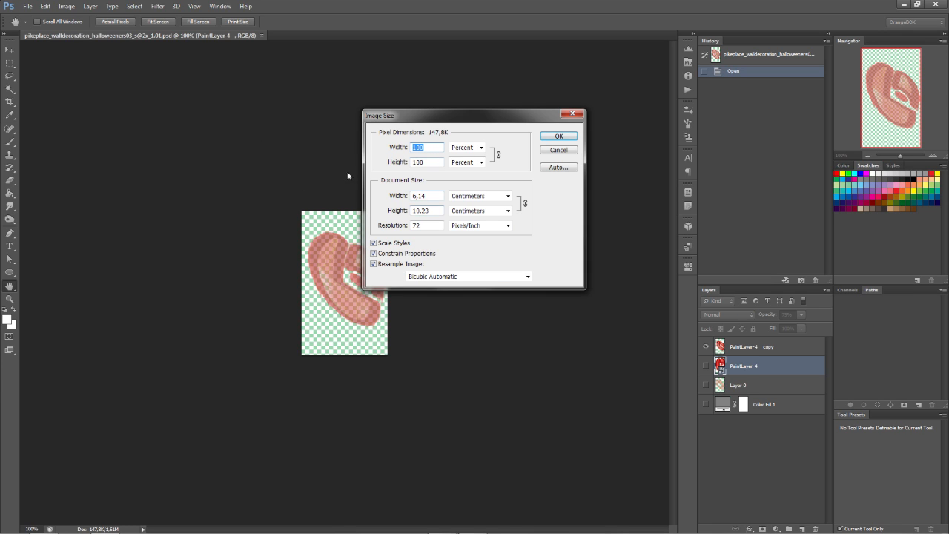
text(50)
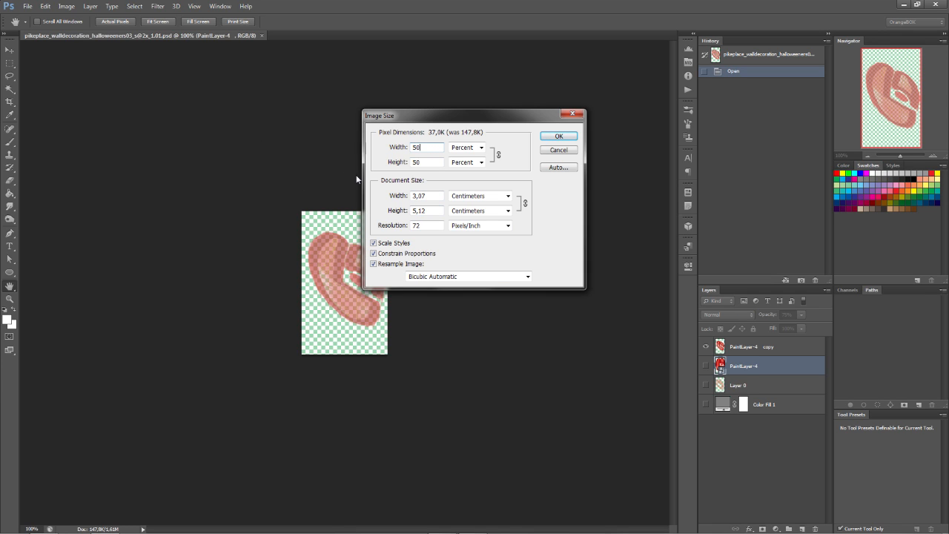
click(558, 136)
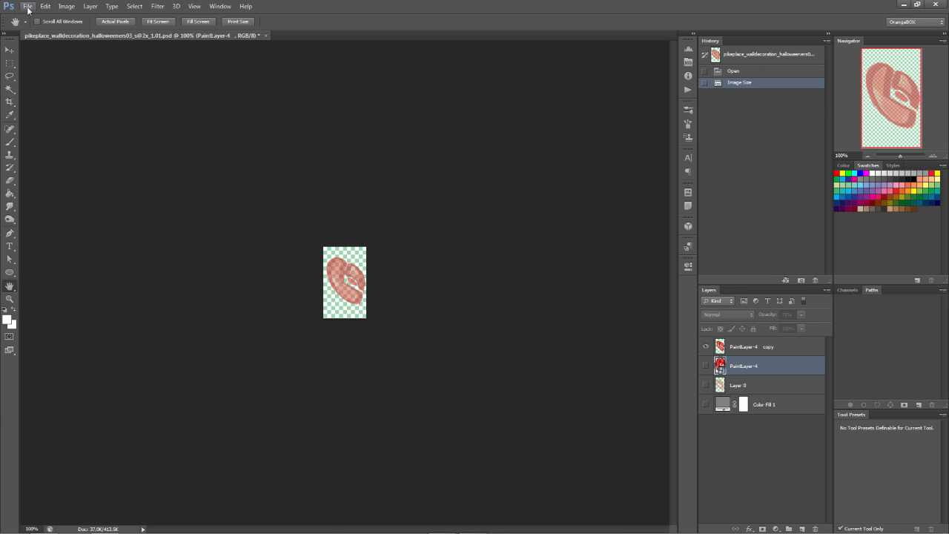
click(27, 6)
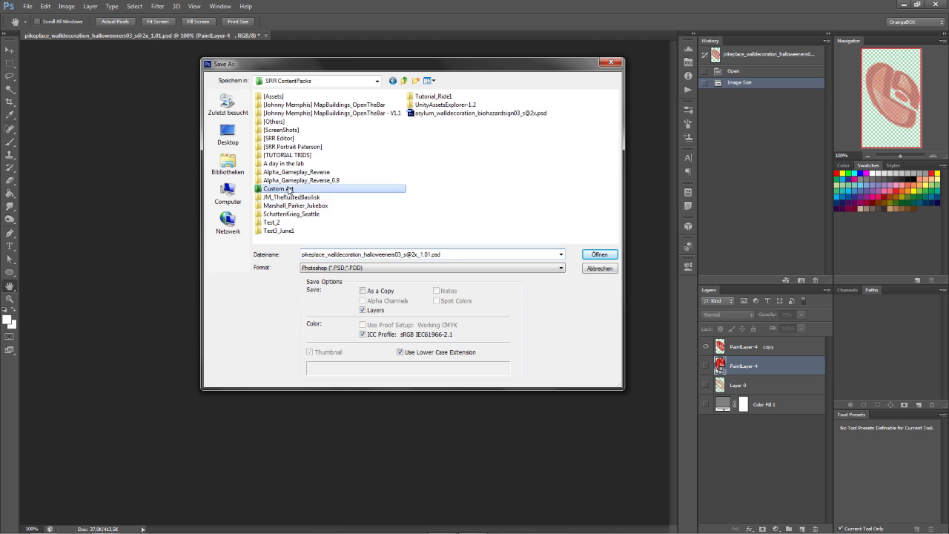
Save a PNG copy as pikeplace_walldecoration_halloweeners03_s.png in the pikeplace folder.
double_click(297, 189)
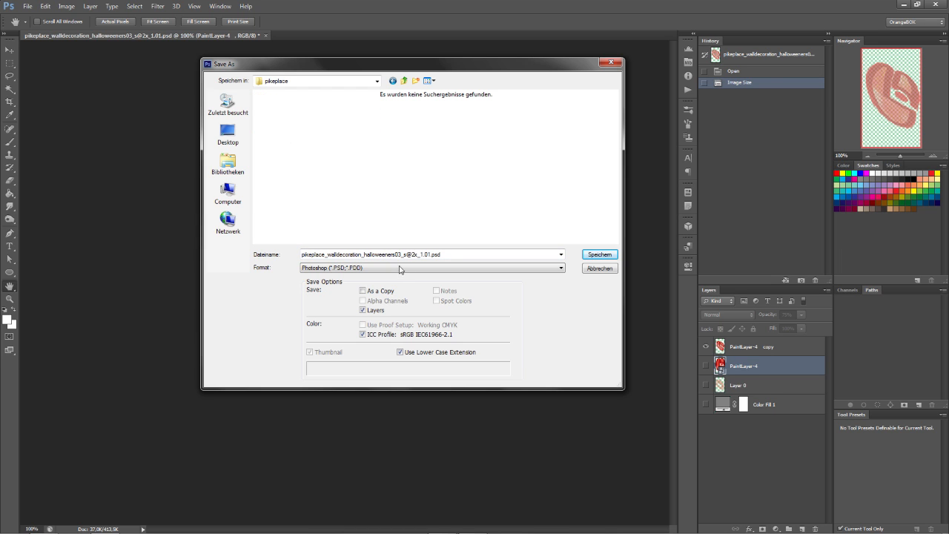
click(432, 267)
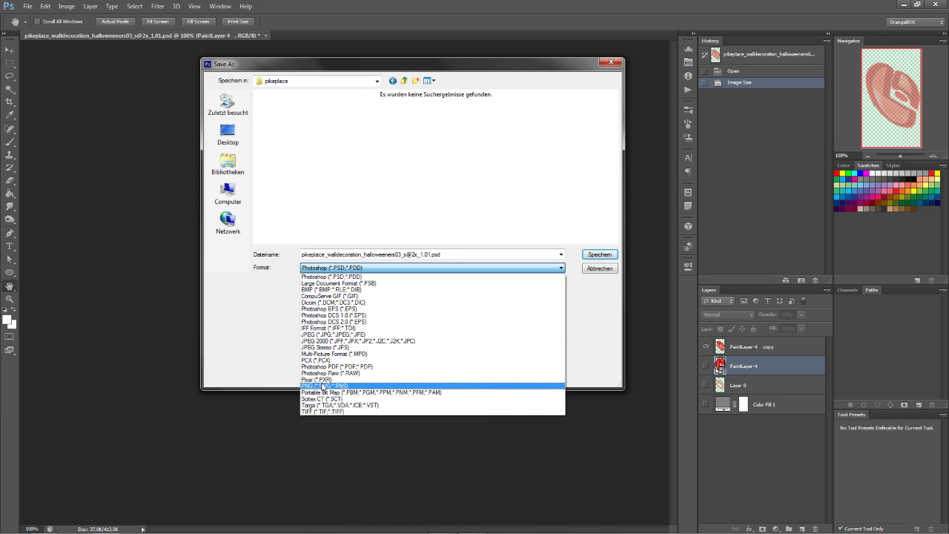
click(320, 385)
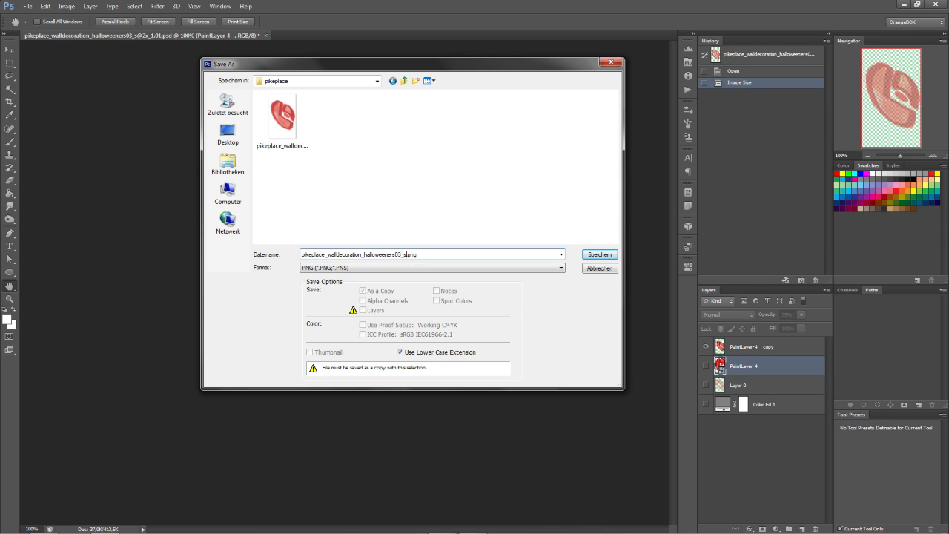
text(.)
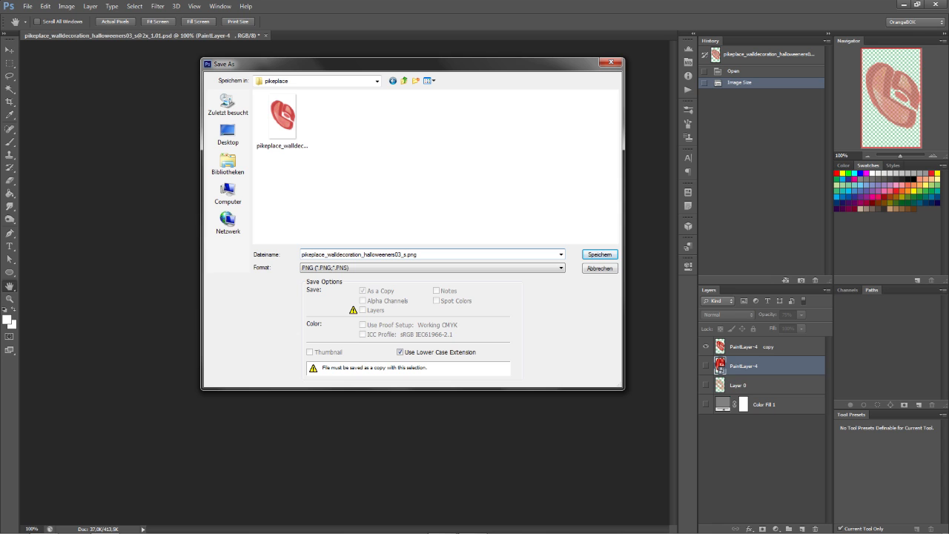
click(599, 268)
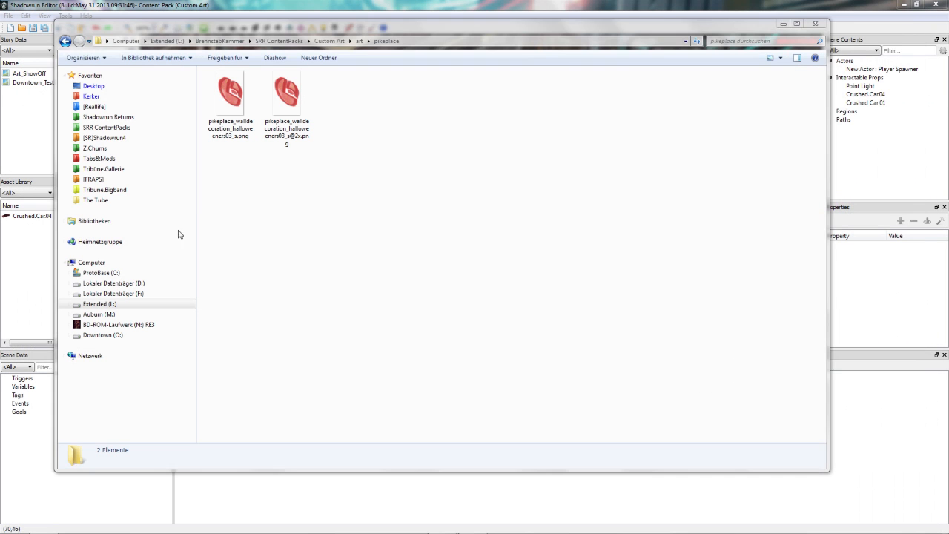
Rename the half-size _s PNG from halloweeners03 to halloweeners04.
click(286, 96)
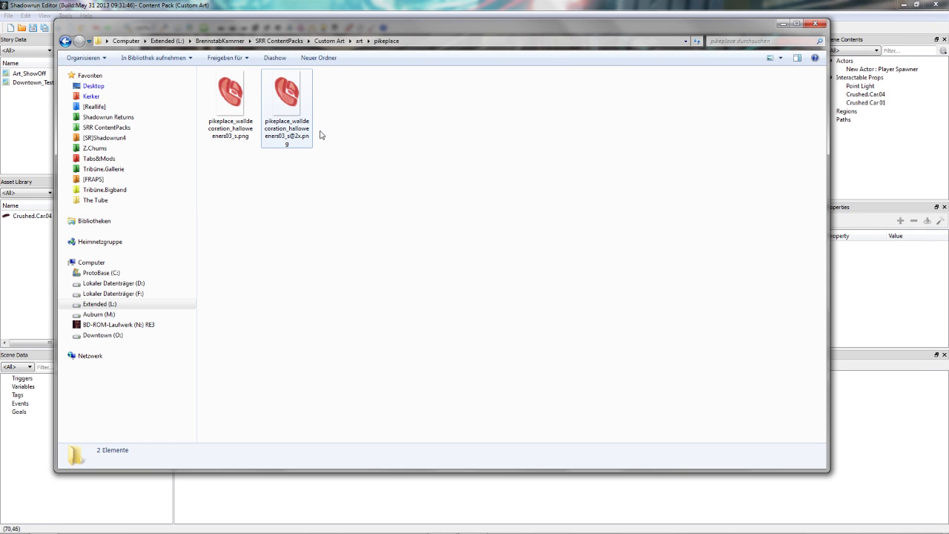
click(230, 97)
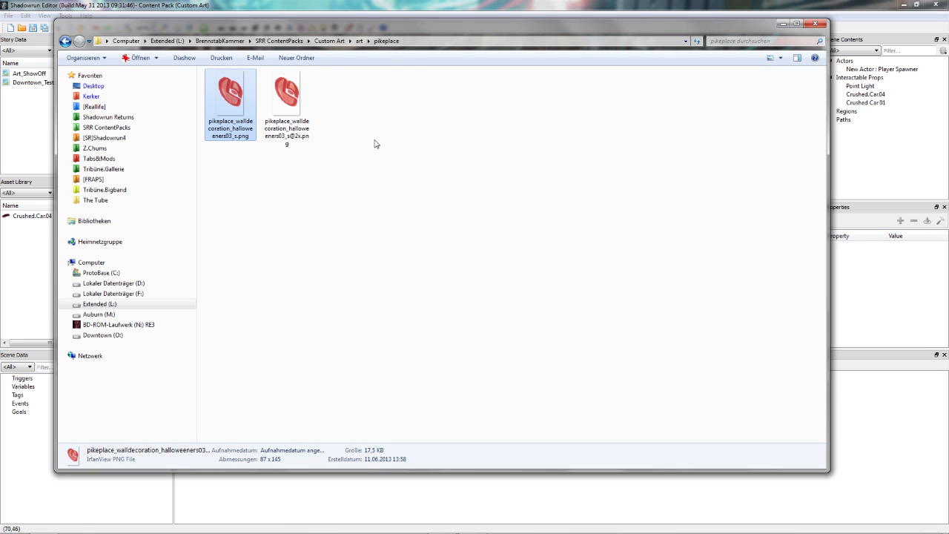
mouse_move(374, 147)
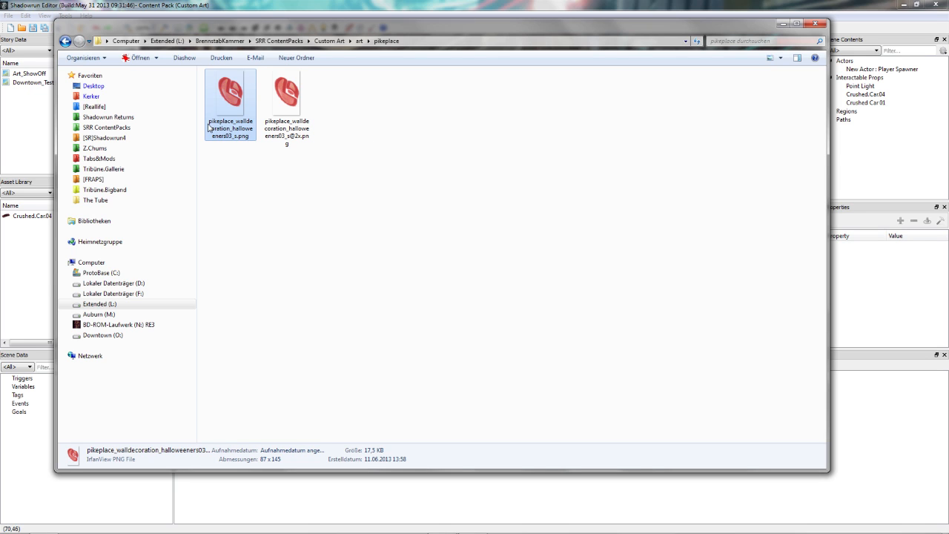
mouse_move(234, 154)
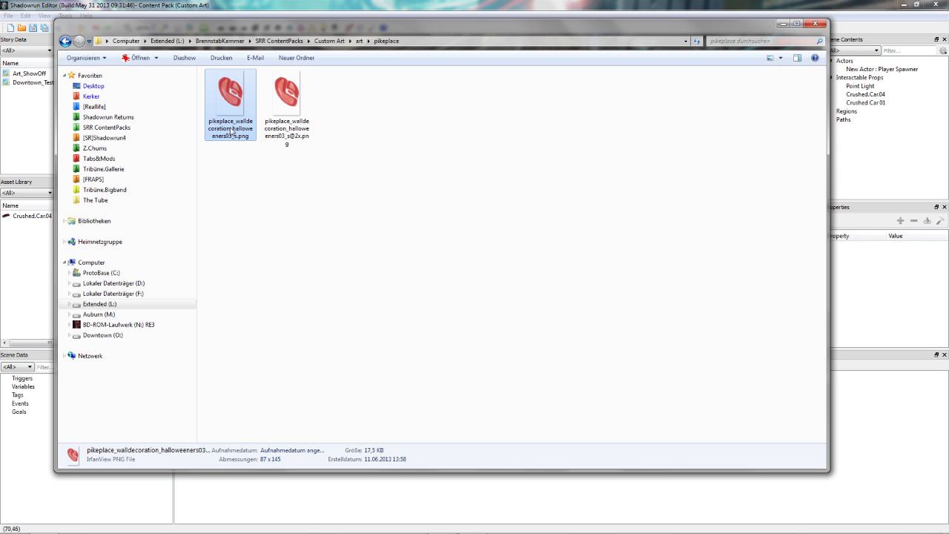
mouse_move(230, 135)
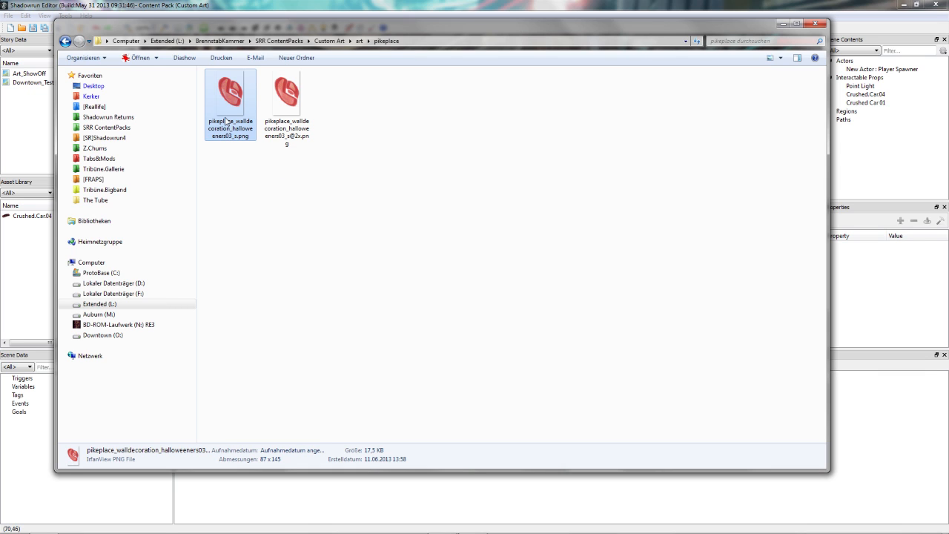
mouse_move(226, 123)
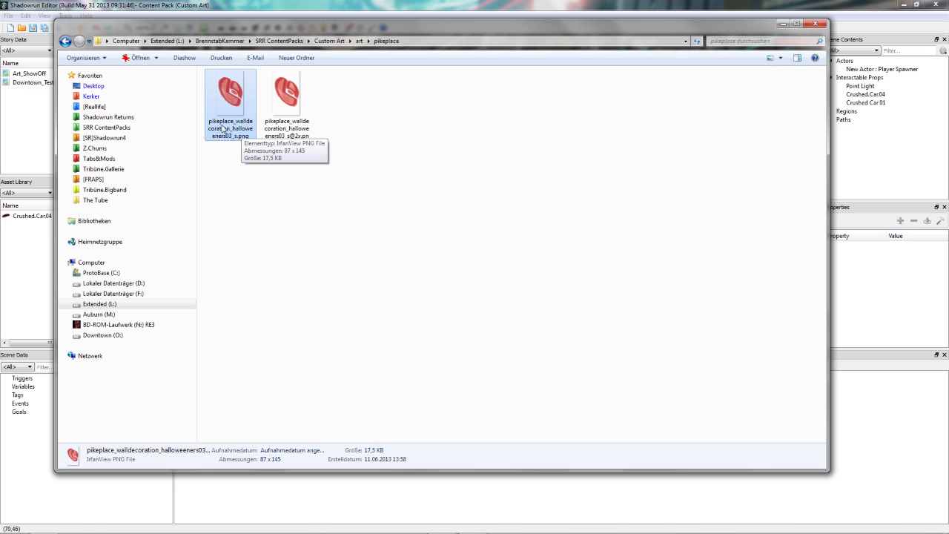
right_click(230, 103)
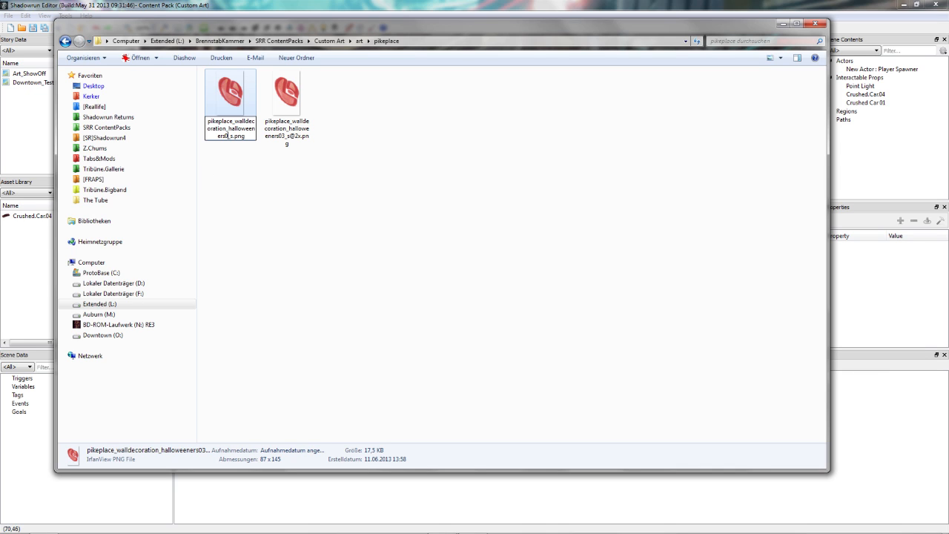
click(287, 91)
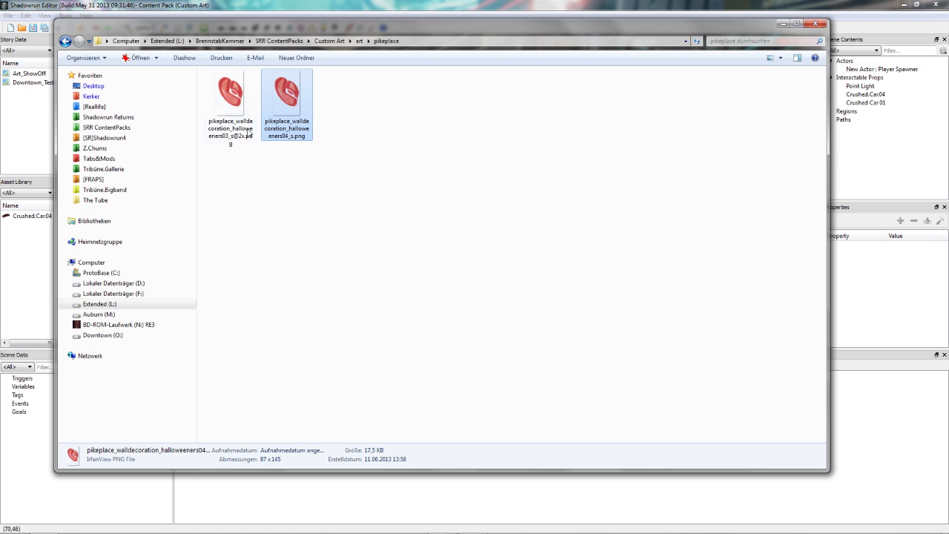
click(230, 96)
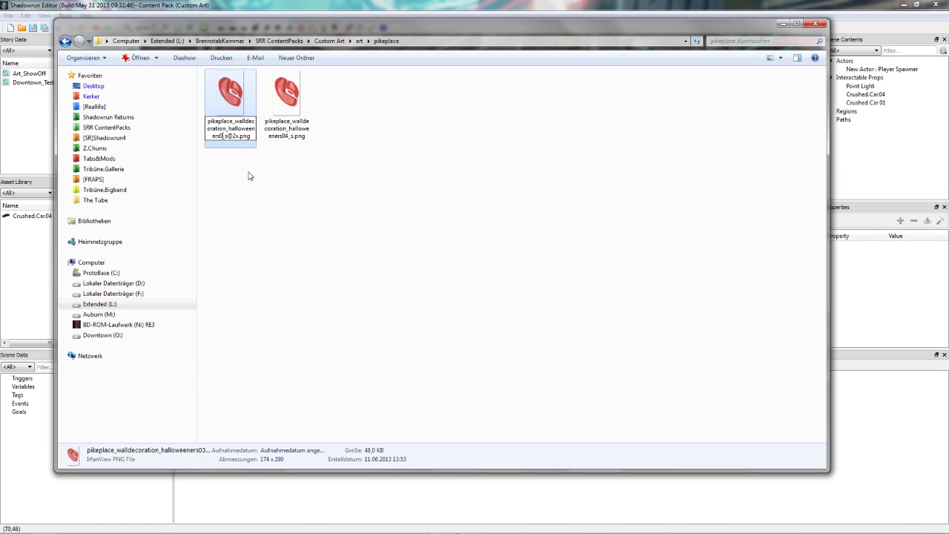
right_click(230, 104)
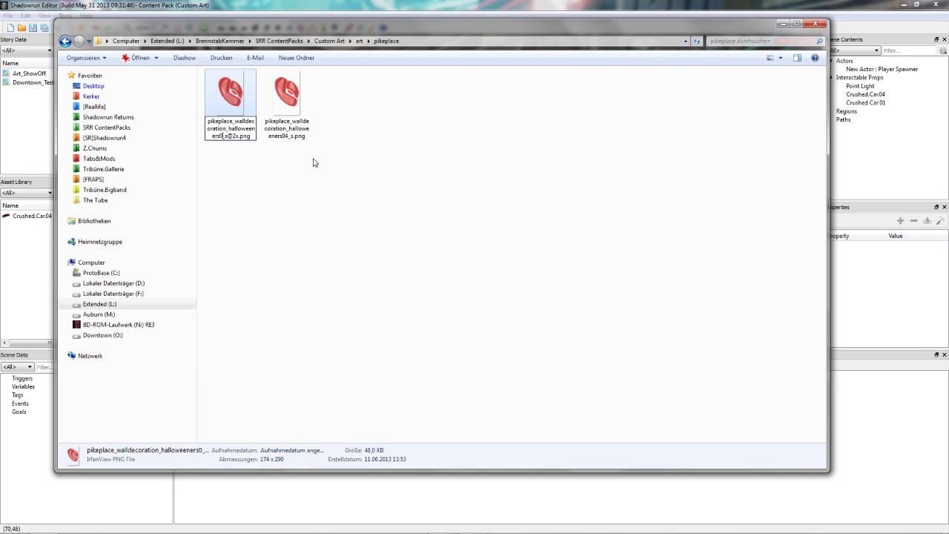
click(287, 103)
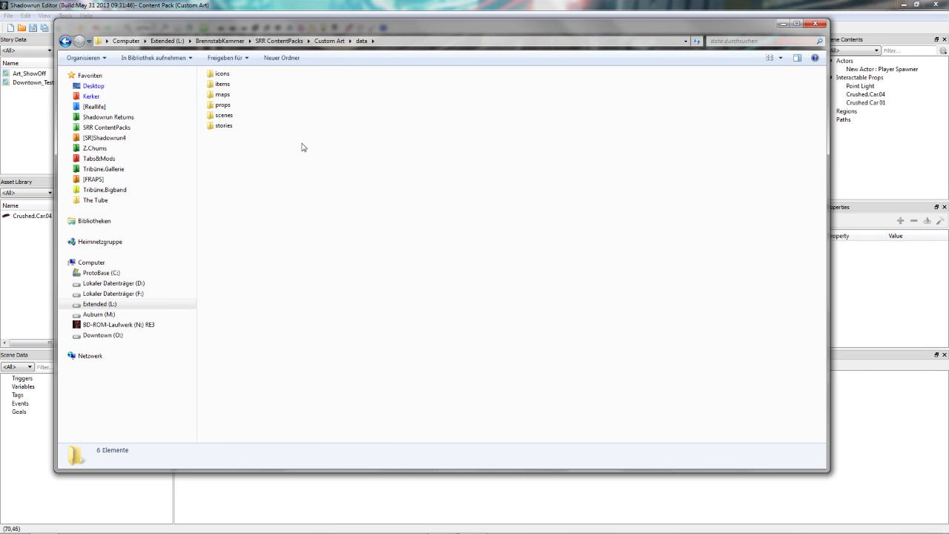
In data\props, rename pikeplace_walldecoration_halloweeners03.pb.bytes to halloweeners04.
click(222, 84)
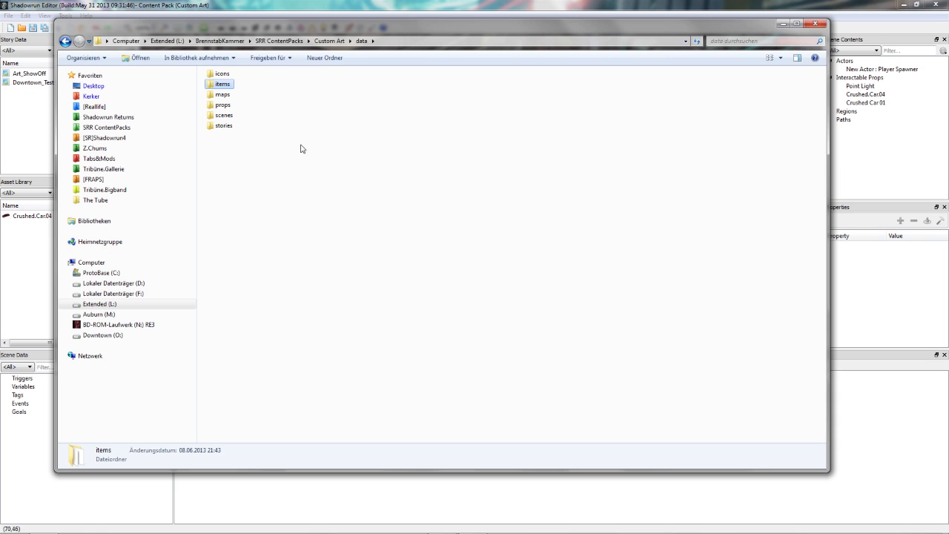
double_click(224, 104)
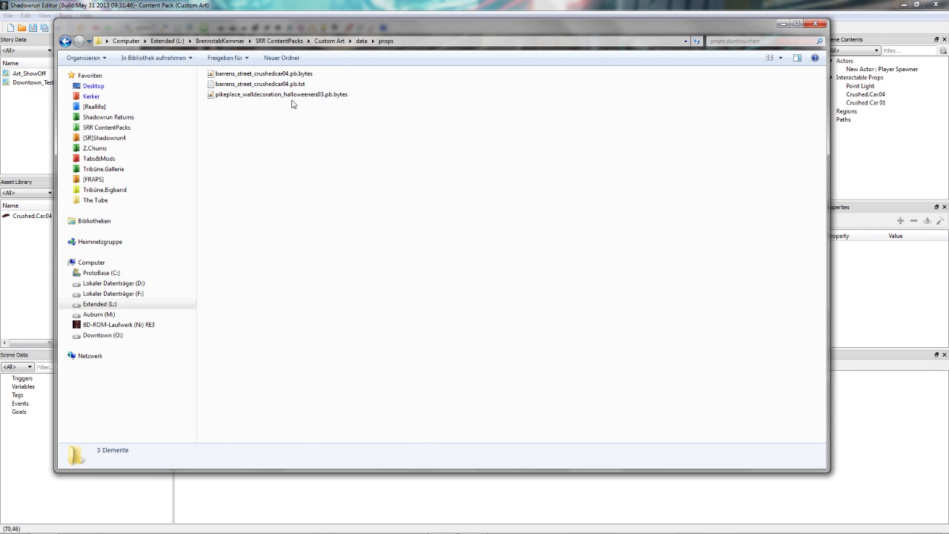
right_click(281, 94)
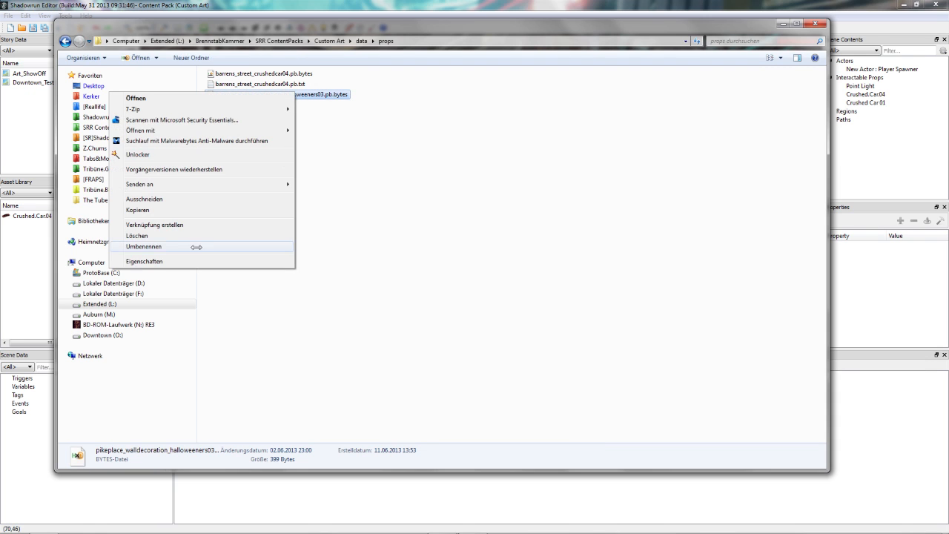
click(144, 246)
text(4)
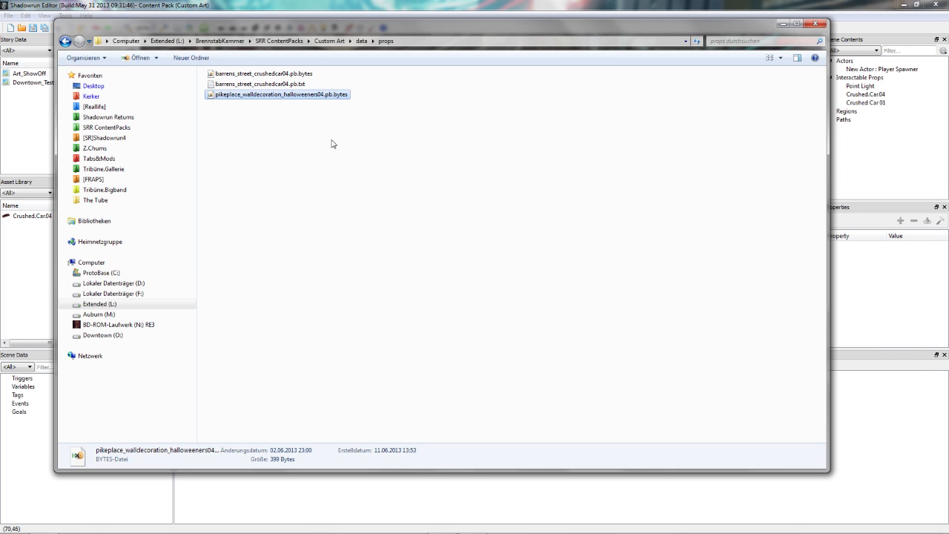
mouse_move(312, 137)
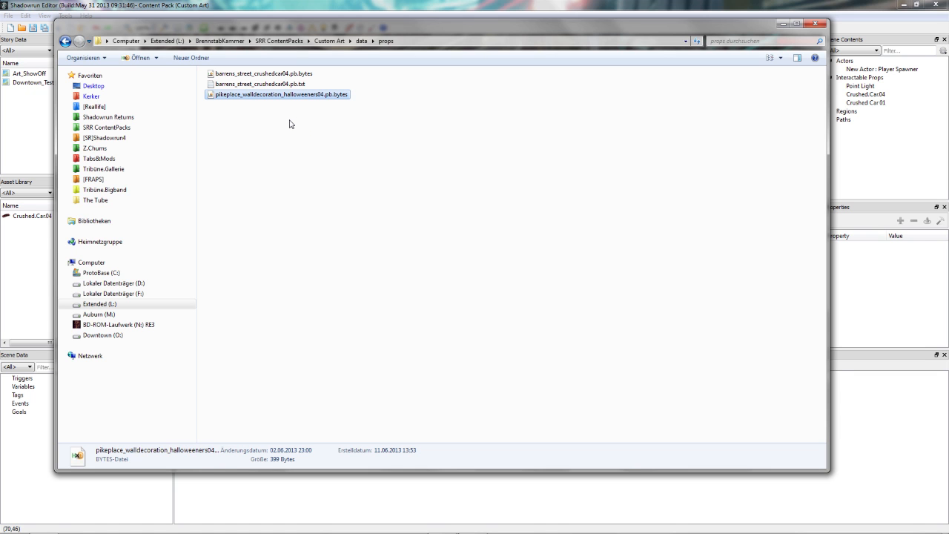
Open pikeplace_walldecoration_halloweeners04.pb.bytes in HxD to inspect its image references.
double_click(280, 94)
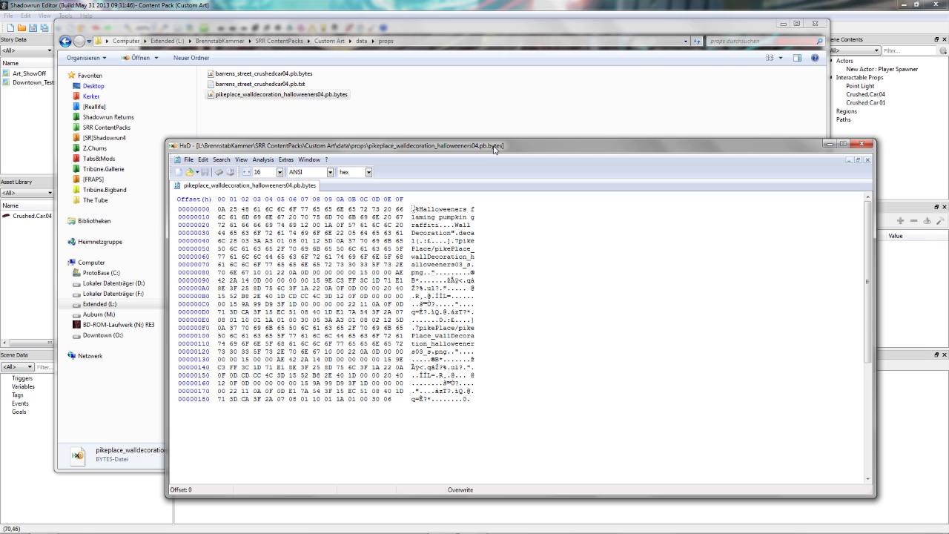
mouse_move(495, 150)
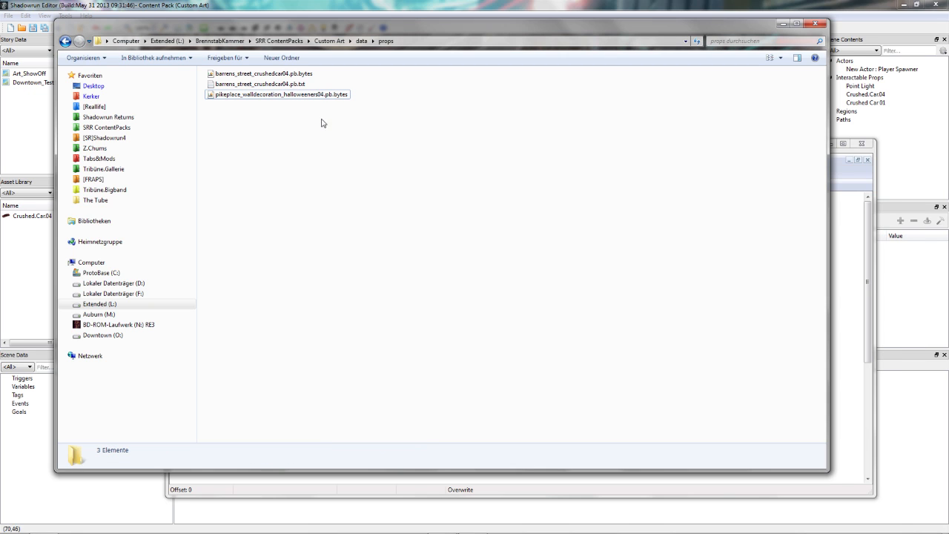
mouse_move(273, 138)
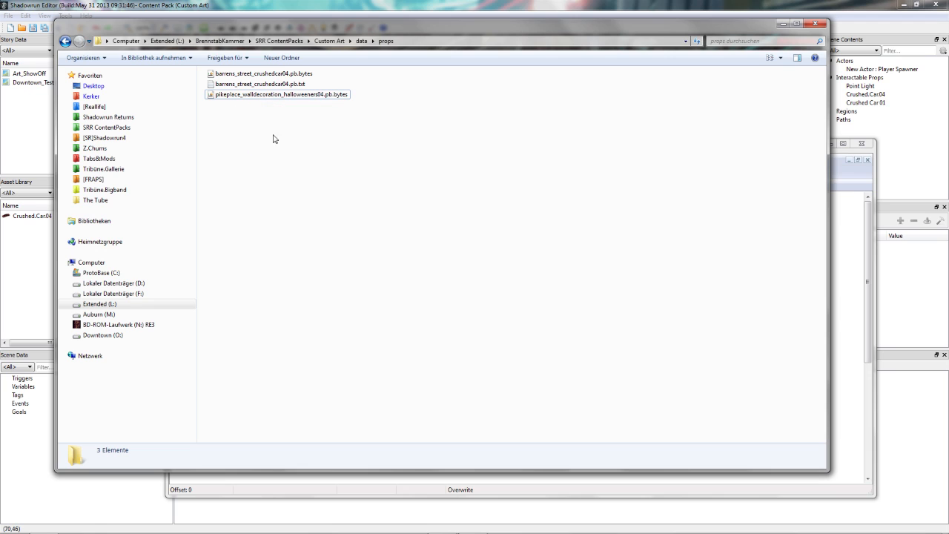
mouse_move(353, 164)
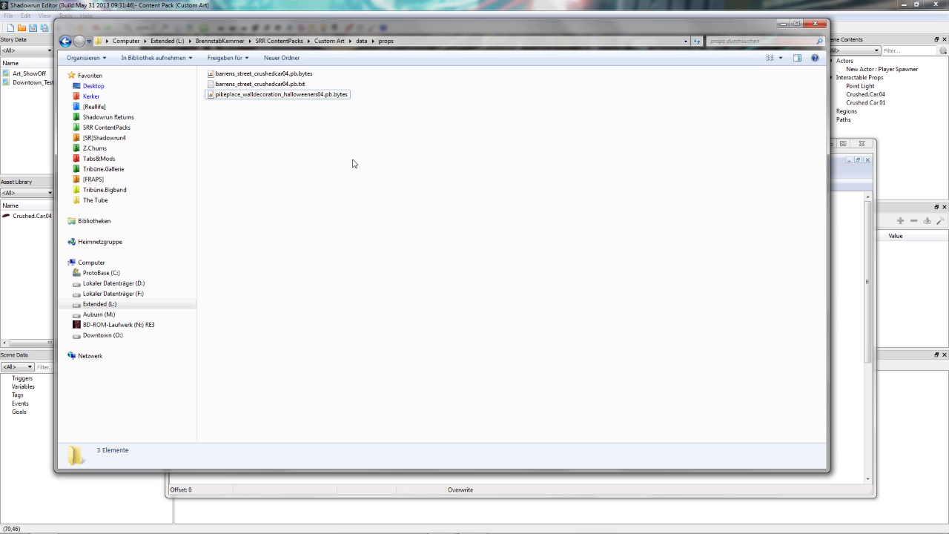
mouse_move(408, 123)
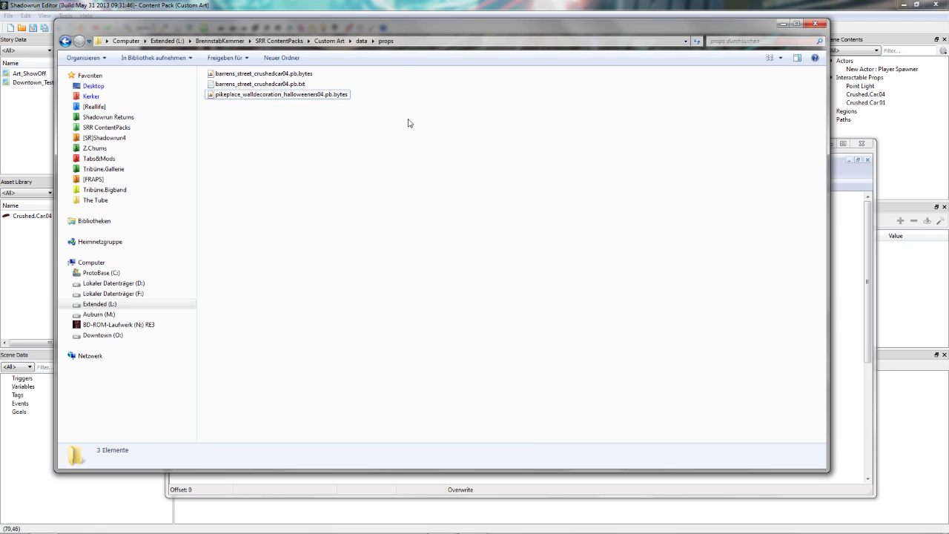
mouse_move(404, 113)
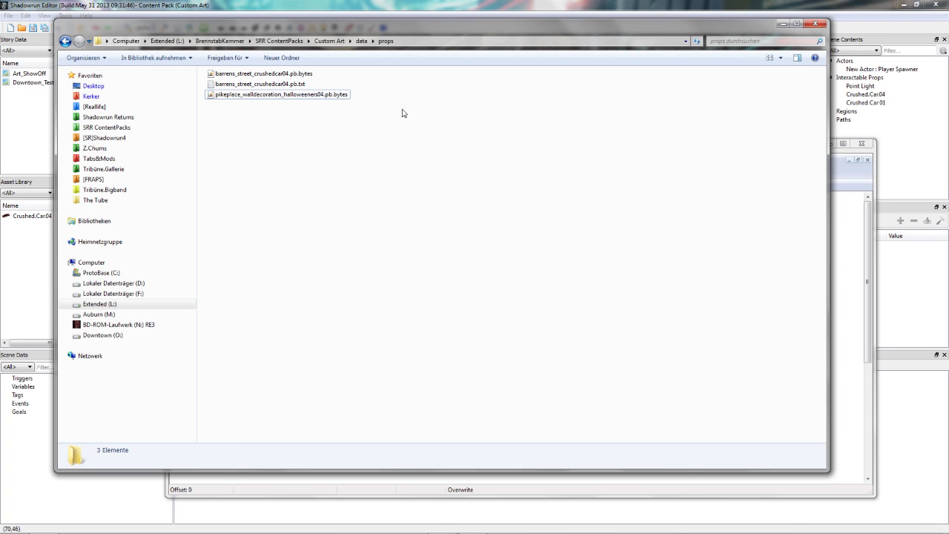
mouse_move(392, 112)
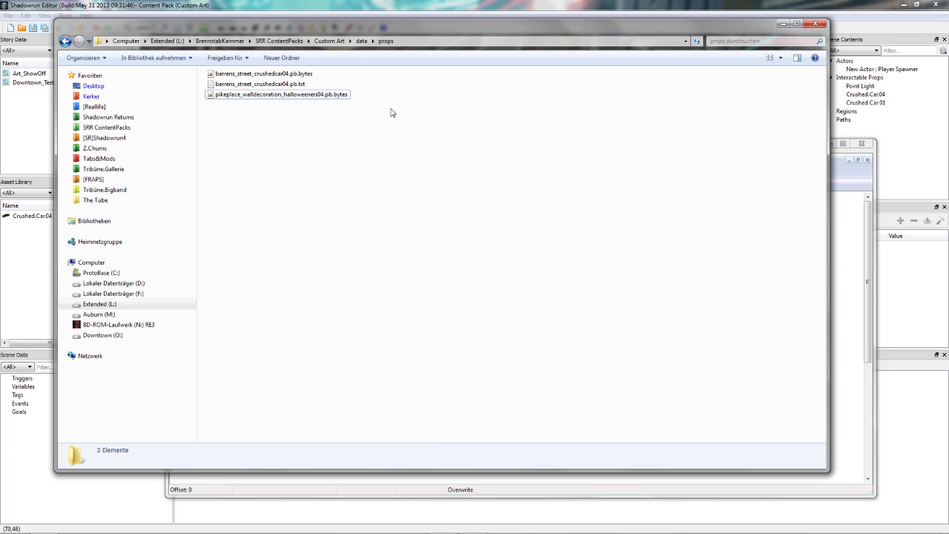
mouse_move(395, 123)
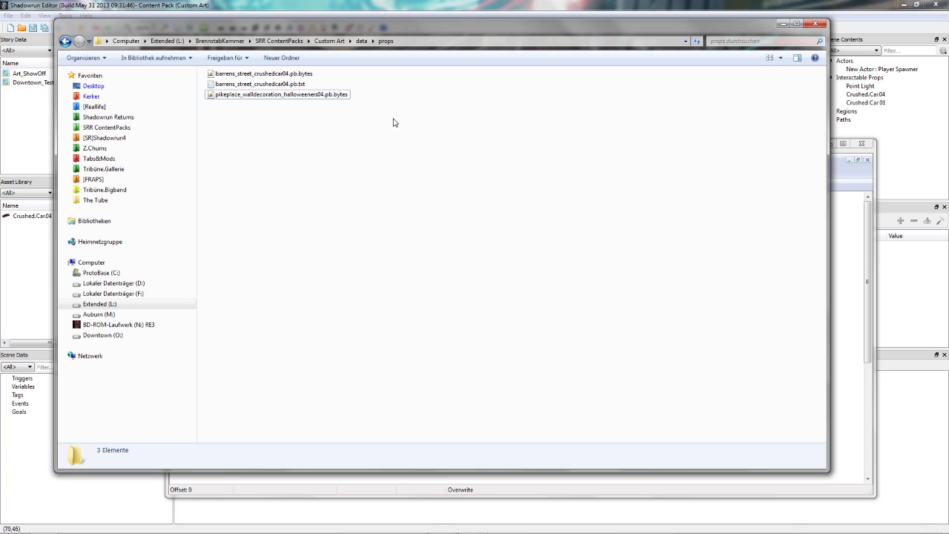
mouse_move(838, 245)
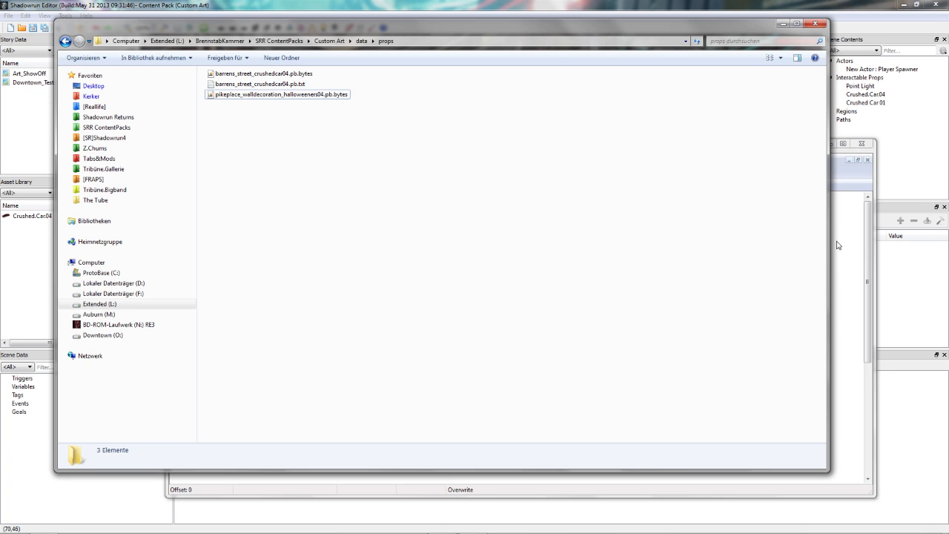
mouse_move(857, 243)
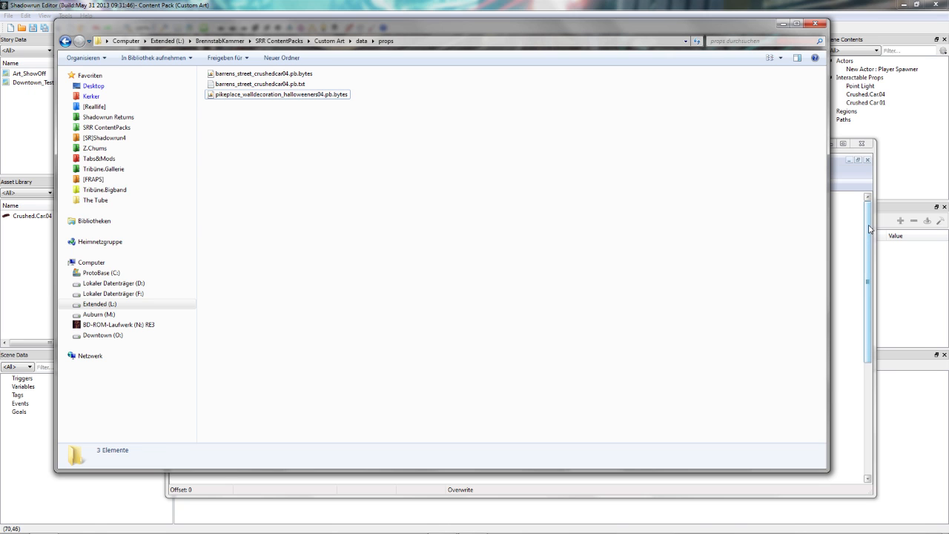
Overwrite the image references to read halloweeners04 in HxD's text column, then close and save.
double_click(280, 94)
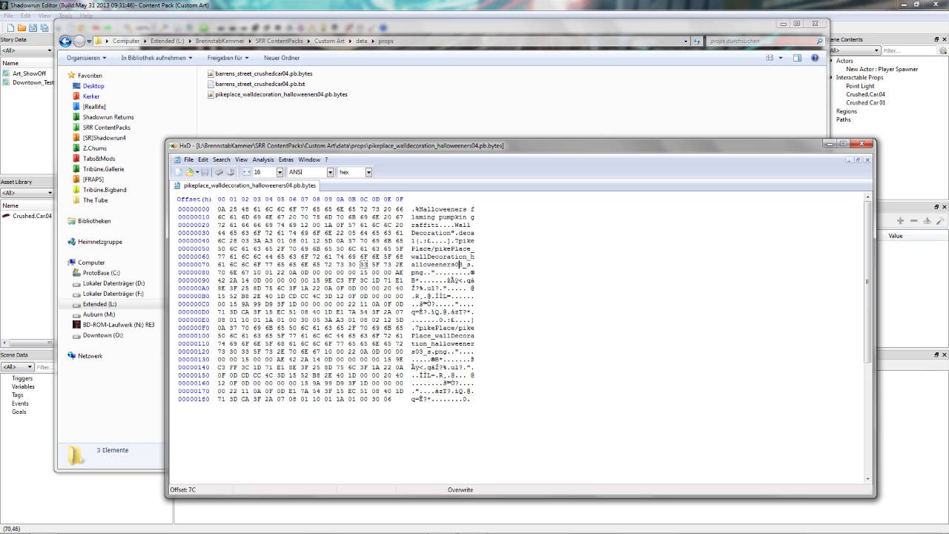
click(364, 264)
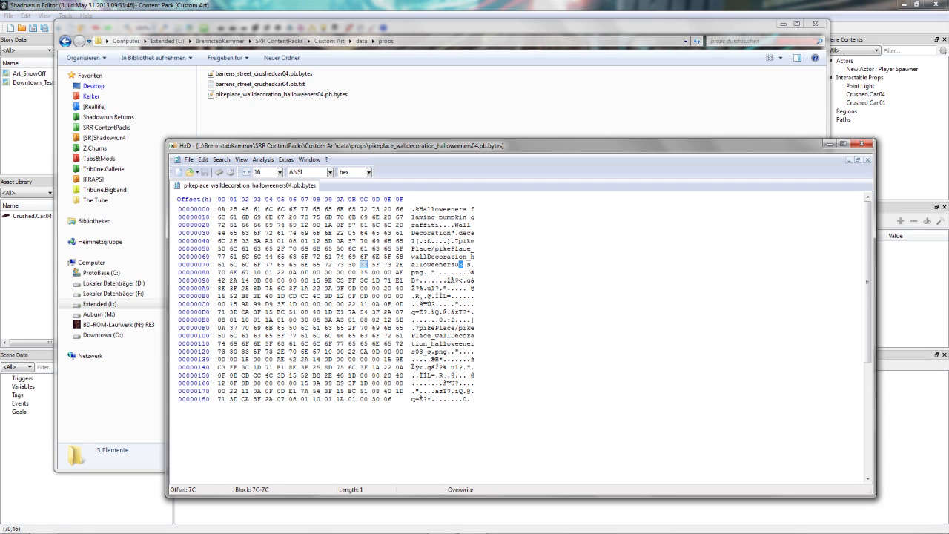
click(315, 225)
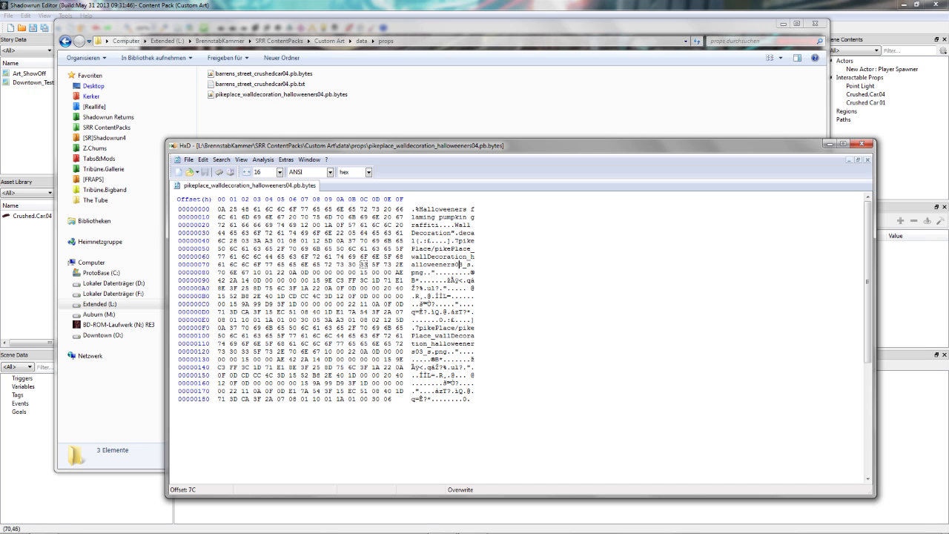
click(363, 264)
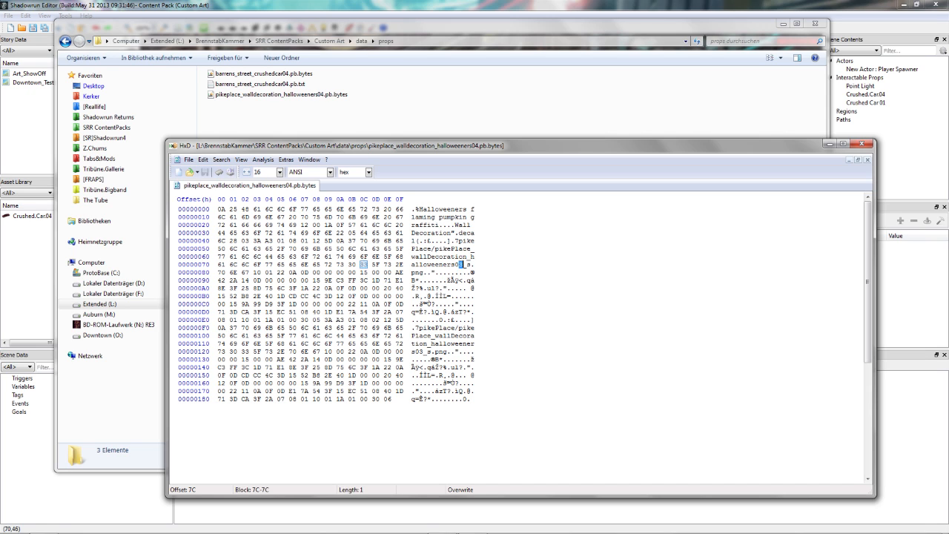
text(4)
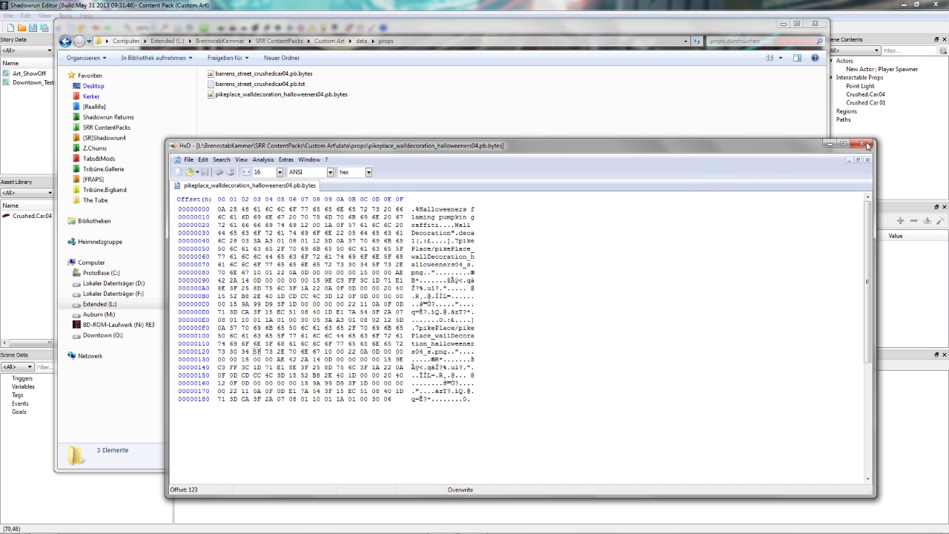
click(850, 145)
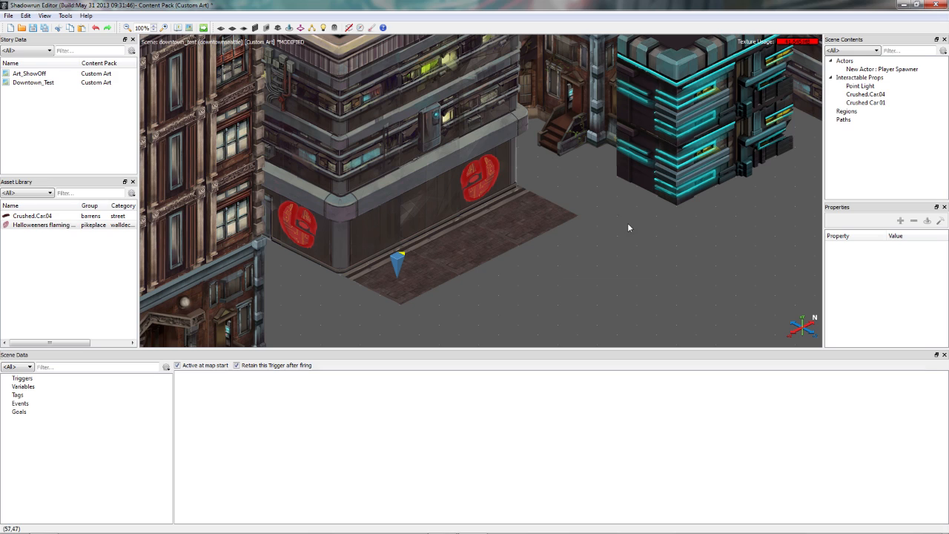
Reload the content pack so the Halloweeners flaming pumpkin graffiti appears in the Asset Library.
click(233, 70)
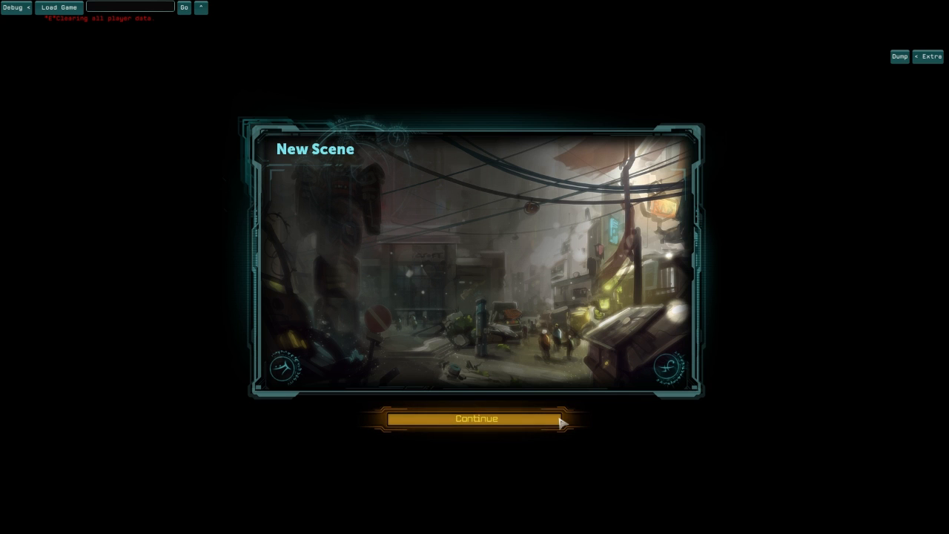
Continue past the New Scene screen to see the red graffiti walls beside the player.
click(475, 419)
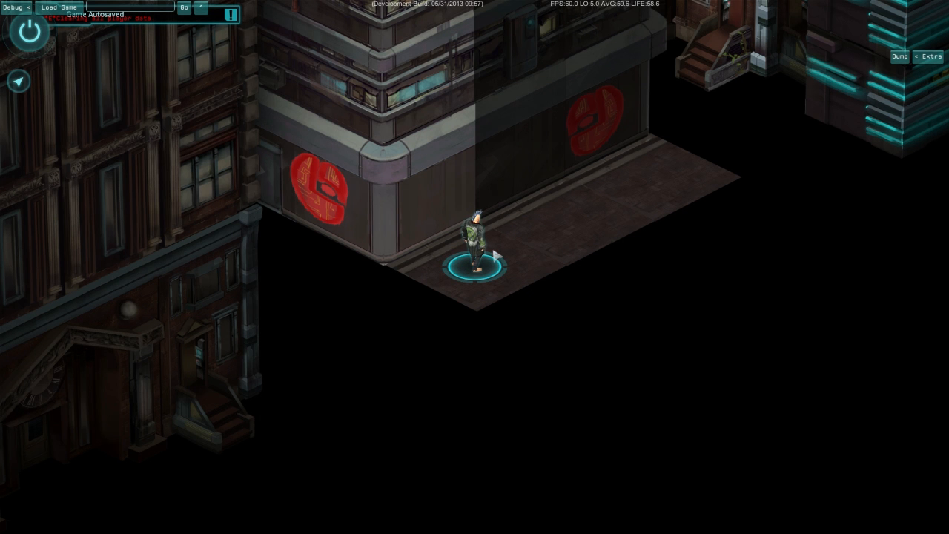
mouse_move(549, 240)
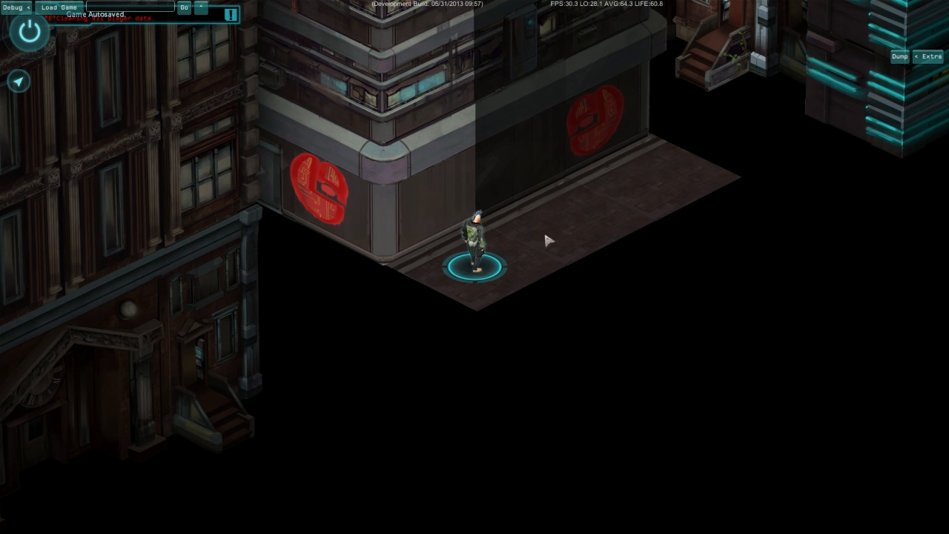
mouse_move(588, 177)
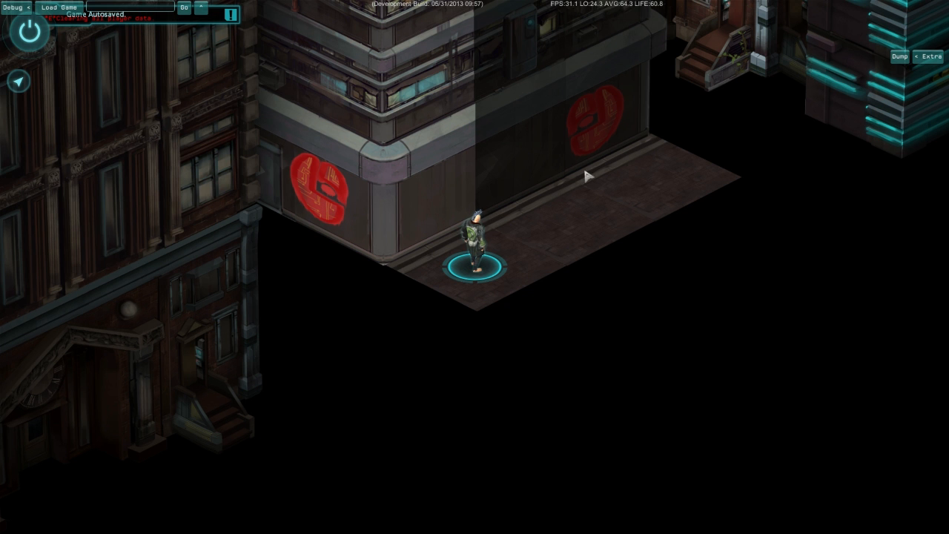